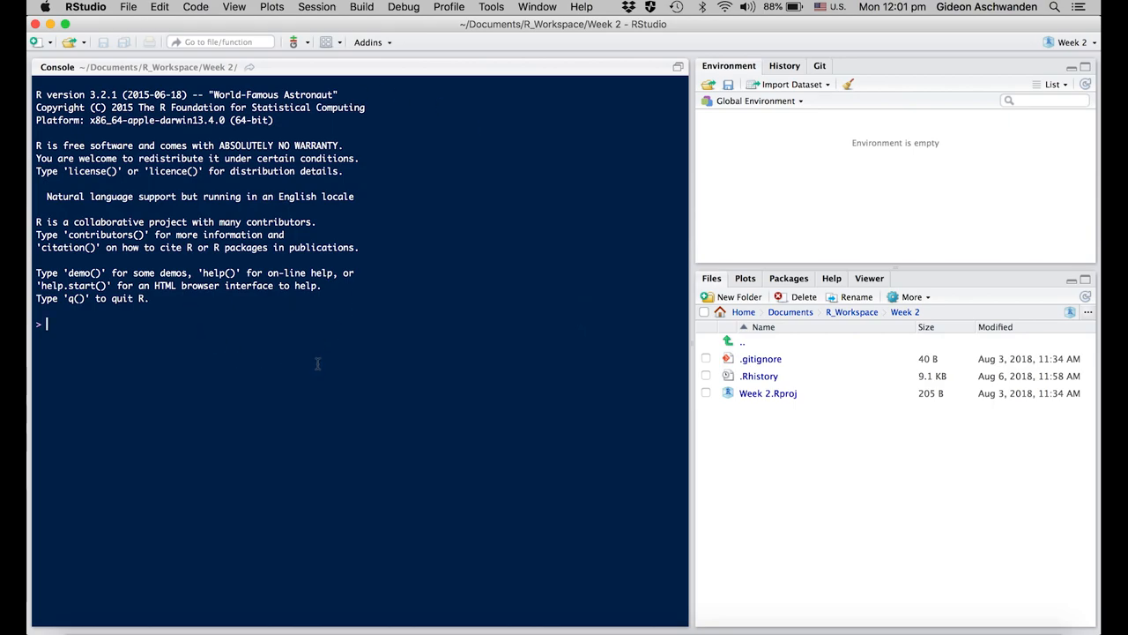
{"action": "mouse_move", "coordinate": [816, 201]}
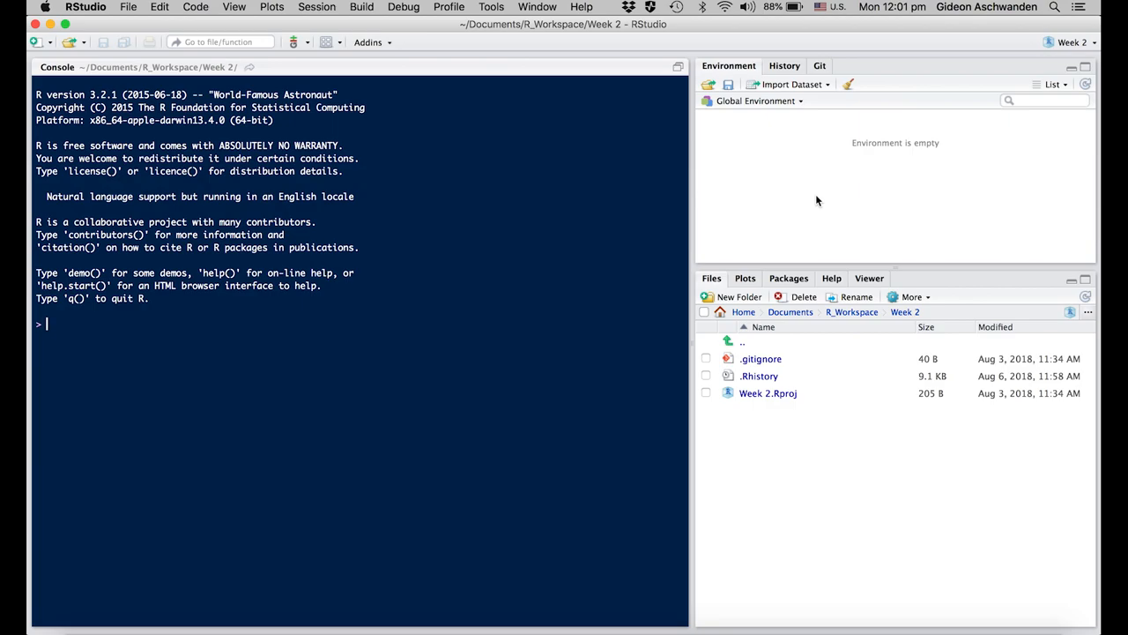
{"action": "mouse_move", "coordinate": [854, 419]}
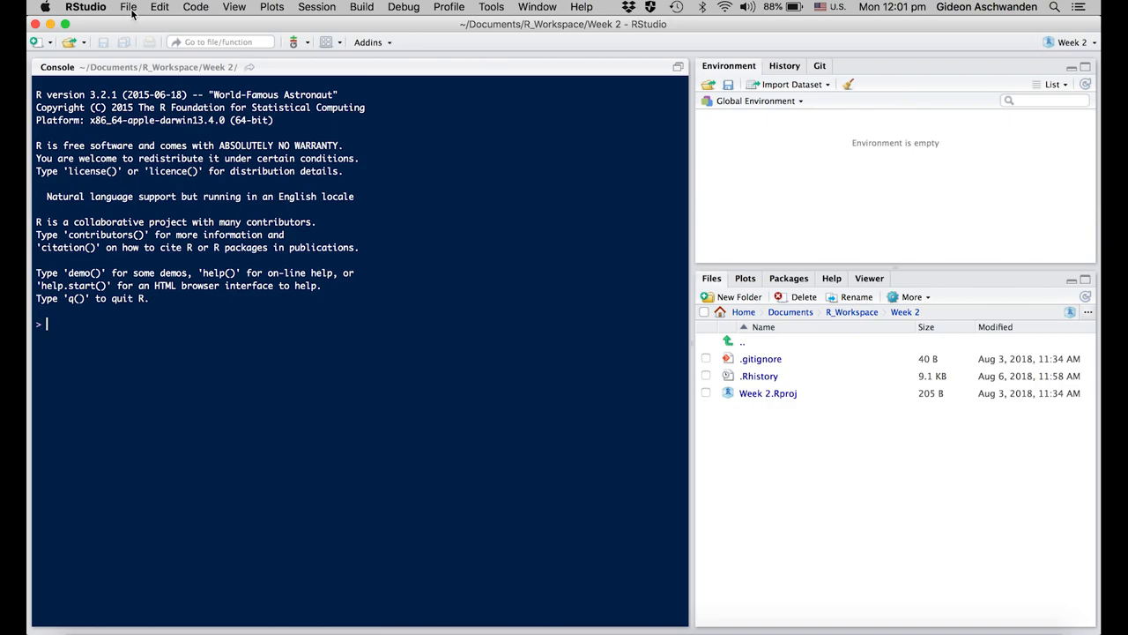
Set the working directory to Downloads/Week2 via Session > Set Working Directory.
{"action": "left_click", "coordinate": [317, 7]}
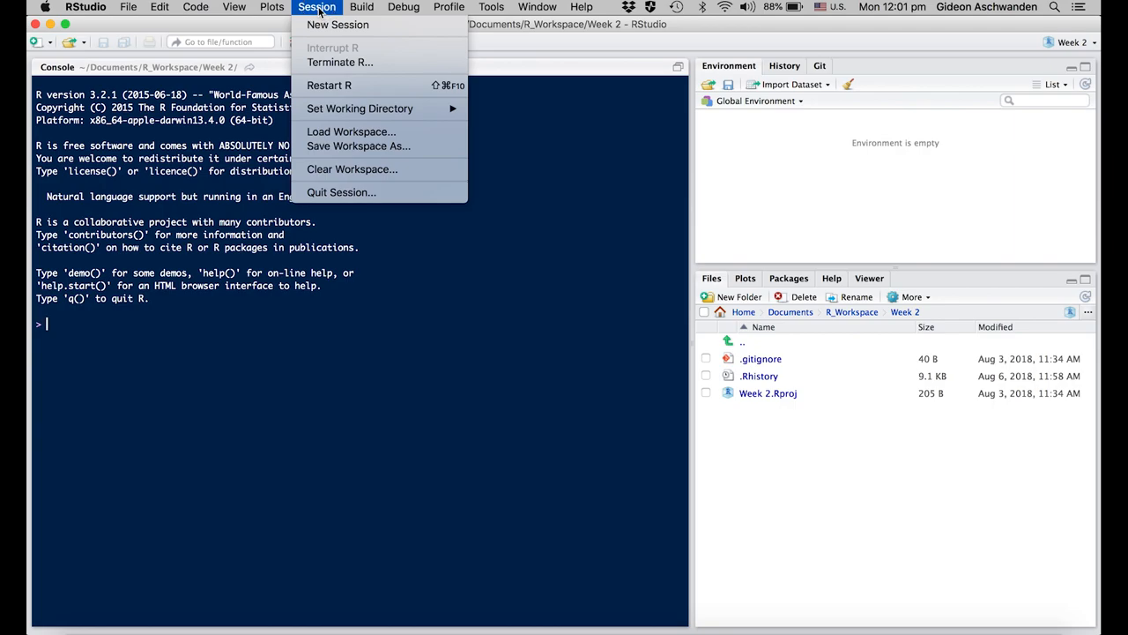
{"action": "mouse_move", "coordinate": [360, 108]}
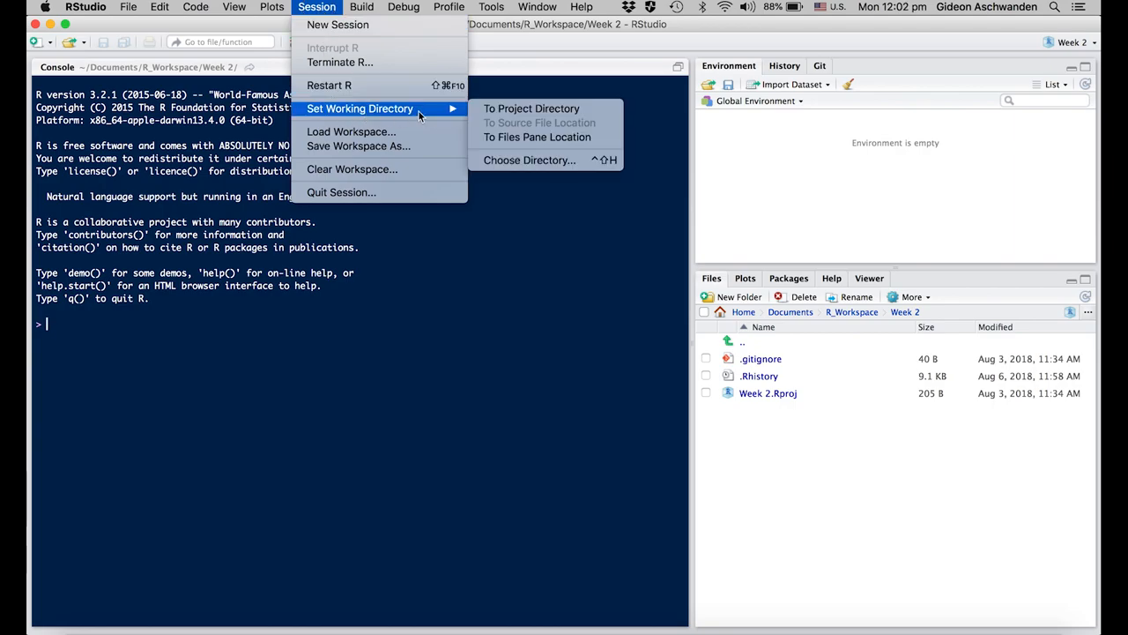
{"action": "mouse_move", "coordinate": [529, 159]}
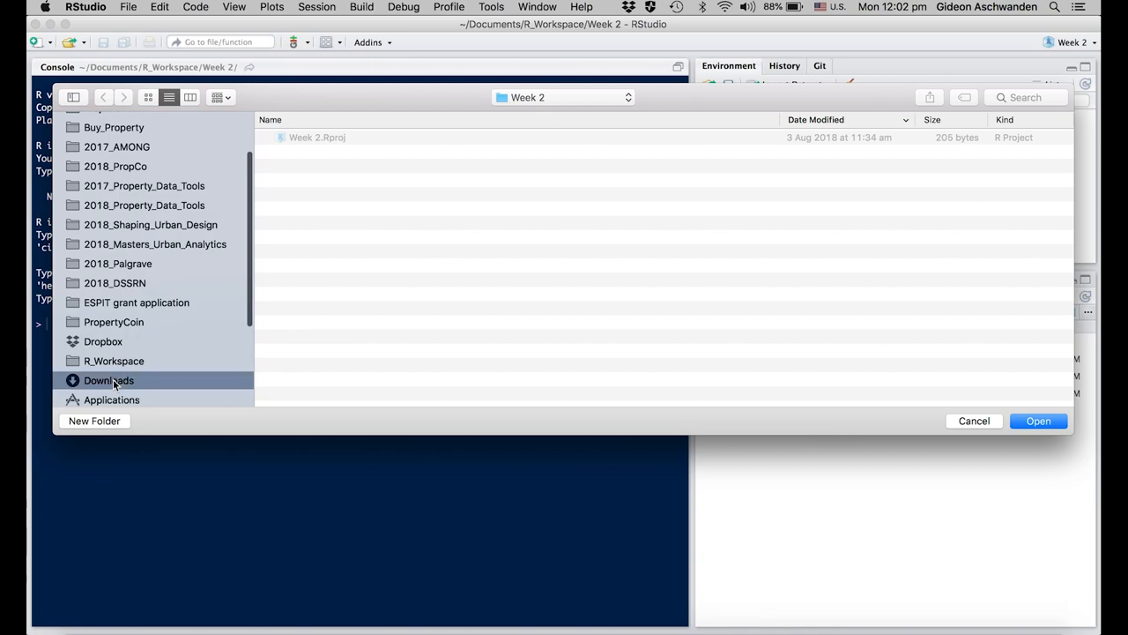
{"action": "left_click", "coordinate": [109, 381]}
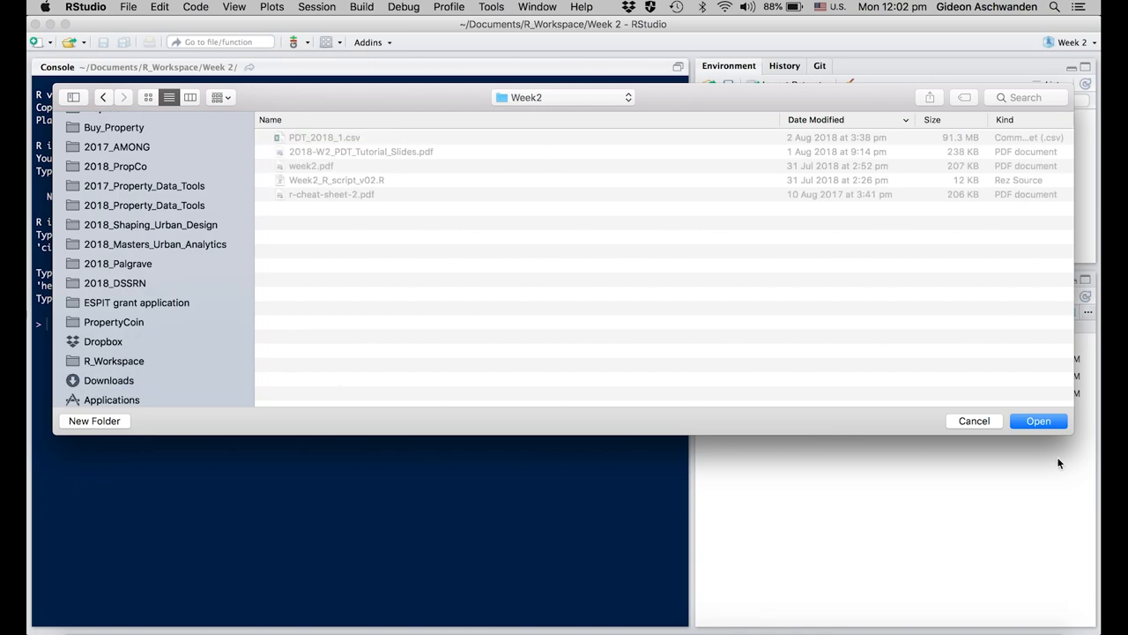
{"action": "left_click", "coordinate": [1038, 420]}
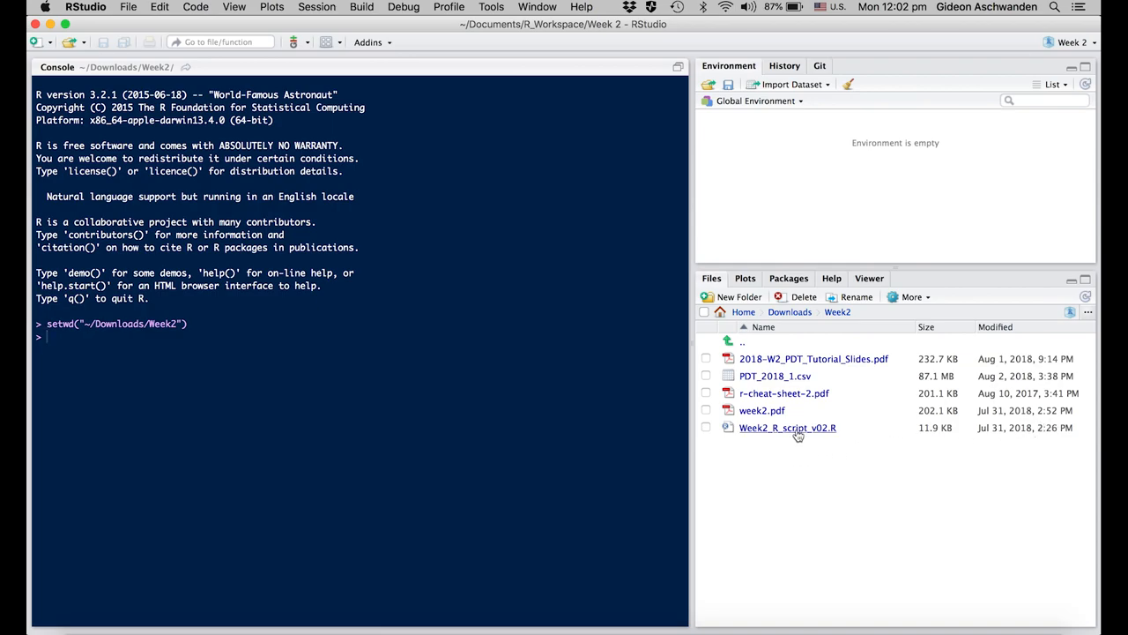
Open Week2_R_script_v02.R from the Files pane and skim its data-frame notes.
{"action": "double_click", "coordinate": [787, 428]}
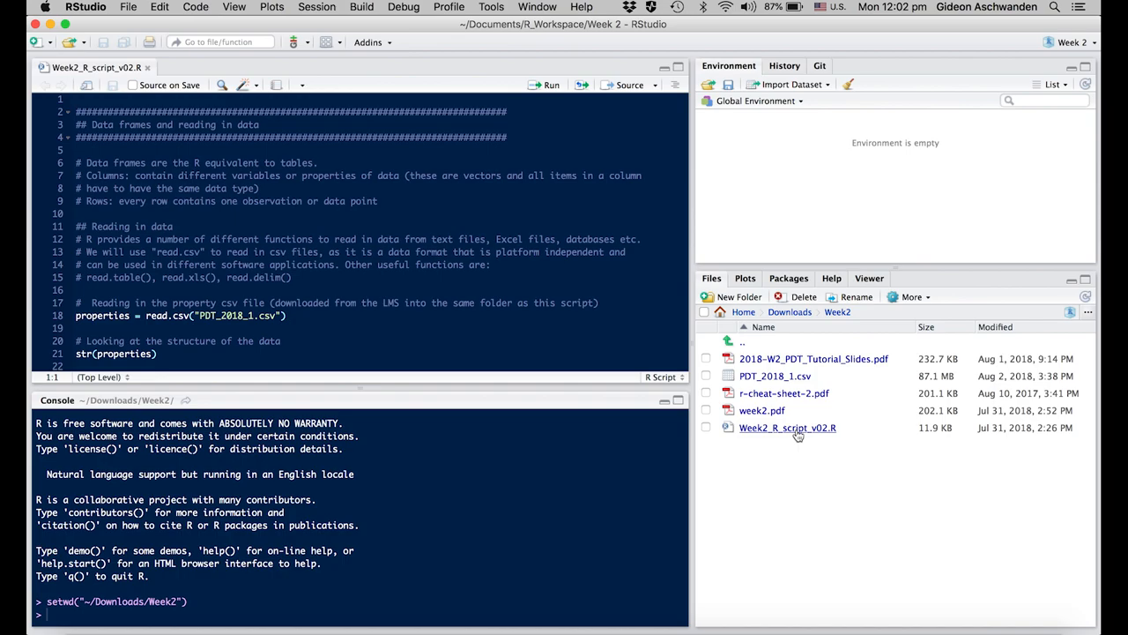
{"action": "scroll", "scroll_direction": "down", "scroll_amount": 3}
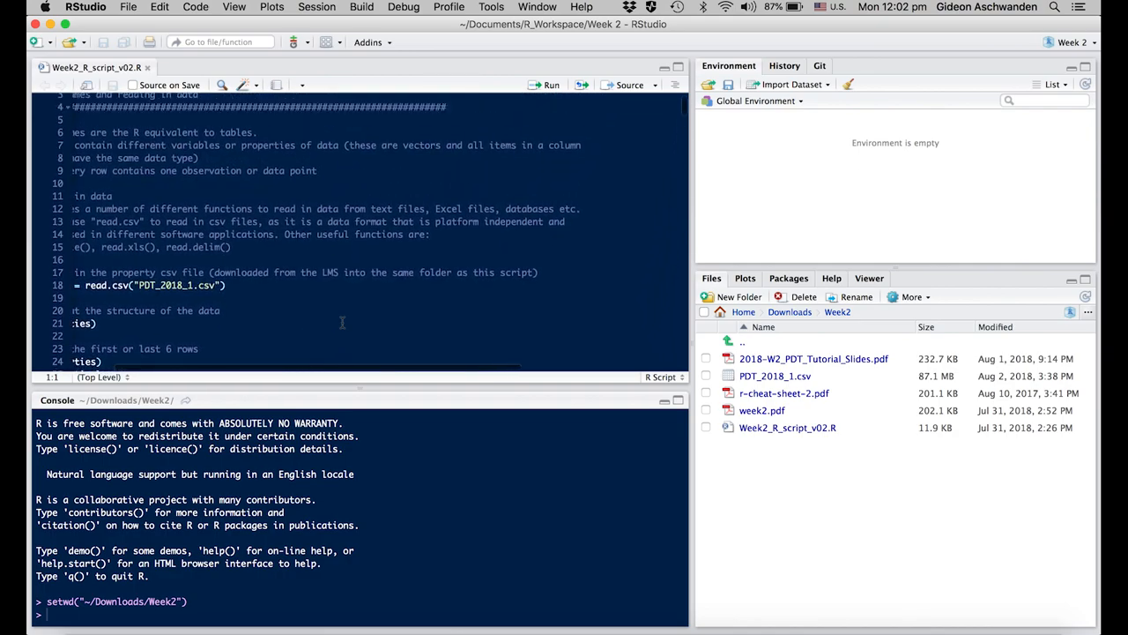
{"action": "scroll", "scroll_direction": "up", "scroll_amount": 3}
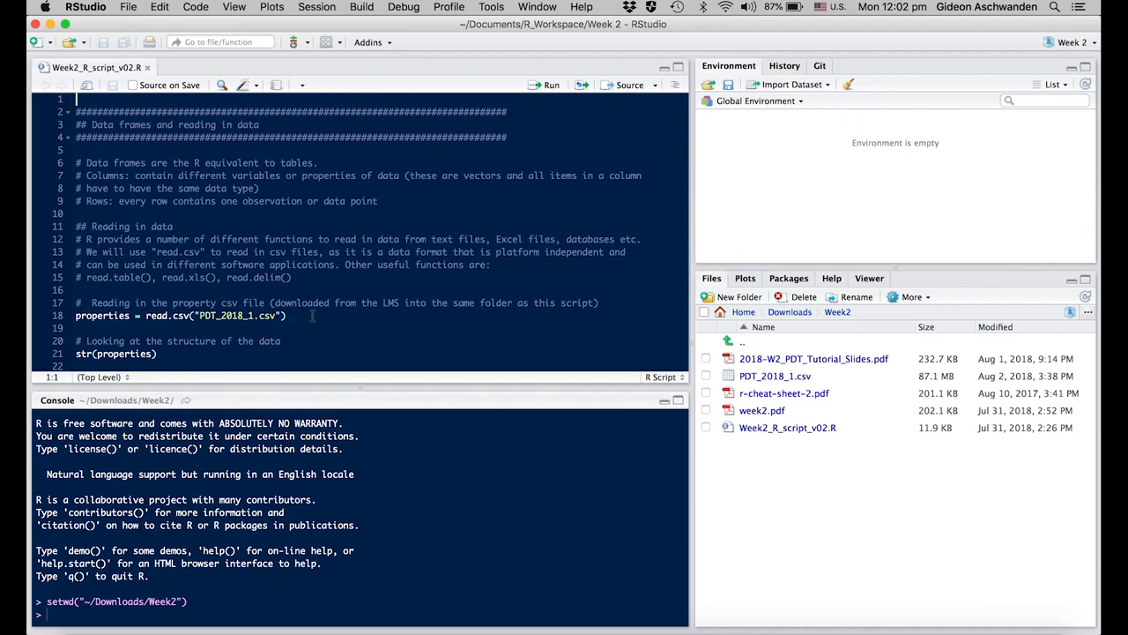
Run the read.csv line to load the property CSV into the properties data frame.
{"action": "left_click", "coordinate": [314, 314]}
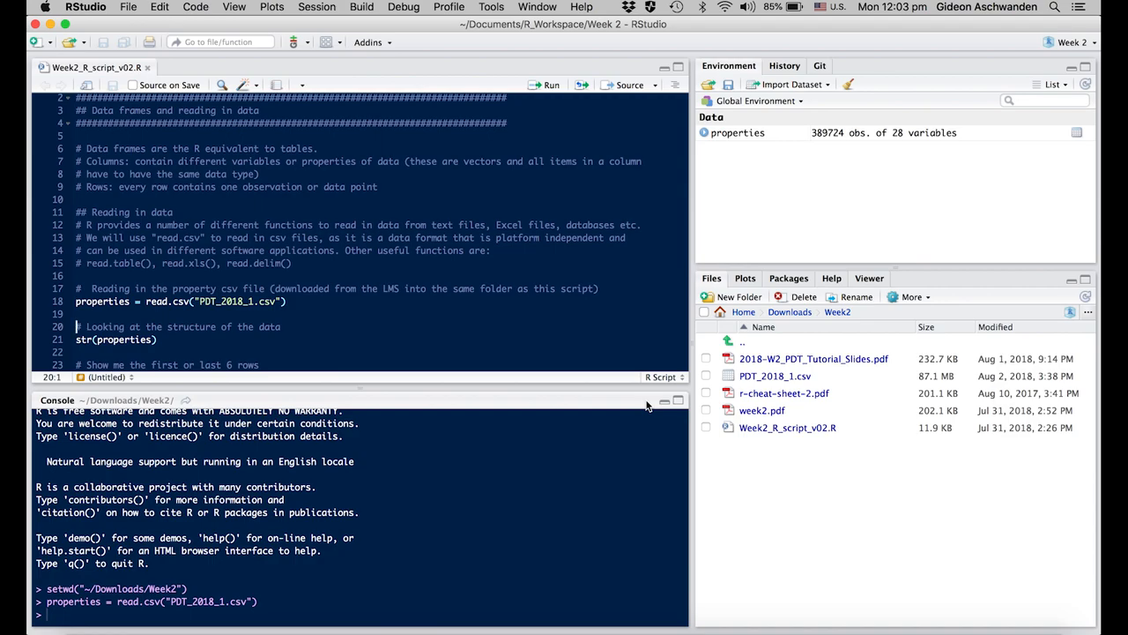
{"action": "mouse_move", "coordinate": [748, 149]}
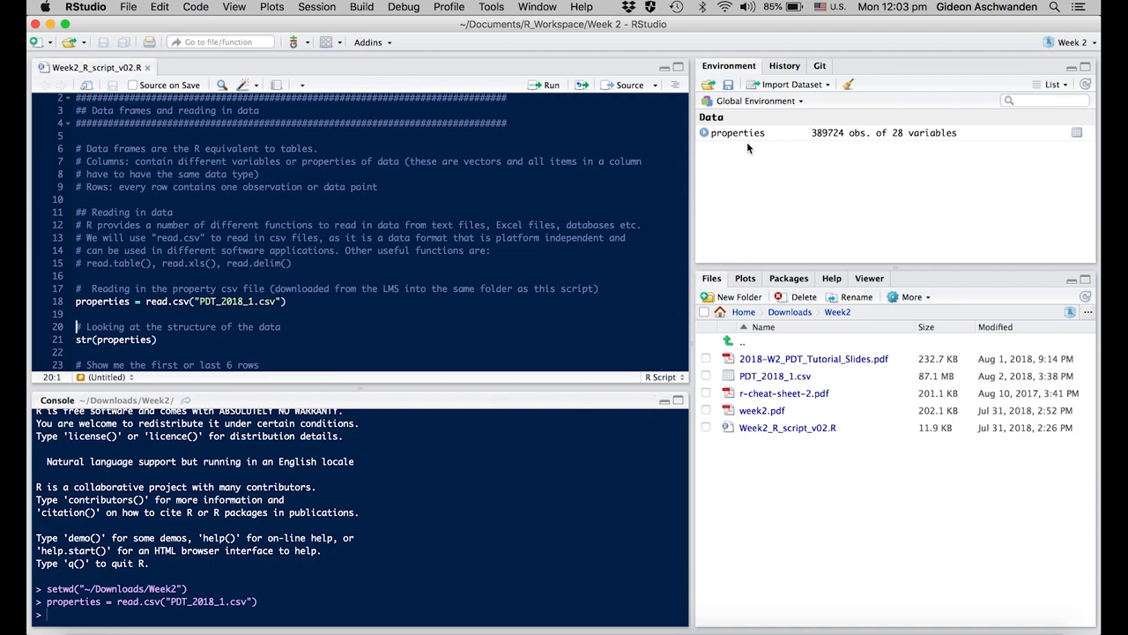
{"action": "mouse_move", "coordinate": [737, 132]}
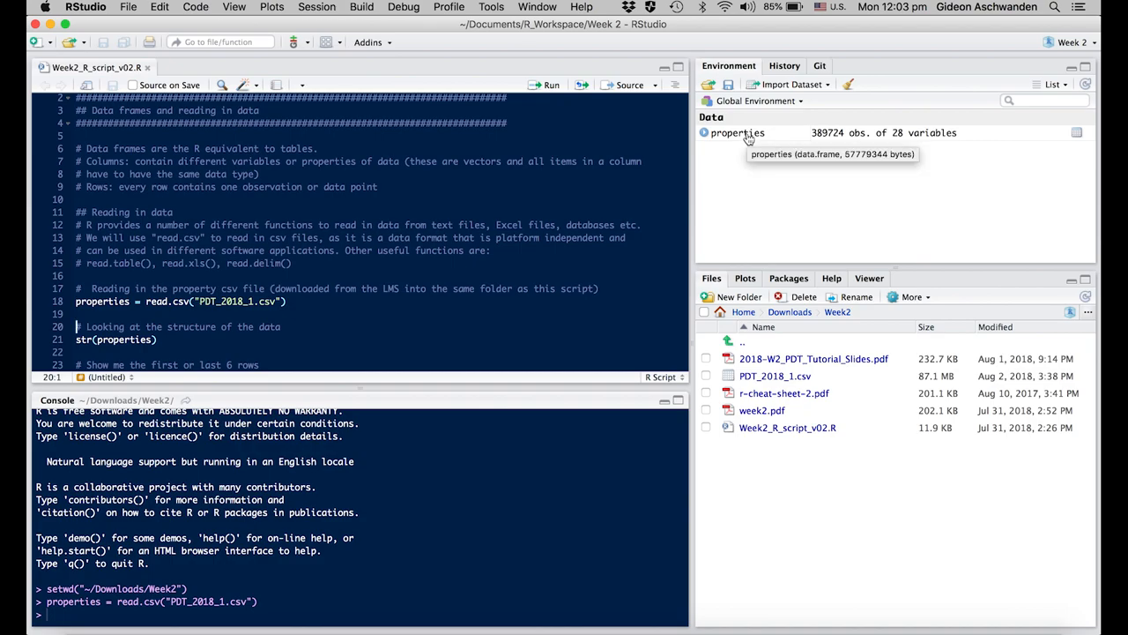
{"action": "mouse_move", "coordinate": [285, 284]}
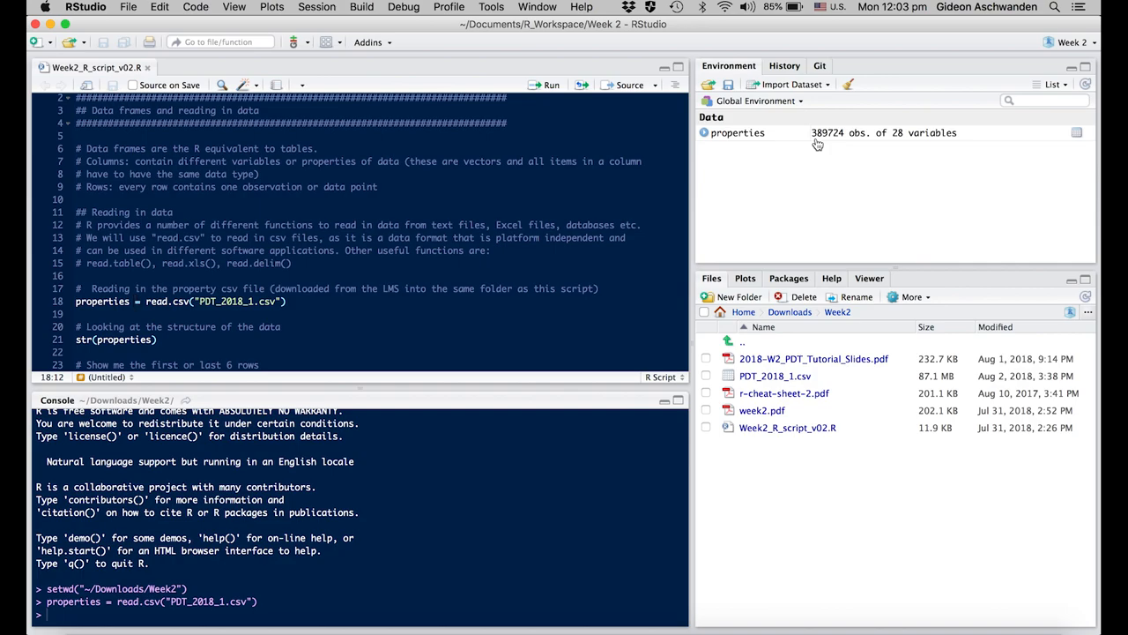
{"action": "mouse_move", "coordinate": [924, 139]}
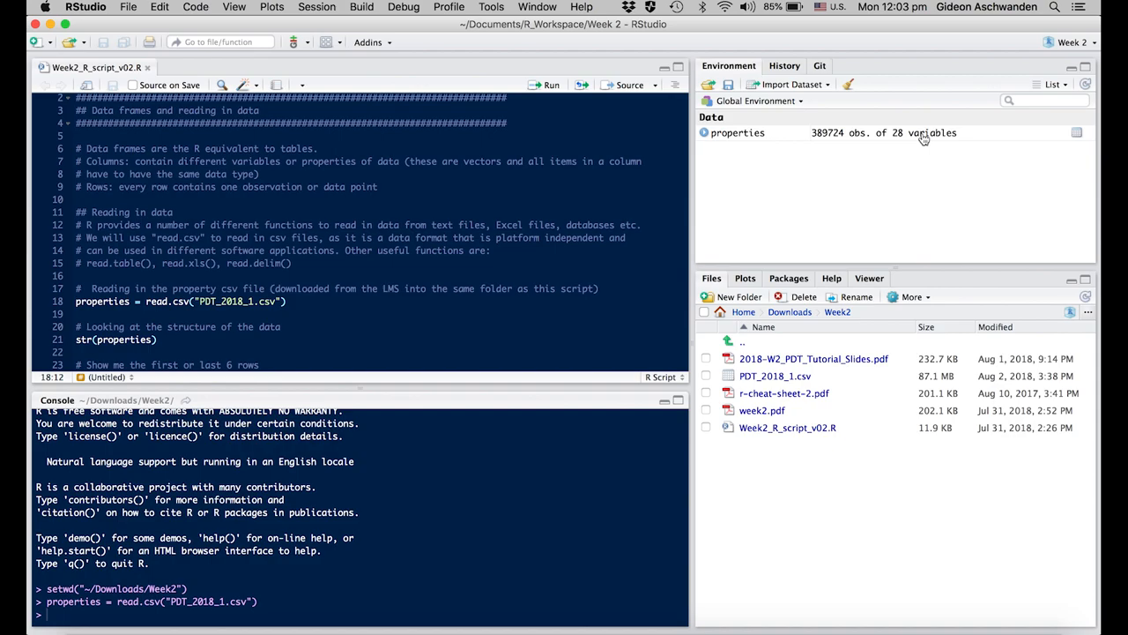
{"action": "mouse_move", "coordinate": [917, 178]}
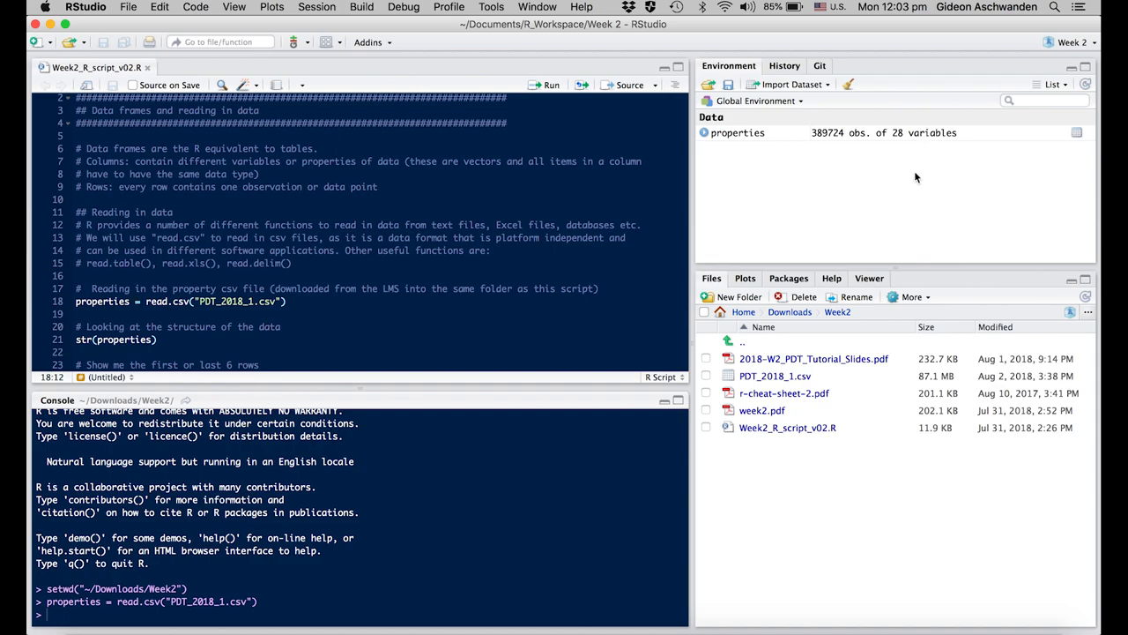
{"action": "mouse_move", "coordinate": [331, 328]}
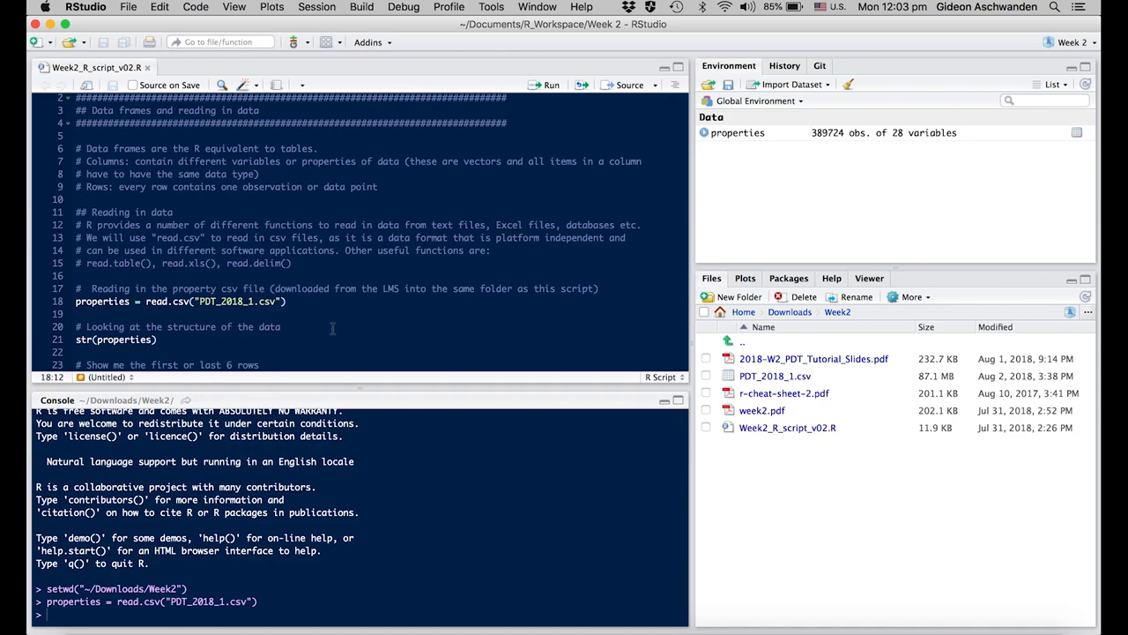
{"action": "mouse_move", "coordinate": [747, 141]}
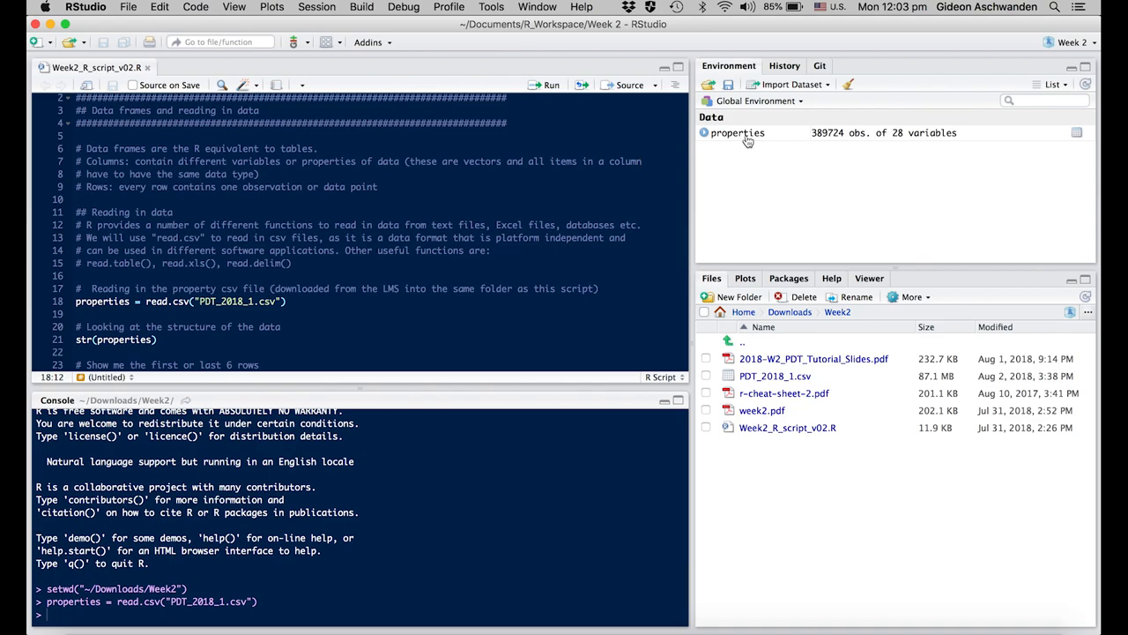
View the properties data frame in the data viewer from the Environment pane.
{"action": "left_click", "coordinate": [737, 132]}
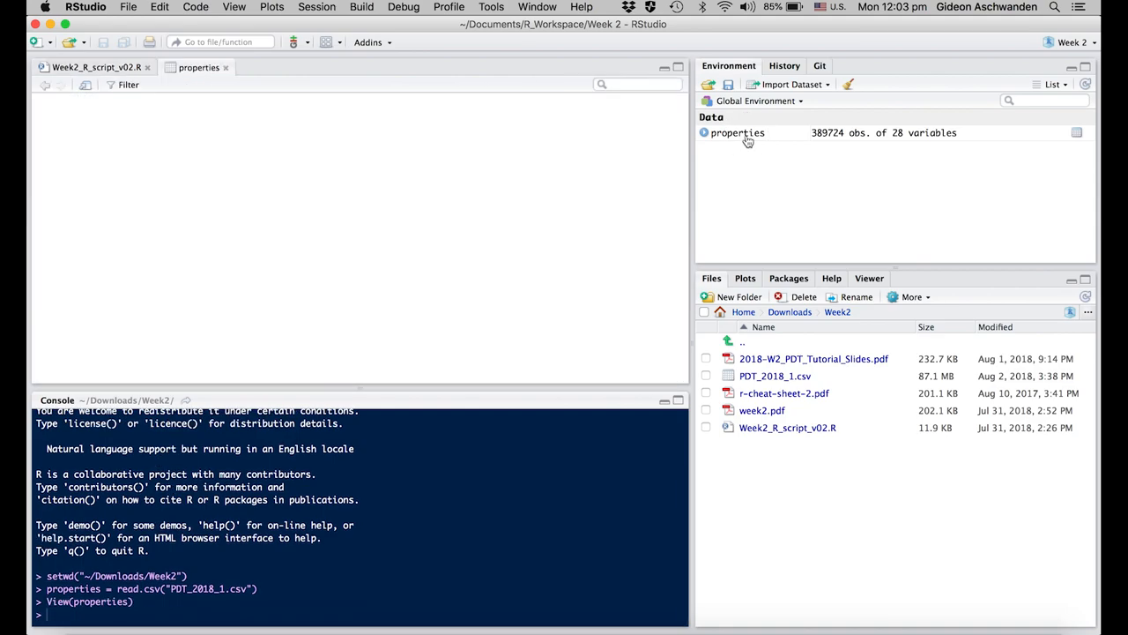
{"action": "left_click", "coordinate": [737, 132]}
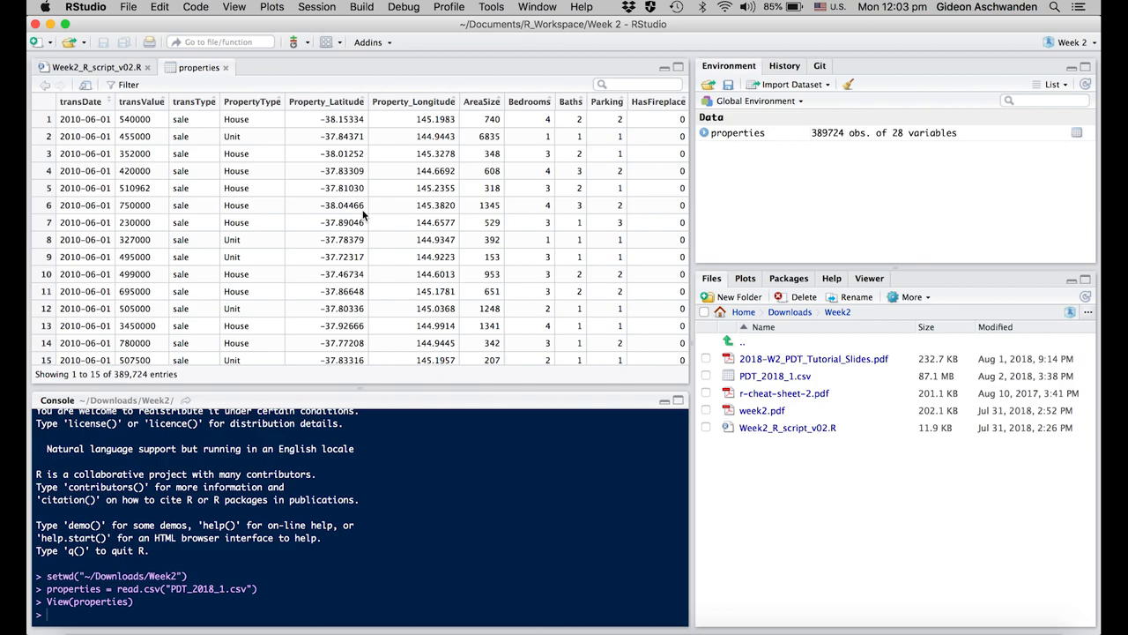
{"action": "mouse_move", "coordinate": [289, 264]}
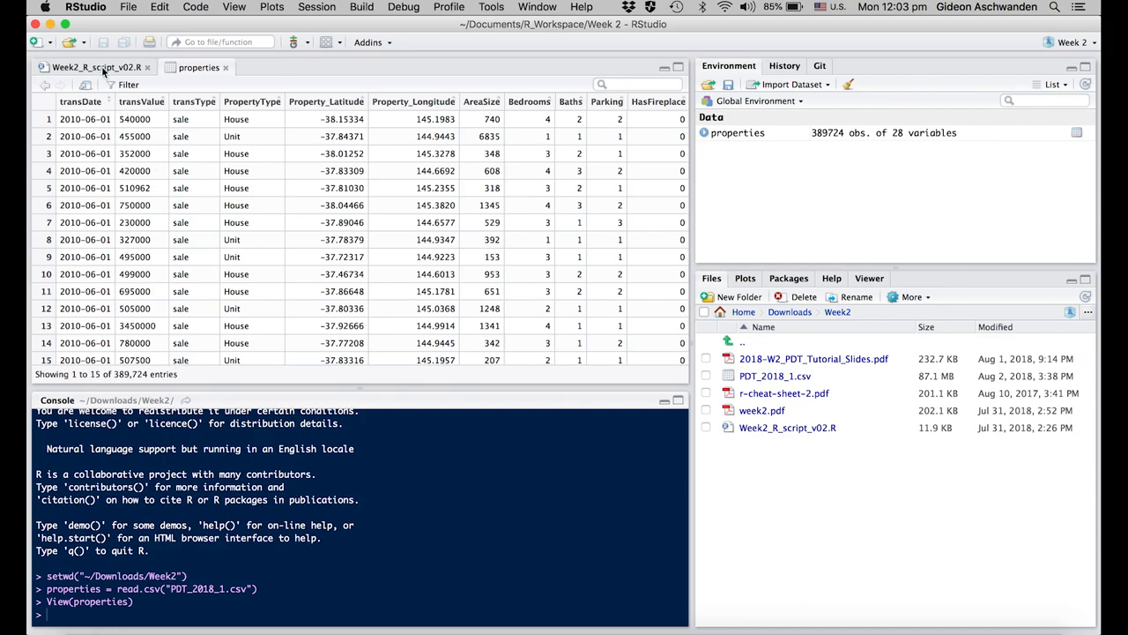
Run str(properties) and note transDate's Factor type in the structure listing.
{"action": "left_click", "coordinate": [95, 67]}
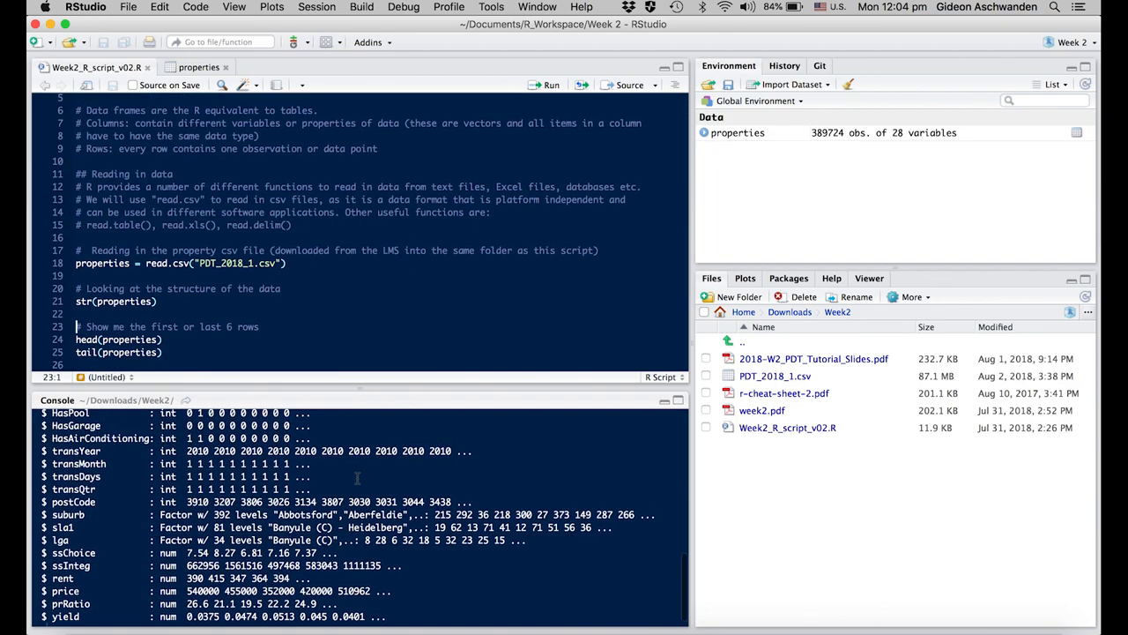
{"action": "scroll", "scroll_direction": "up", "scroll_amount": 3}
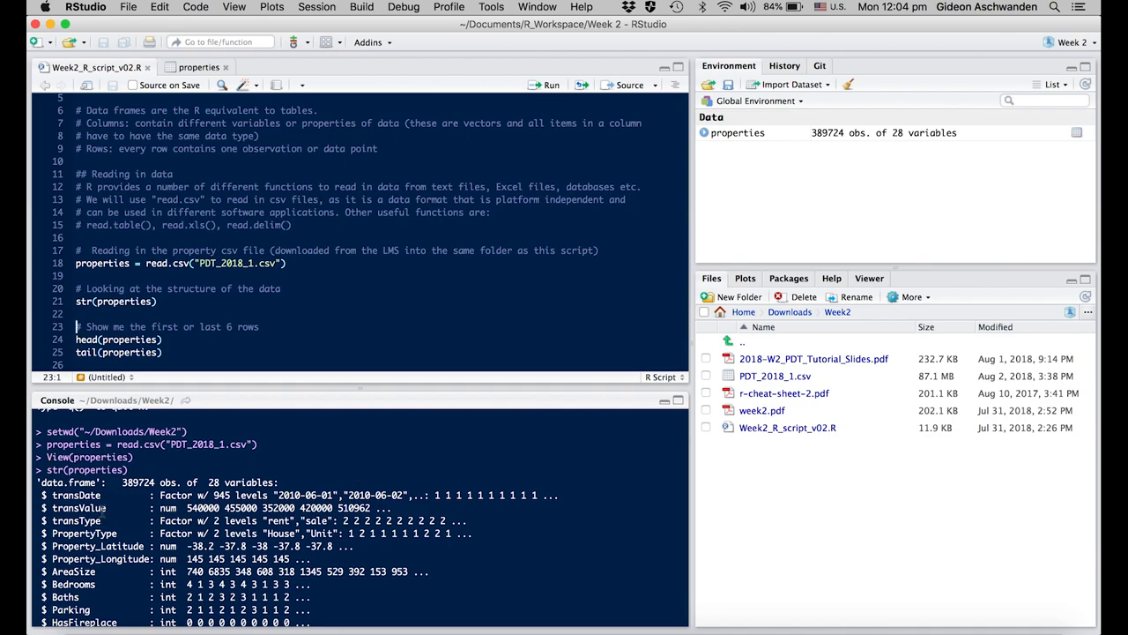
{"action": "double_click", "coordinate": [176, 494]}
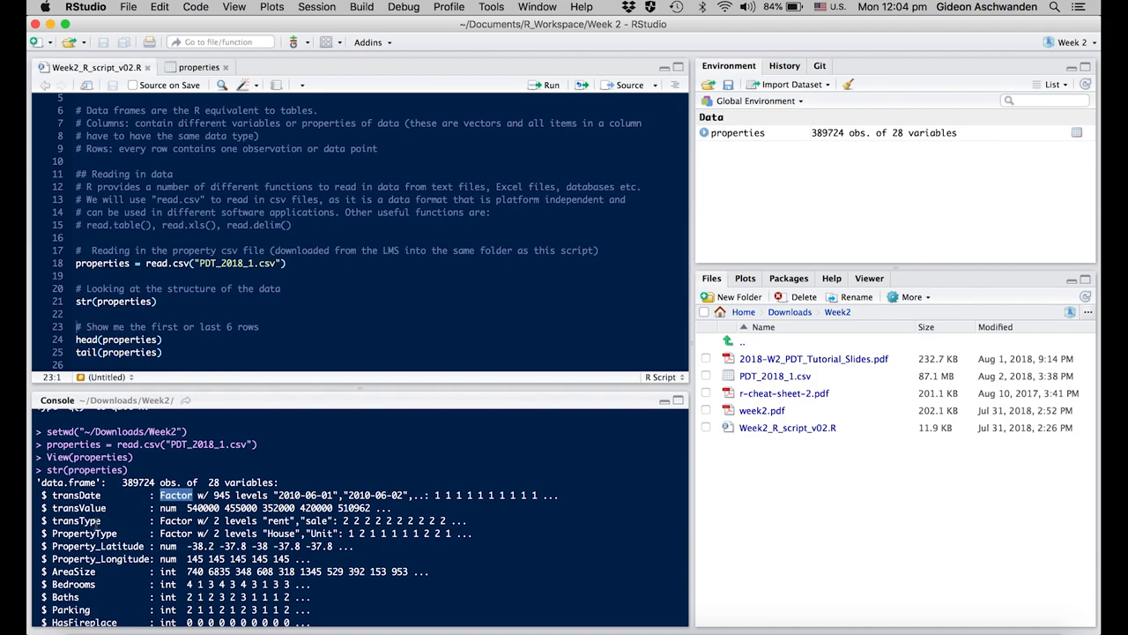
{"action": "left_click", "coordinate": [162, 339]}
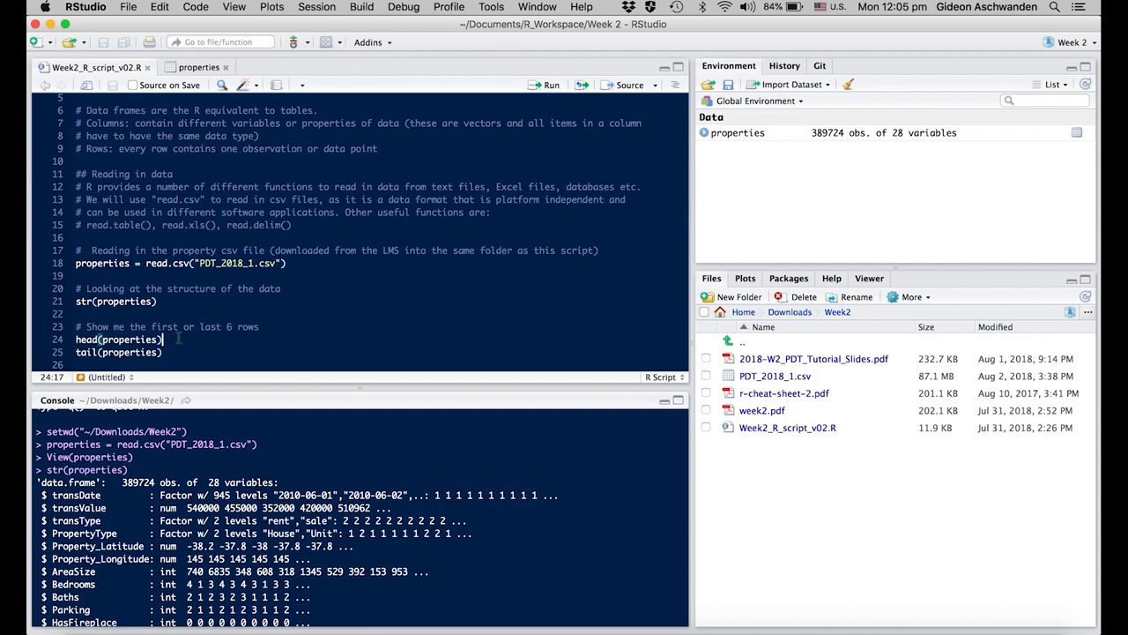
Run head(properties) and tail(properties) to show the first and last six rows.
{"action": "left_click", "coordinate": [552, 84]}
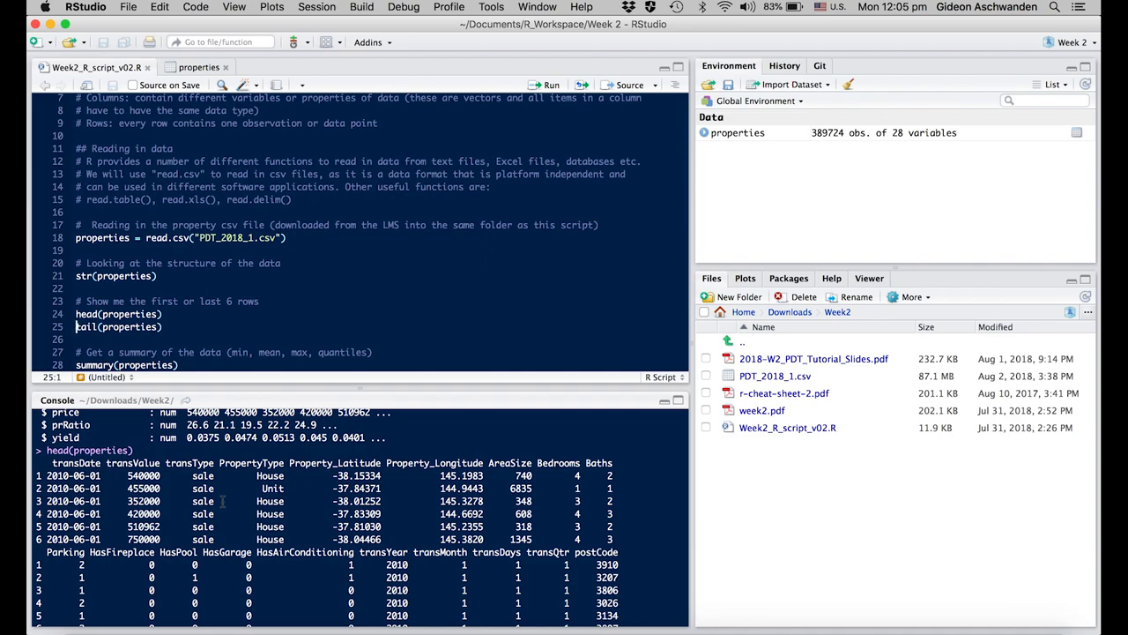
{"action": "left_click", "coordinate": [162, 326]}
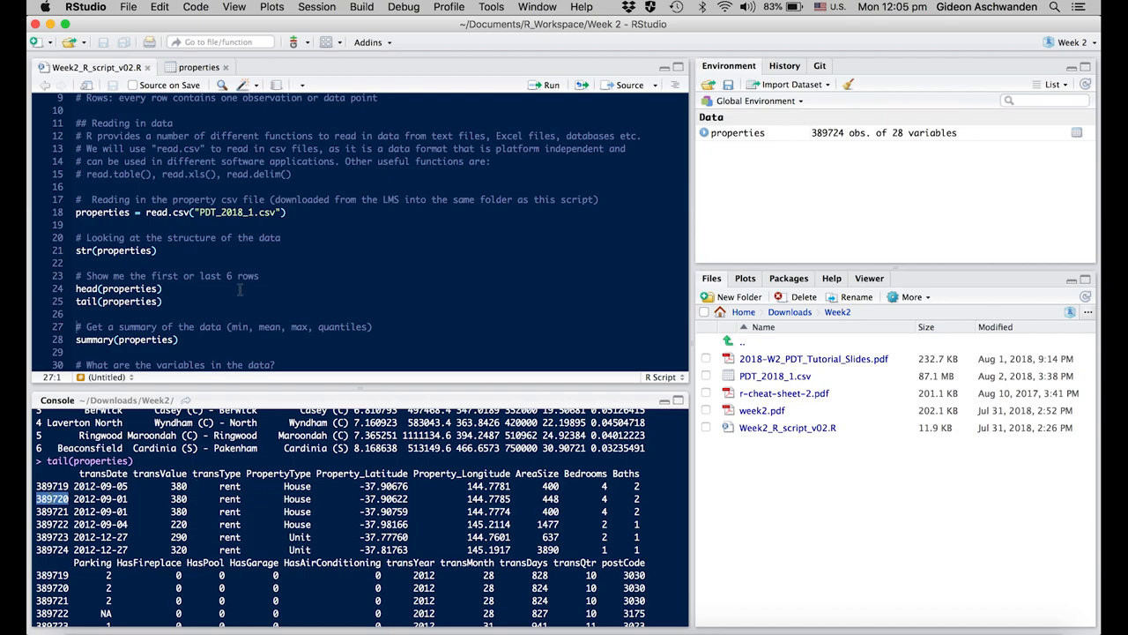
{"action": "left_click", "coordinate": [222, 326]}
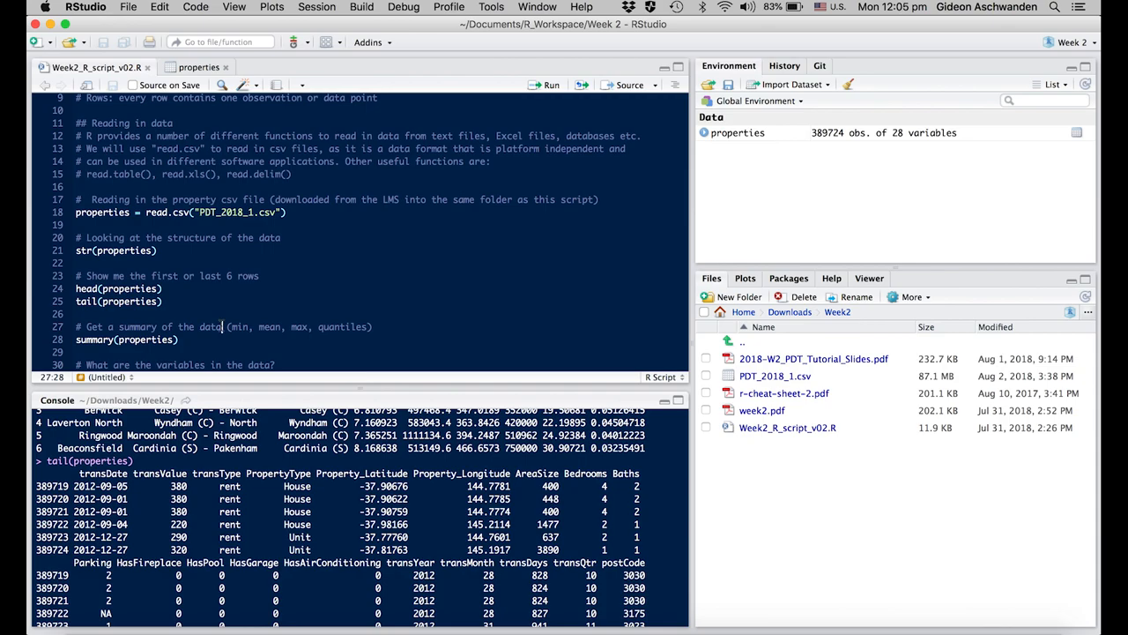
Run summary(properties) and read through the statistics for all 28 variables.
{"action": "left_click", "coordinate": [180, 339]}
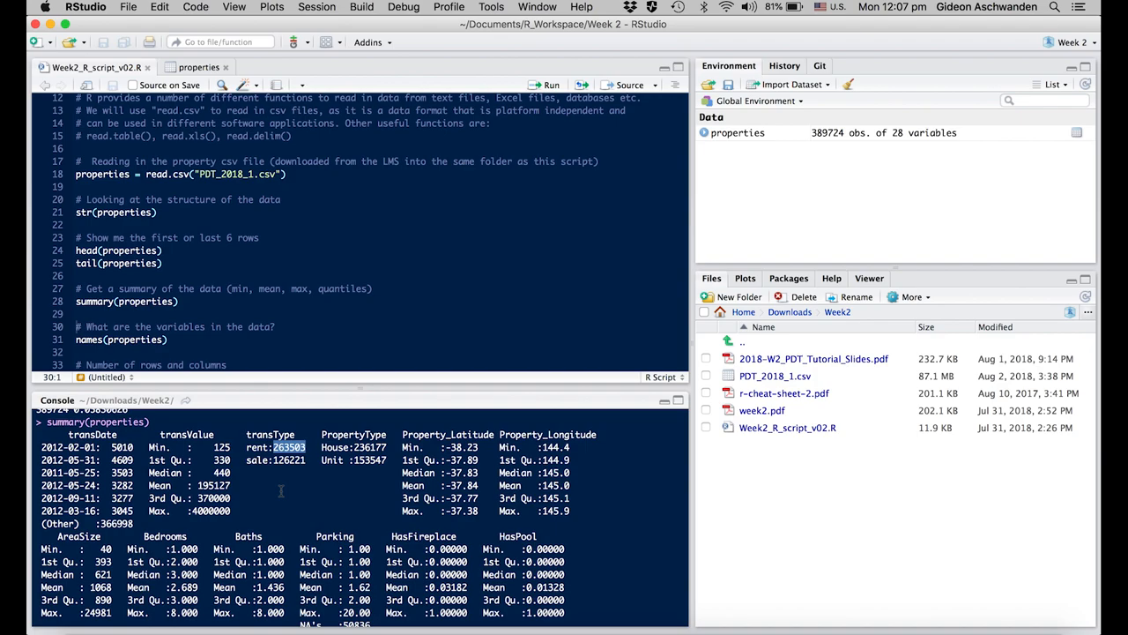
{"action": "scroll", "scroll_direction": "down", "scroll_amount": 3}
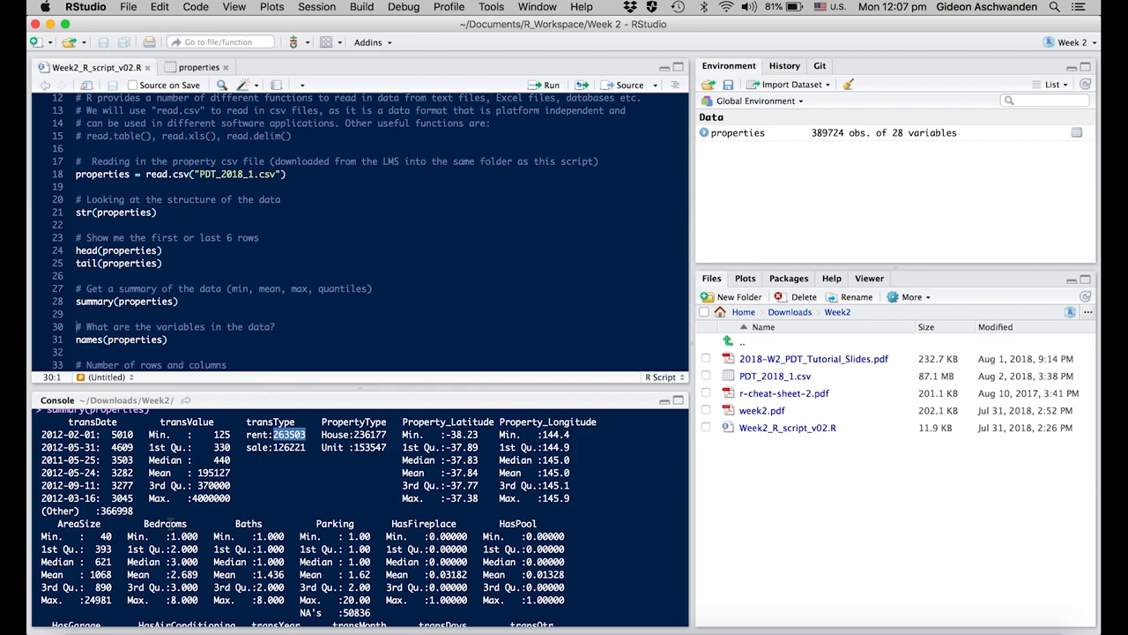
{"action": "scroll", "scroll_direction": "down", "scroll_amount": 3}
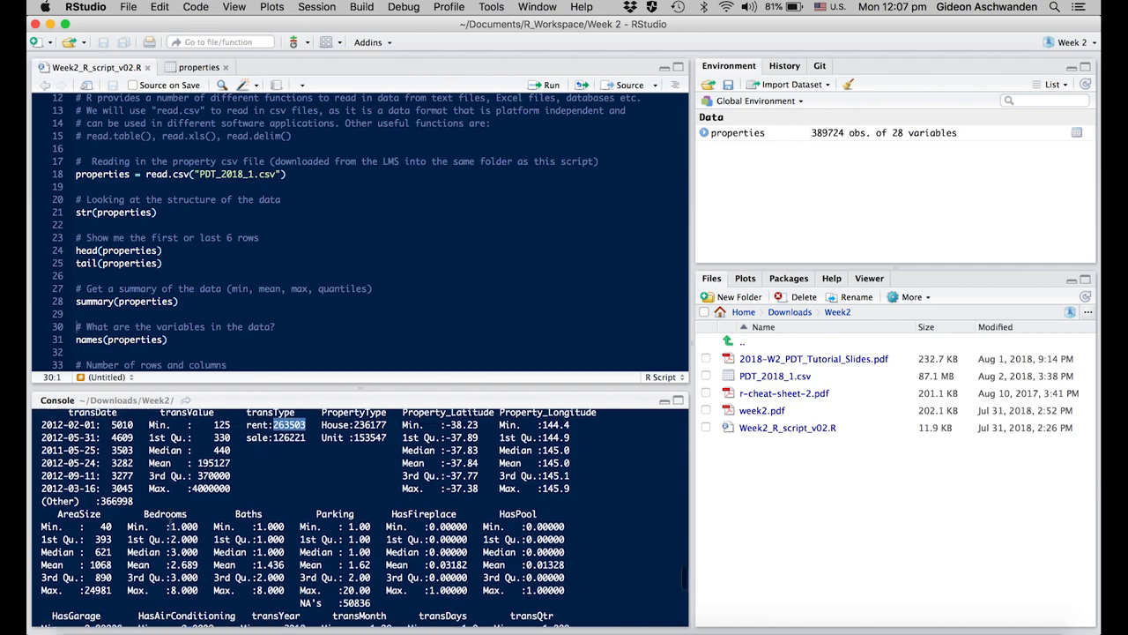
{"action": "scroll", "scroll_direction": "down", "scroll_amount": 3}
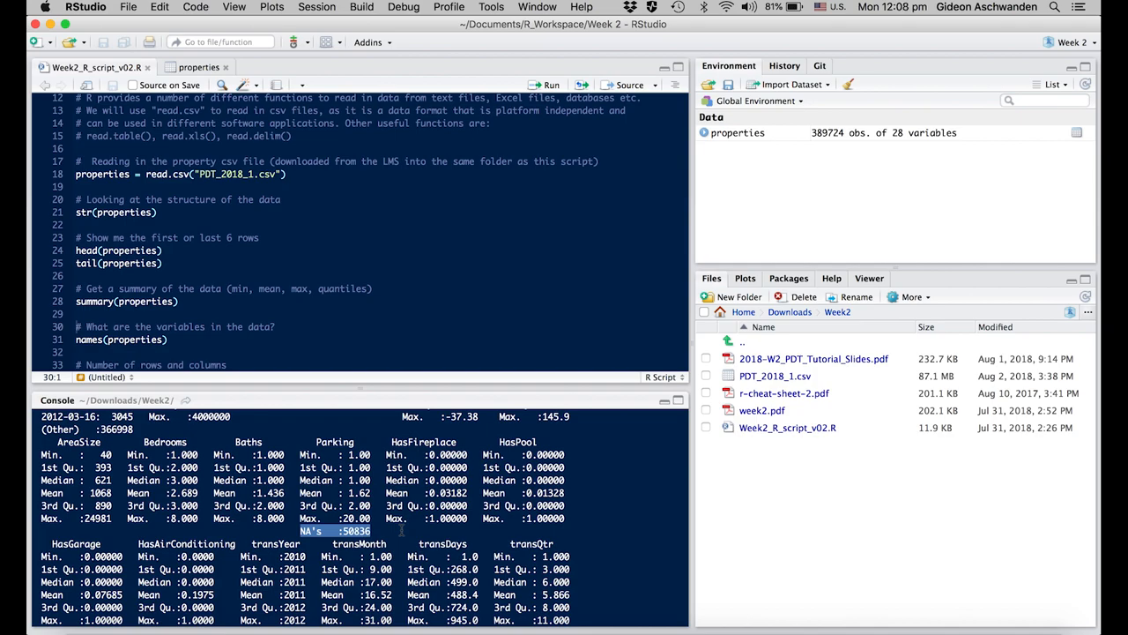
{"action": "scroll", "scroll_direction": "down", "scroll_amount": 3}
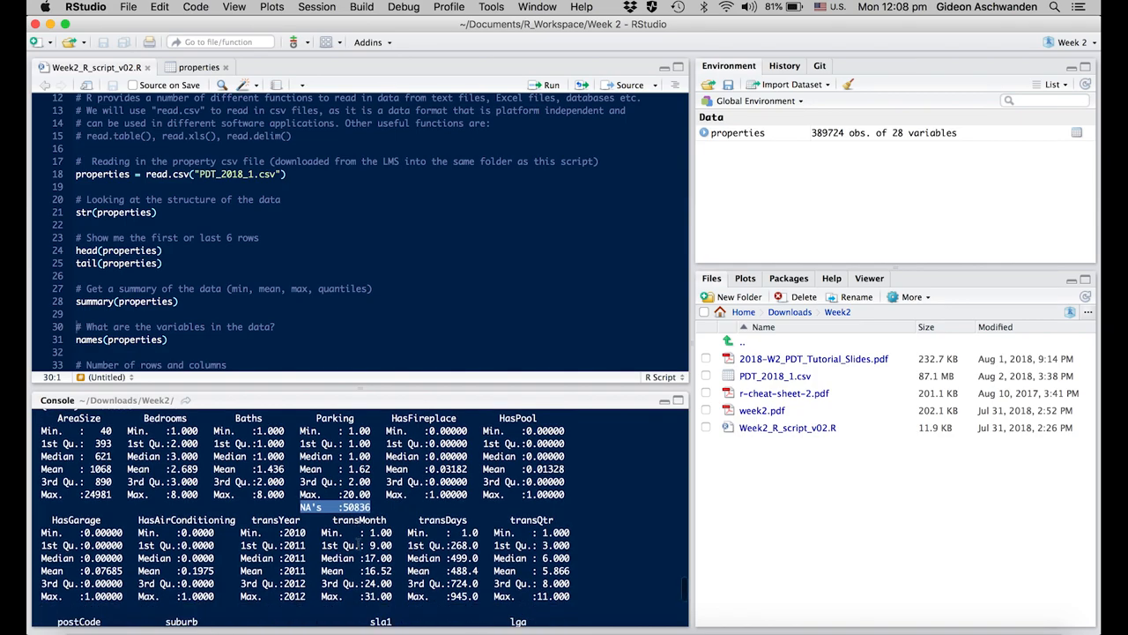
{"action": "scroll", "scroll_direction": "down", "scroll_amount": 3}
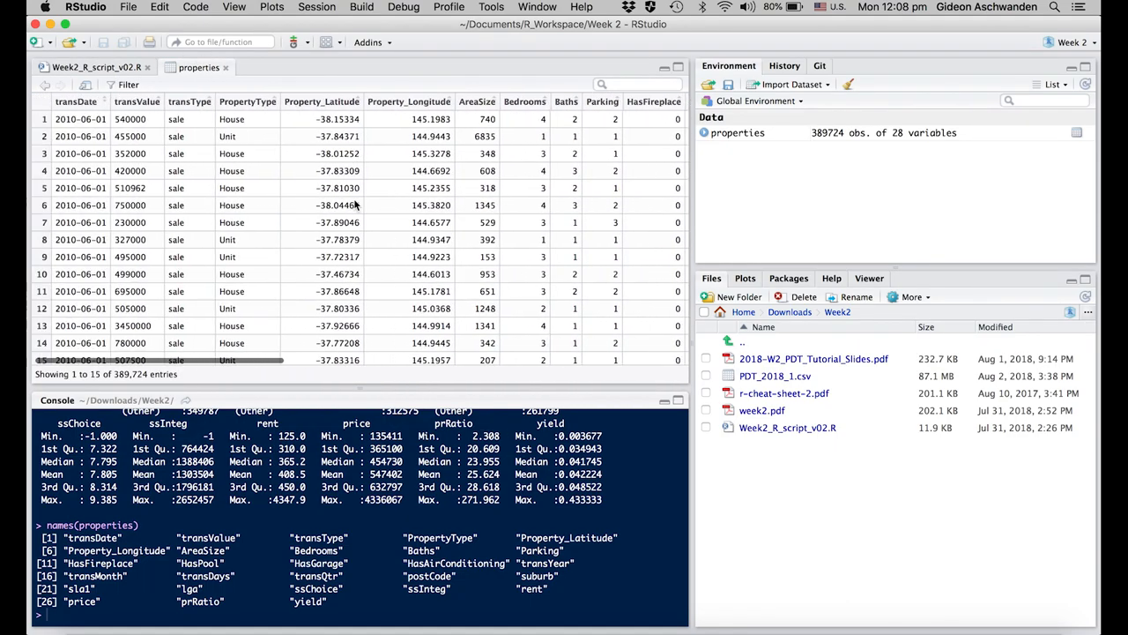
Return to the Week2 script after running names(properties) and checking the data viewer.
{"action": "left_click", "coordinate": [88, 67]}
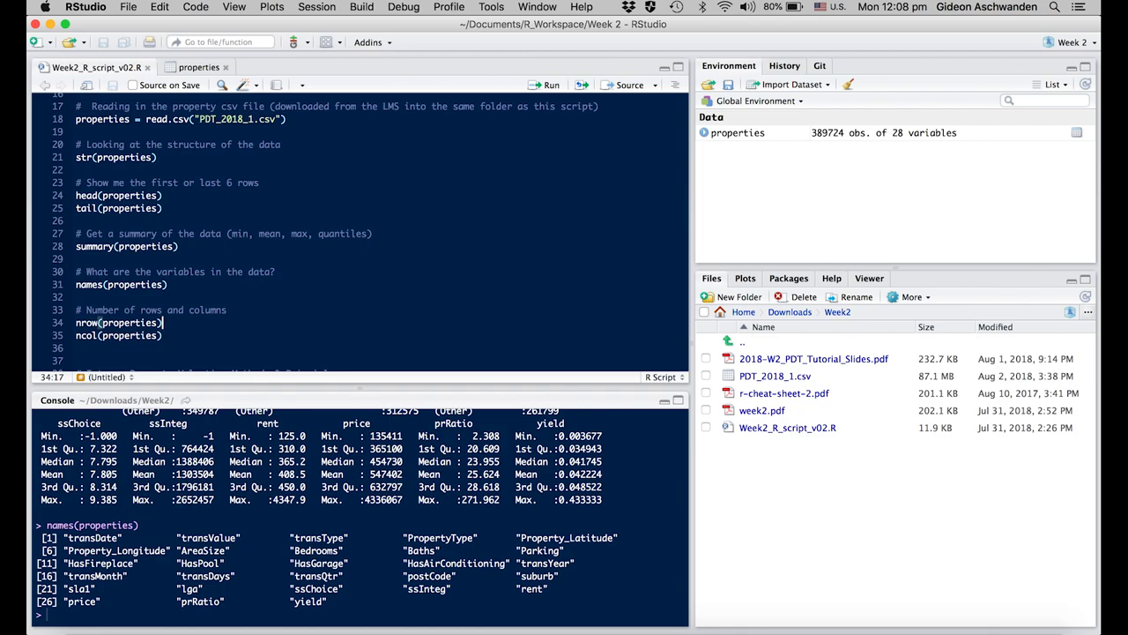
Run nrow(properties) and ncol(properties), getting 389724 rows and 28 columns.
{"action": "left_click", "coordinate": [546, 85]}
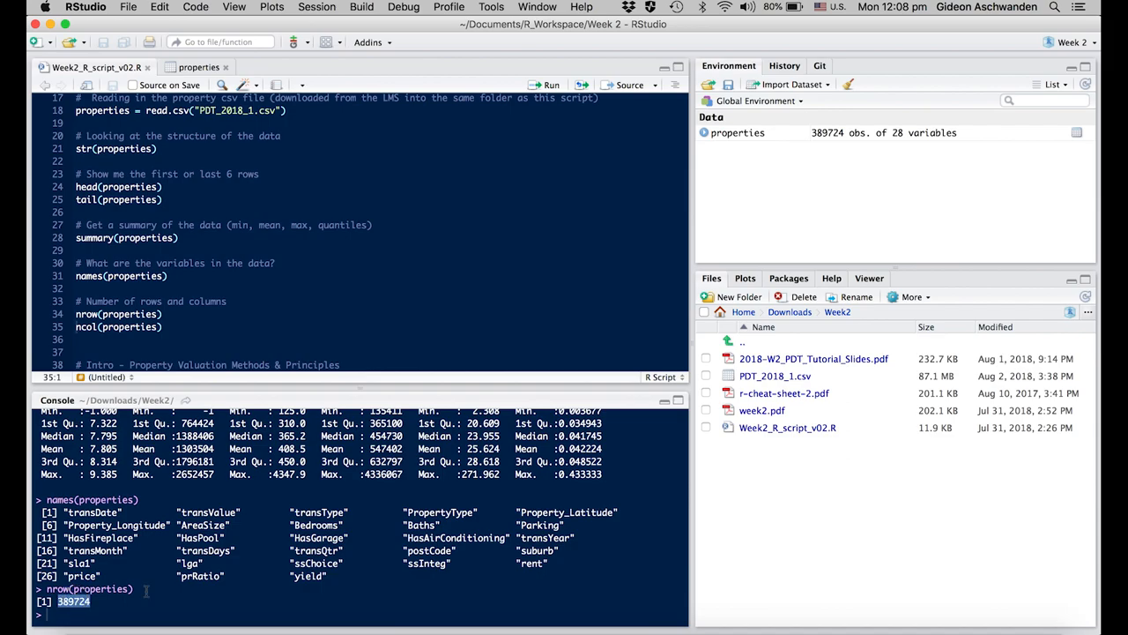
{"action": "mouse_move", "coordinate": [714, 231]}
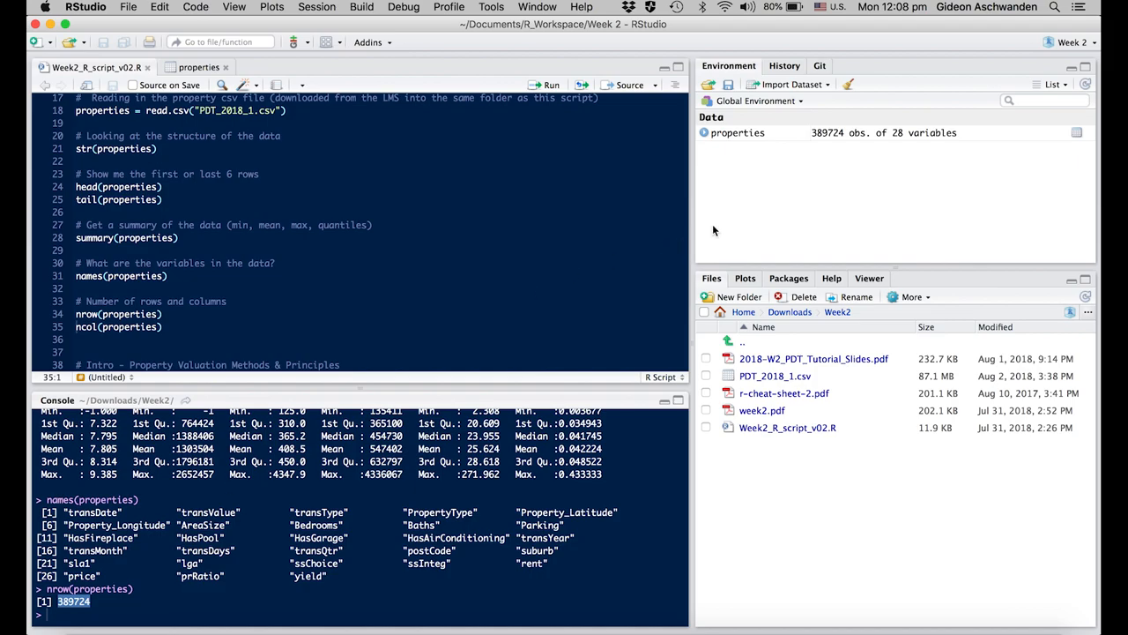
{"action": "mouse_move", "coordinate": [836, 138]}
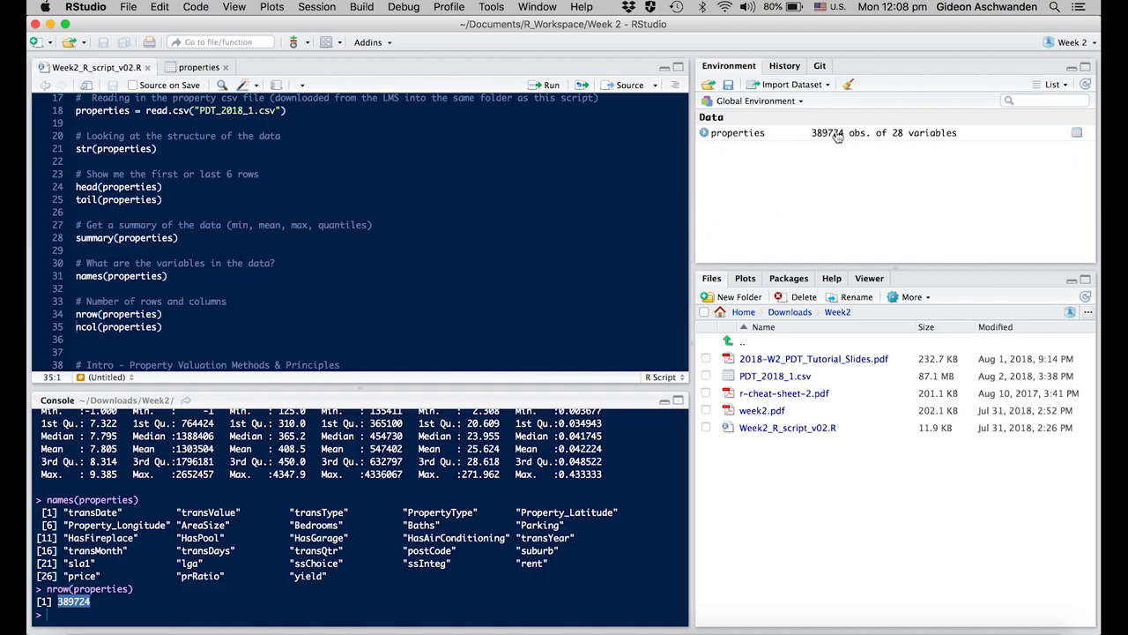
{"action": "mouse_move", "coordinate": [183, 331]}
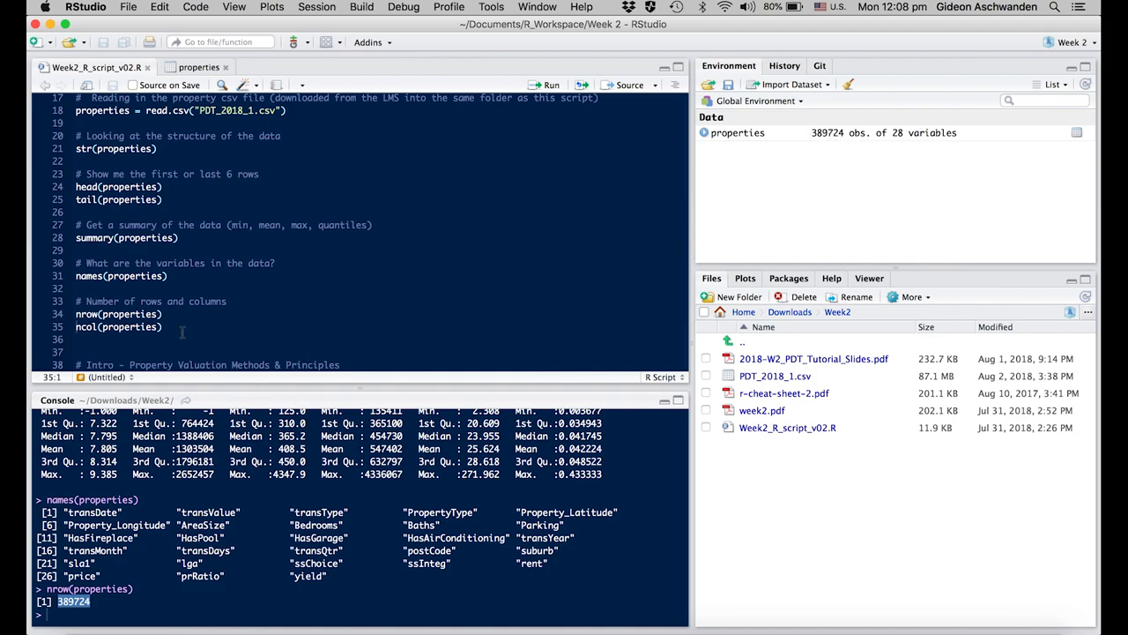
{"action": "left_click", "coordinate": [161, 326]}
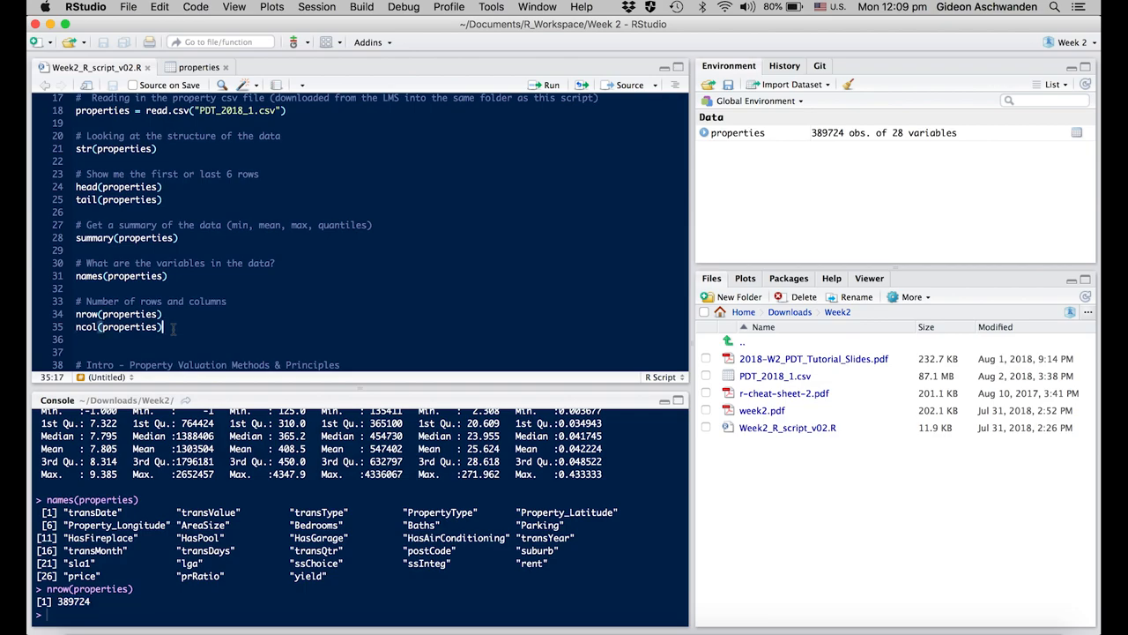
{"action": "left_click", "coordinate": [548, 85]}
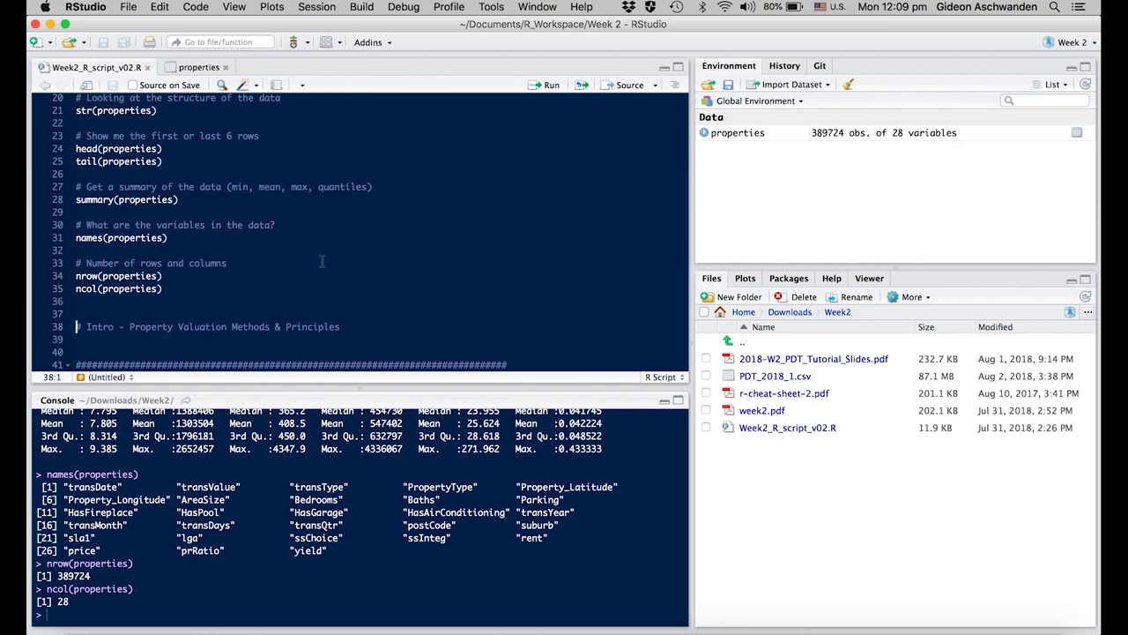
{"action": "scroll", "scroll_direction": "down", "scroll_amount": 3}
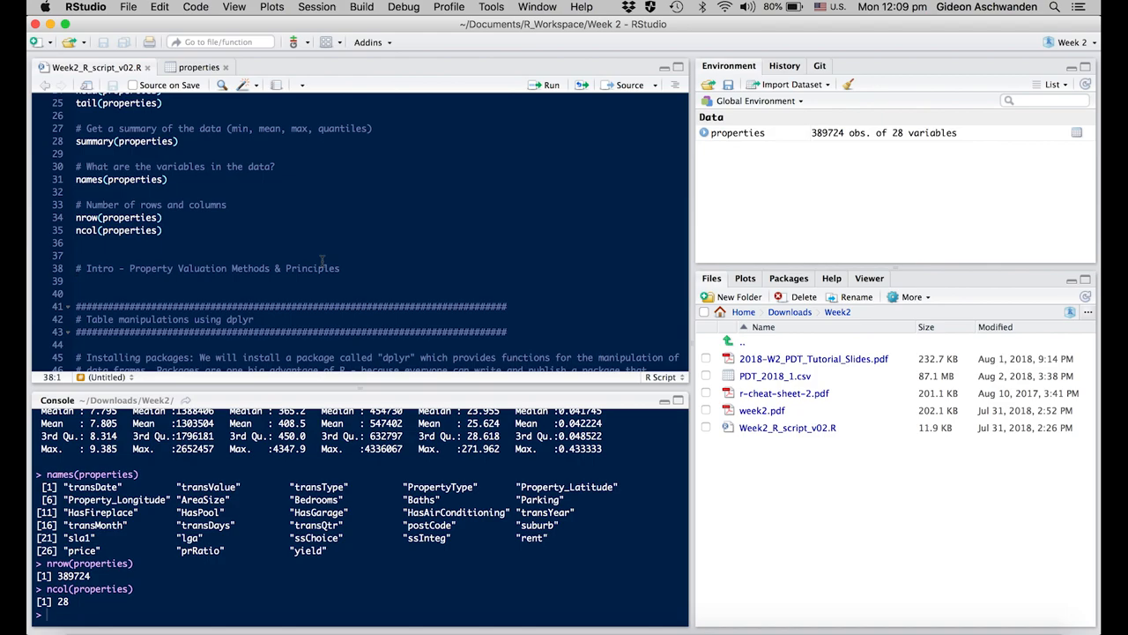
Move to the dplyr section and run install.packages("dplyr").
{"action": "scroll", "scroll_direction": "down", "scroll_amount": 3}
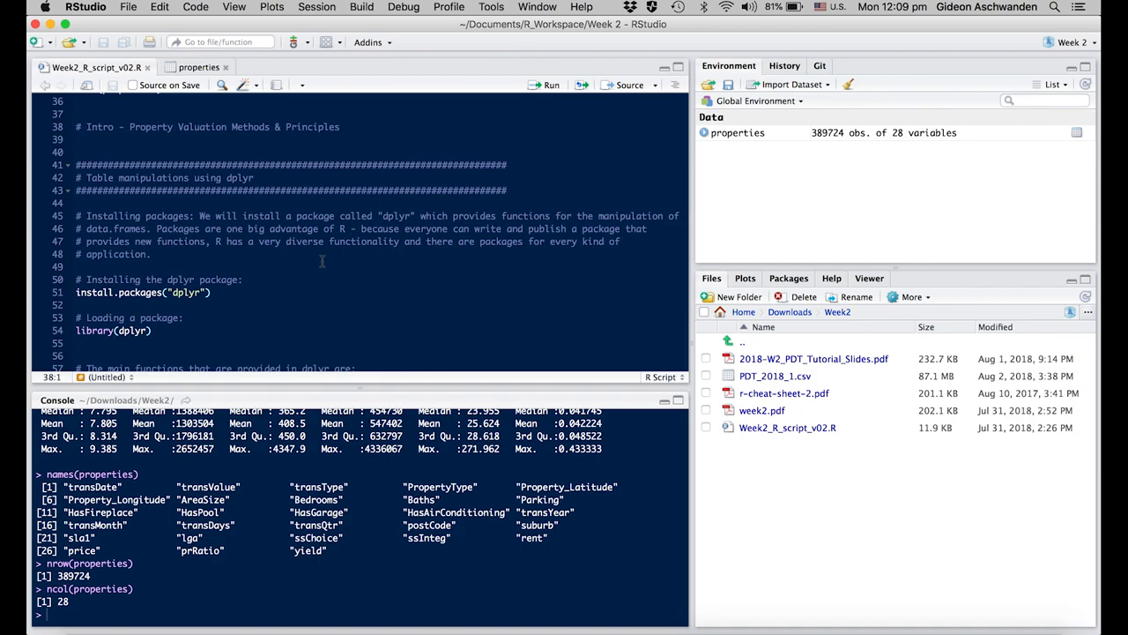
{"action": "mouse_move", "coordinate": [237, 293]}
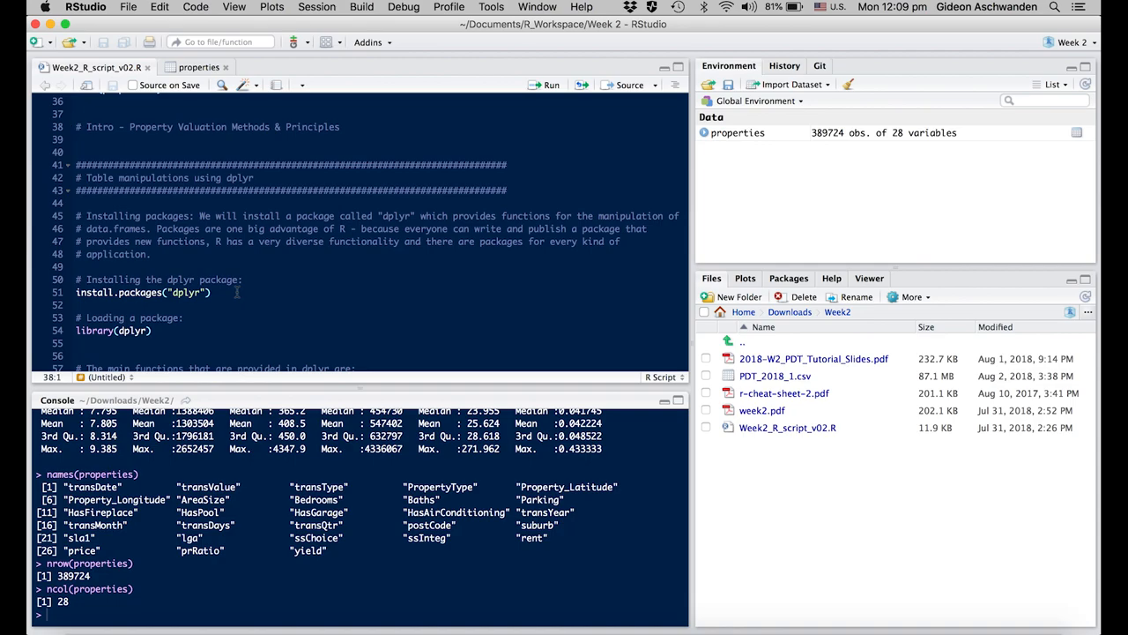
{"action": "left_click", "coordinate": [211, 293]}
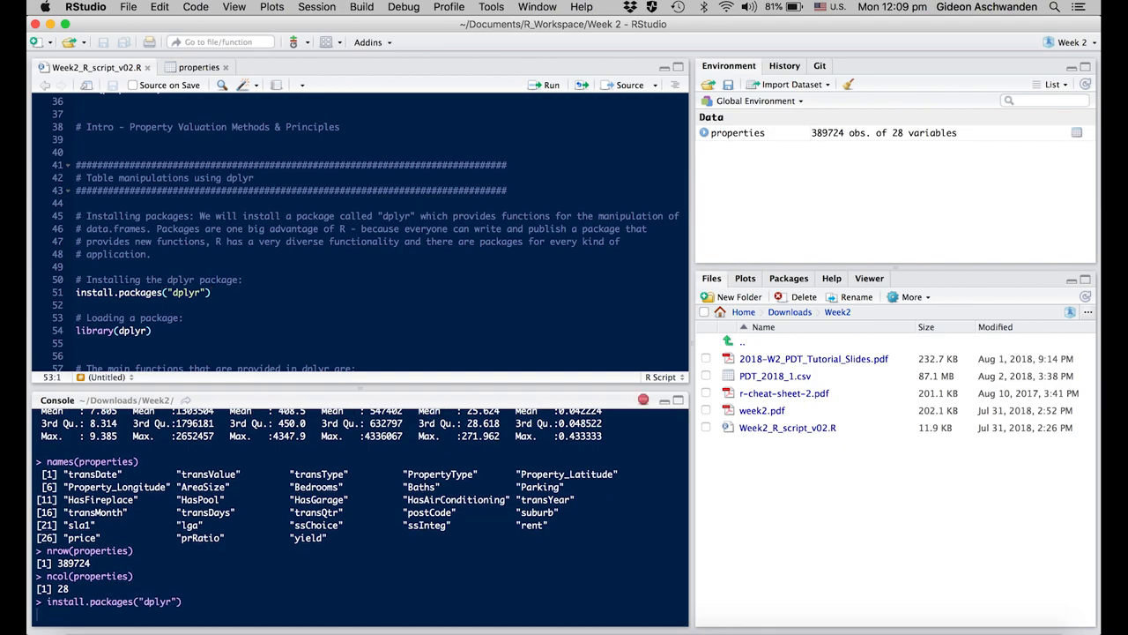
Install dplyr, answering y to build it from source, until the console reports DONE (dplyr).
{"action": "key", "text": "Return"}
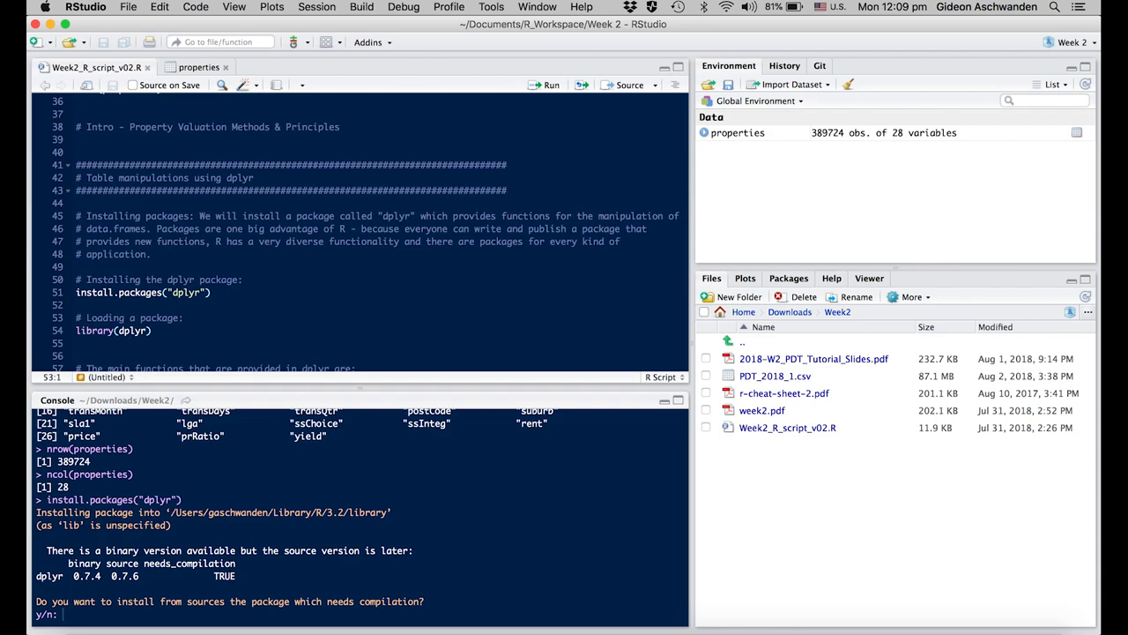
{"action": "mouse_move", "coordinate": [233, 324]}
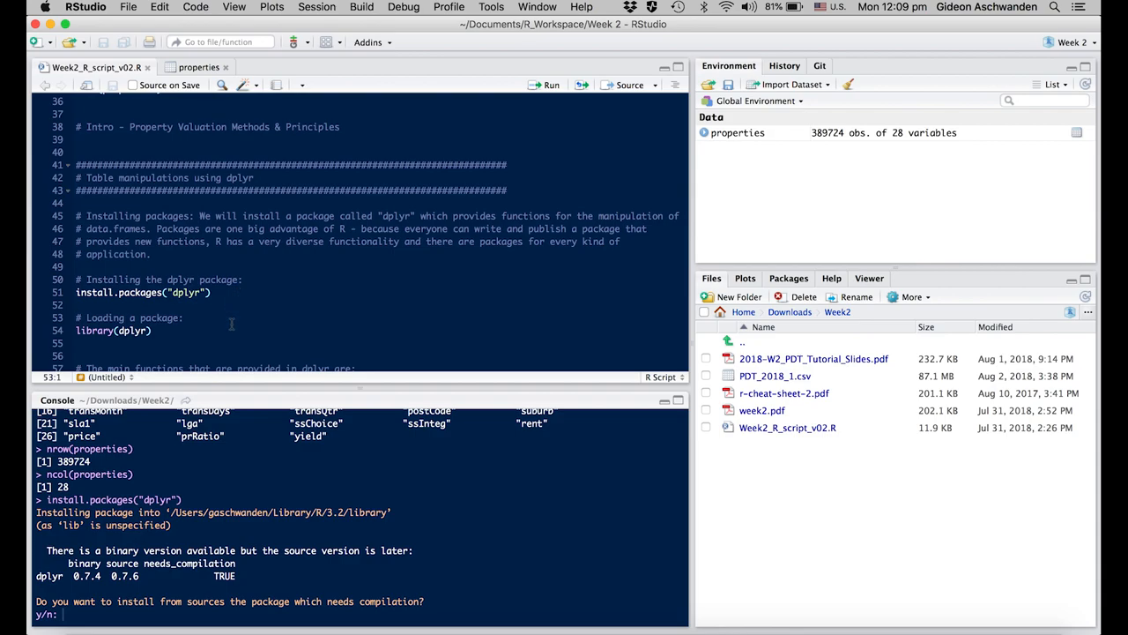
{"action": "type", "text": "y"}
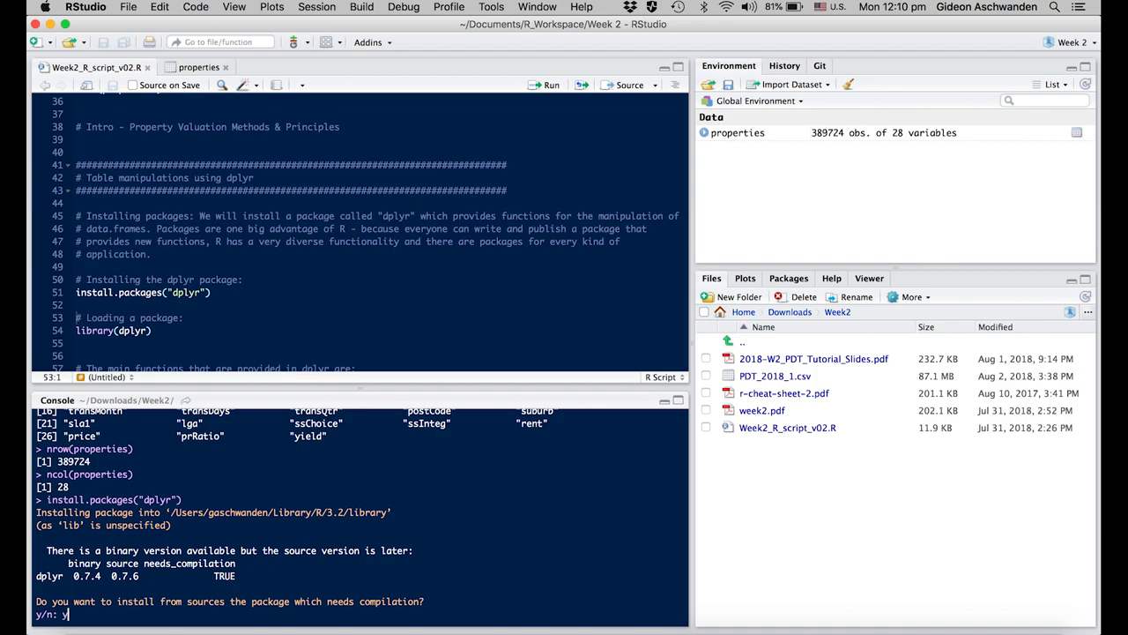
{"action": "key", "text": "Return"}
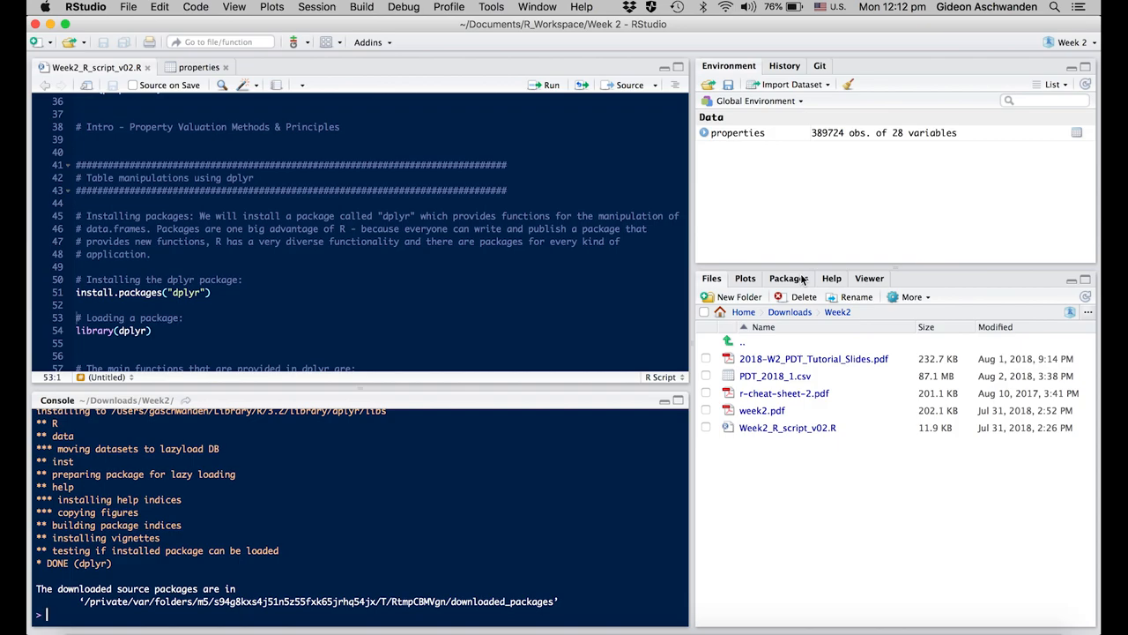
Locate dplyr in the Packages pane list and attach it to the session.
{"action": "left_click", "coordinate": [786, 278]}
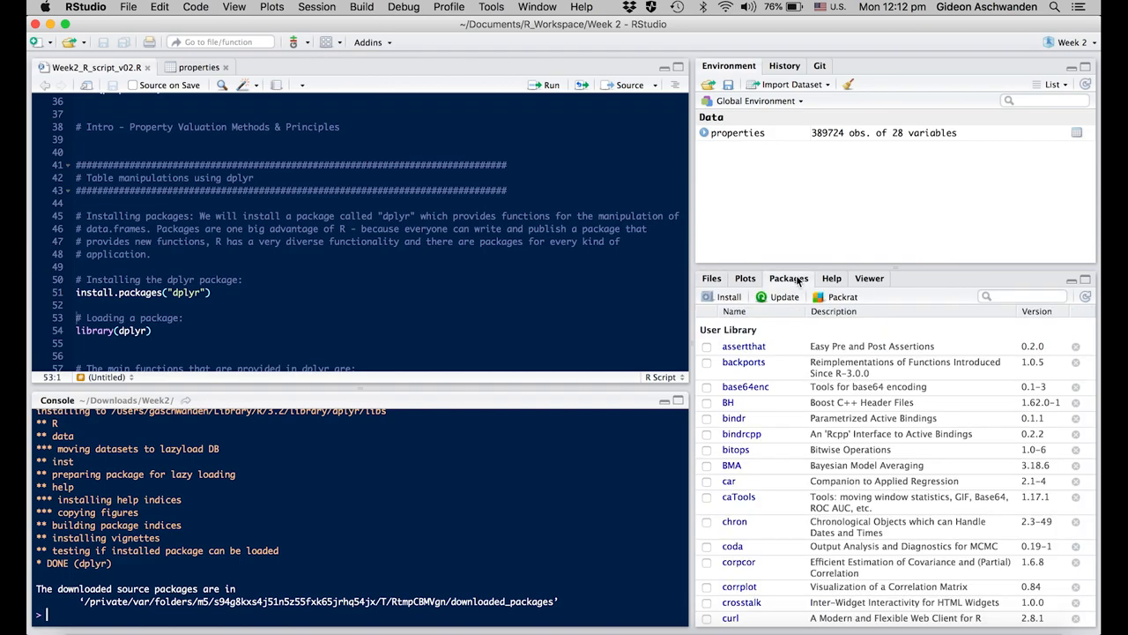
{"action": "mouse_move", "coordinate": [765, 448]}
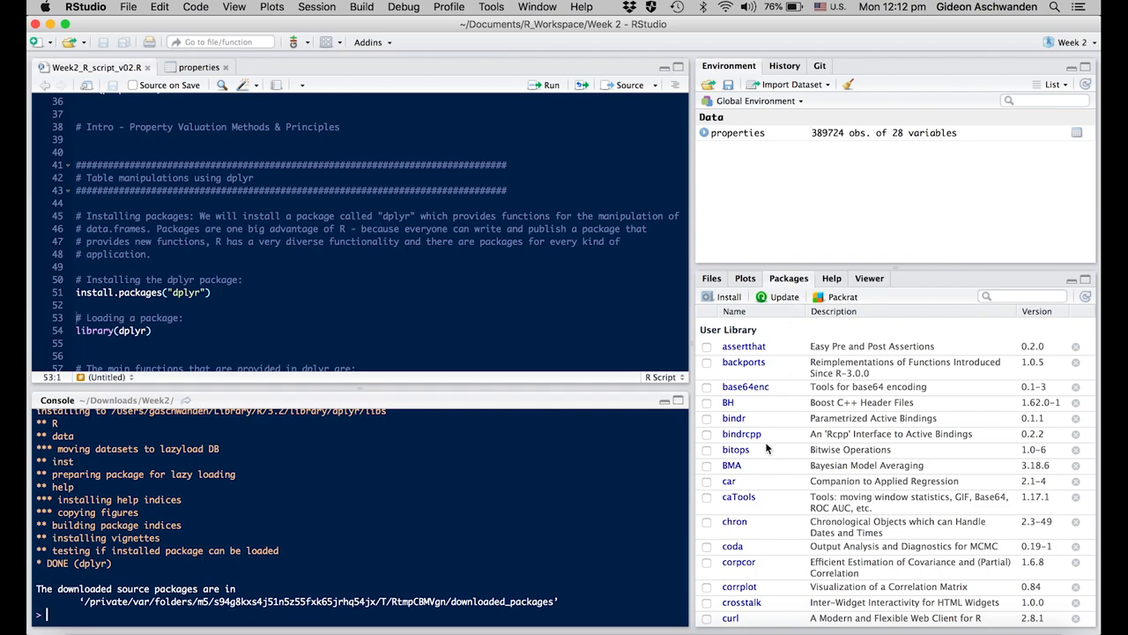
{"action": "scroll", "scroll_direction": "down", "scroll_amount": 3}
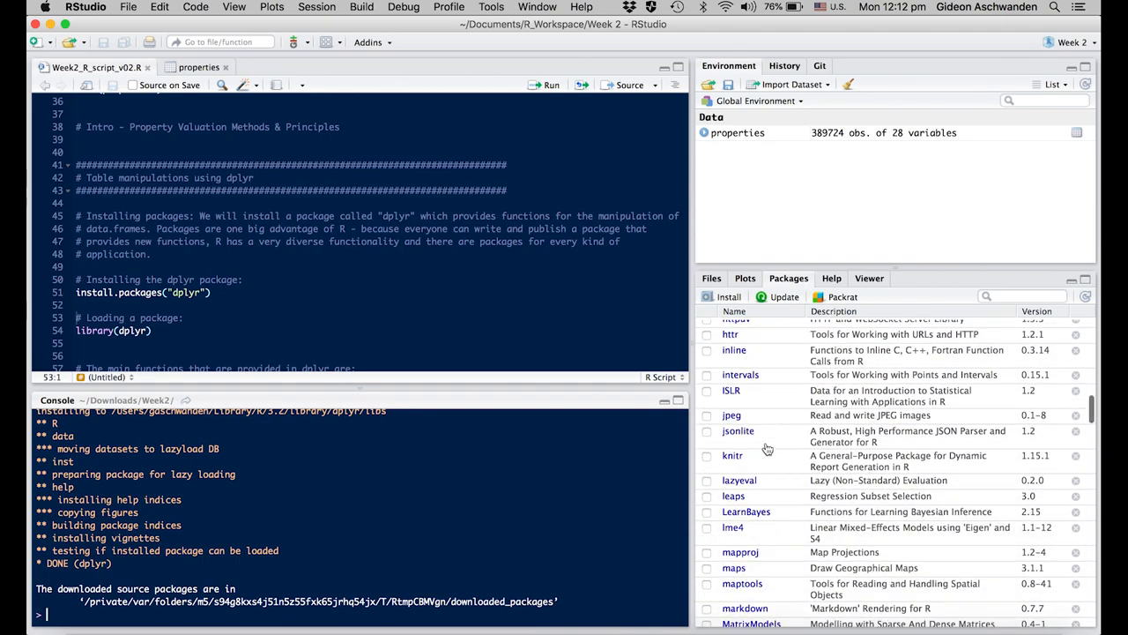
{"action": "scroll", "scroll_direction": "down", "scroll_amount": 3}
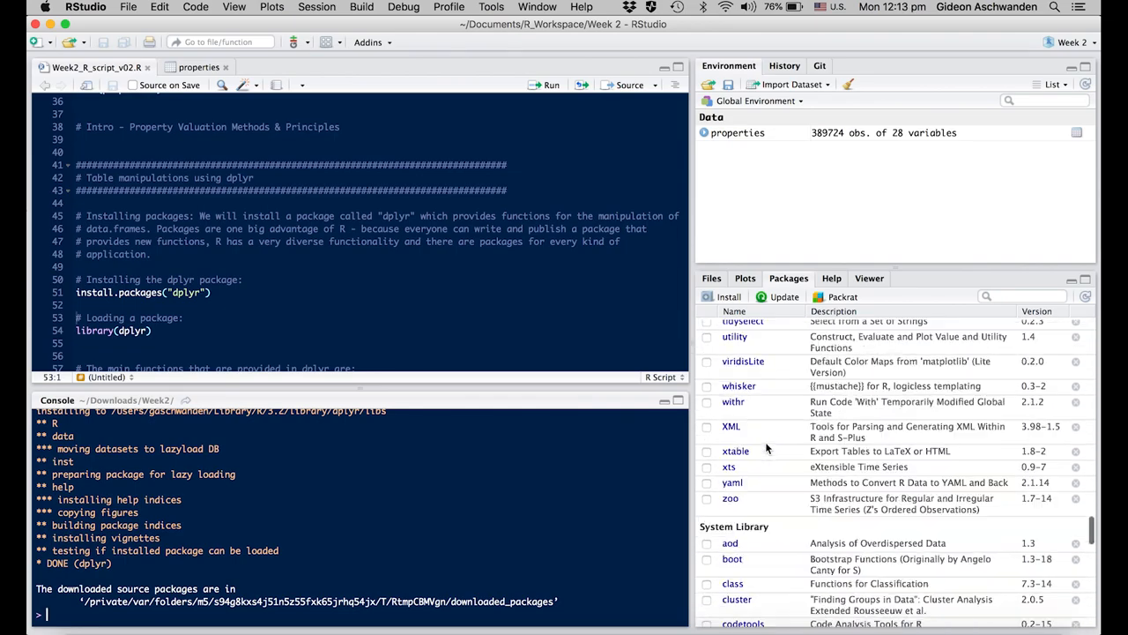
{"action": "scroll", "scroll_direction": "up", "scroll_amount": 3}
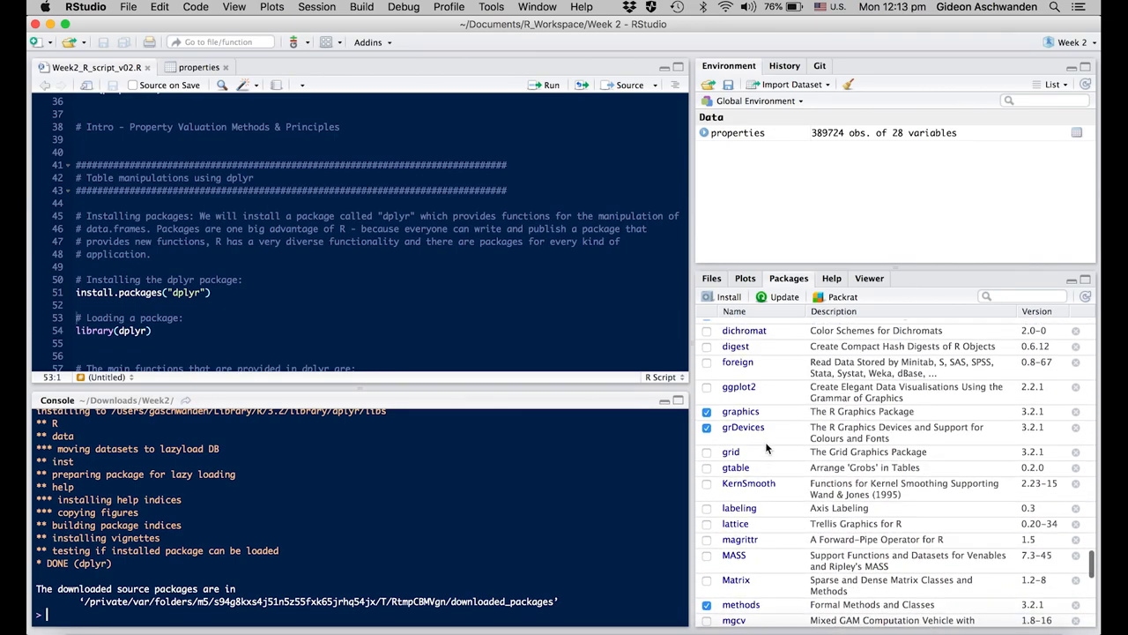
{"action": "scroll", "scroll_direction": "down", "scroll_amount": 3}
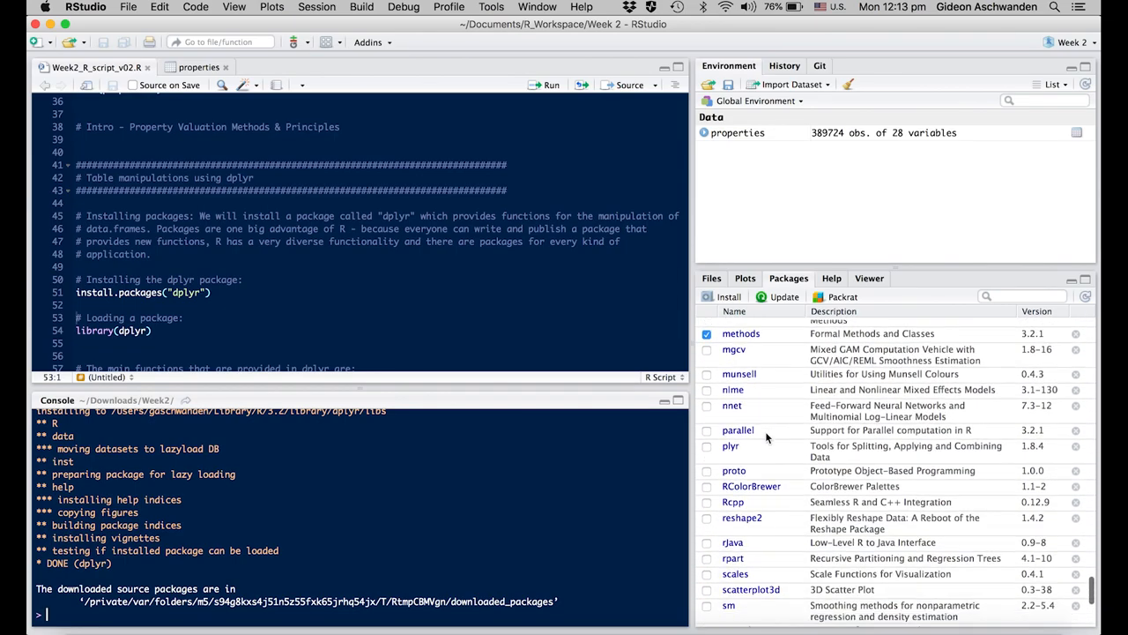
{"action": "scroll", "scroll_direction": "down", "scroll_amount": 3}
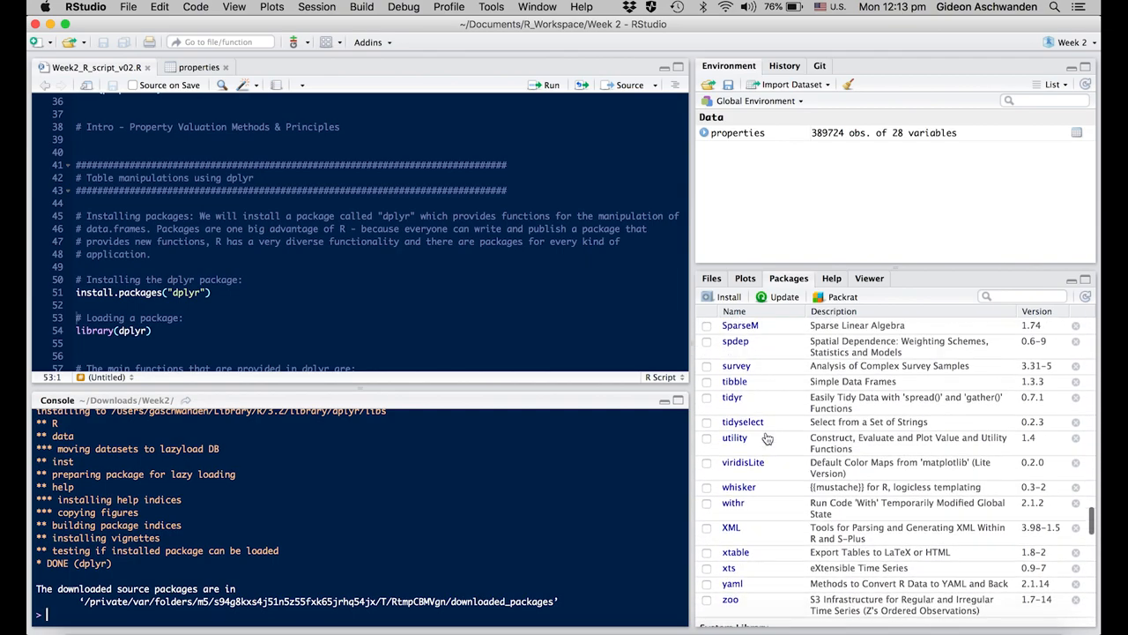
{"action": "scroll", "scroll_direction": "up", "scroll_amount": 3}
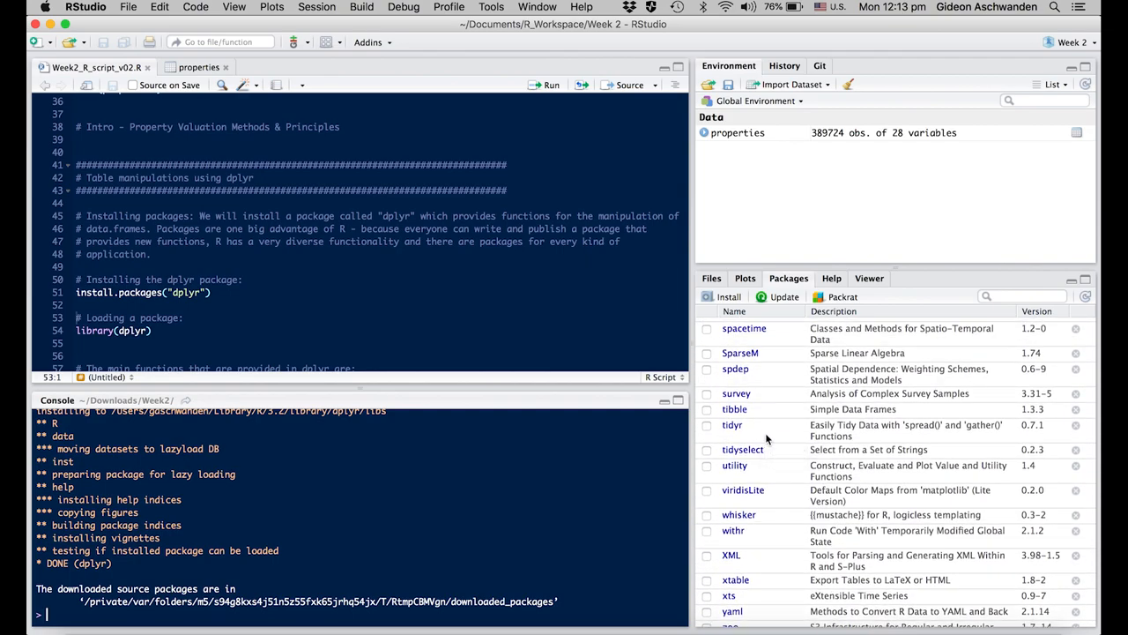
{"action": "scroll", "scroll_direction": "up", "scroll_amount": 3}
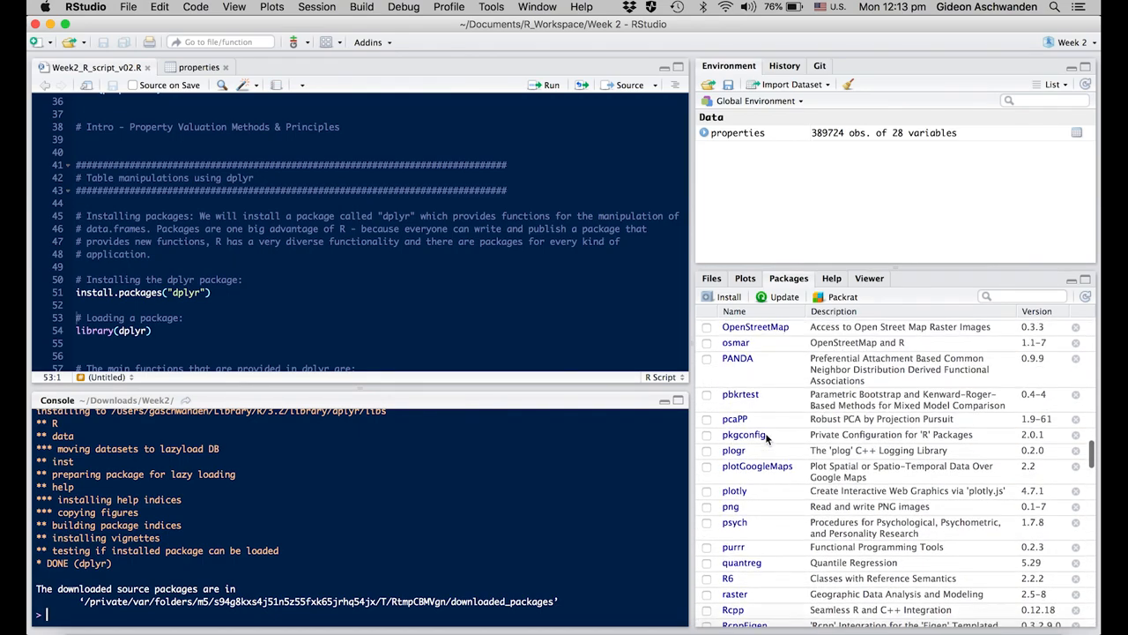
{"action": "scroll", "scroll_direction": "up", "scroll_amount": 3}
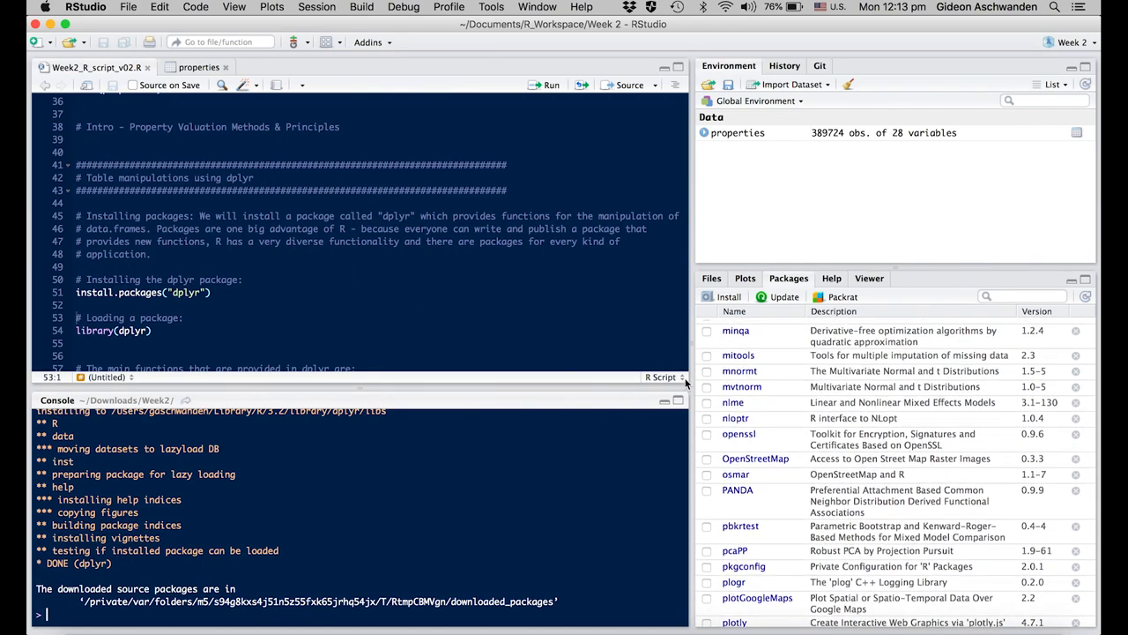
{"action": "scroll", "scroll_direction": "up", "scroll_amount": 3}
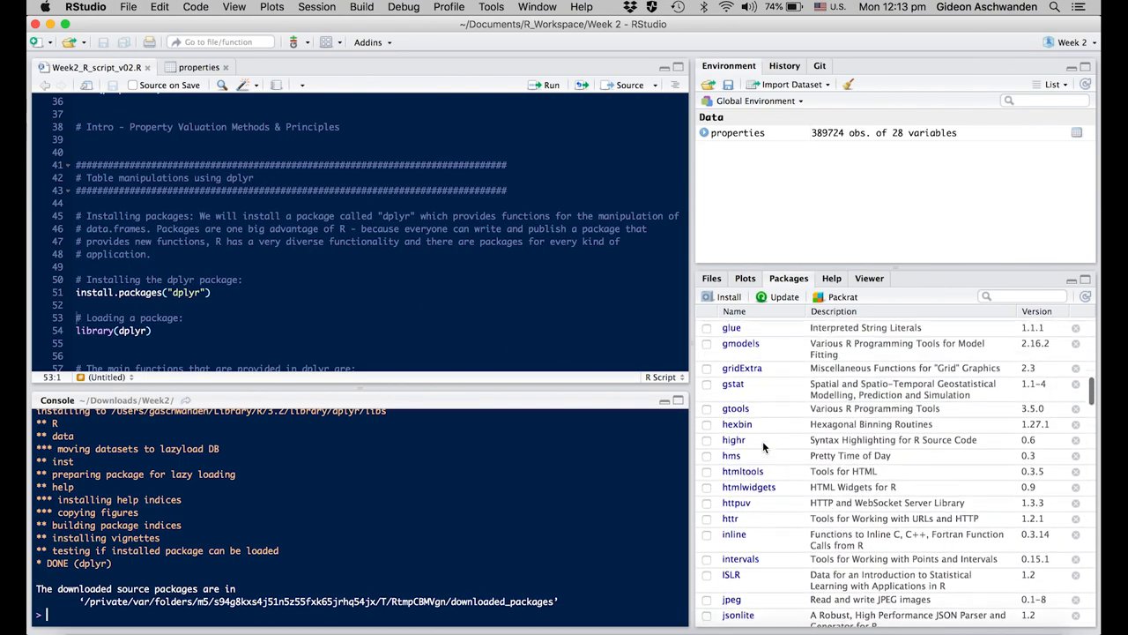
{"action": "scroll", "scroll_direction": "up", "scroll_amount": 3}
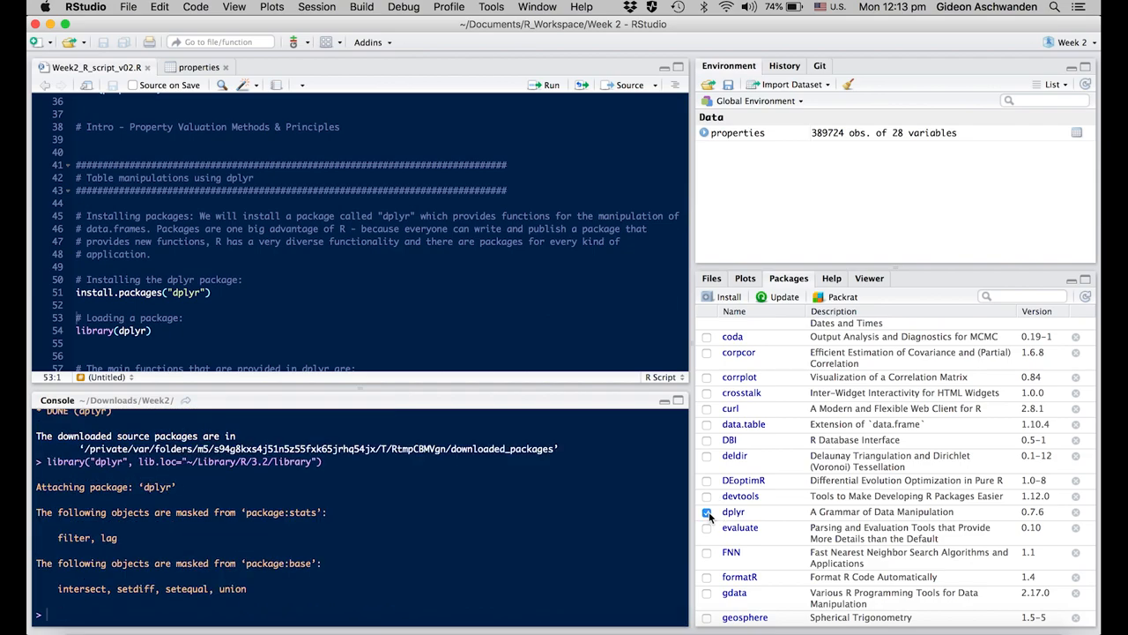
{"action": "left_click", "coordinate": [706, 512]}
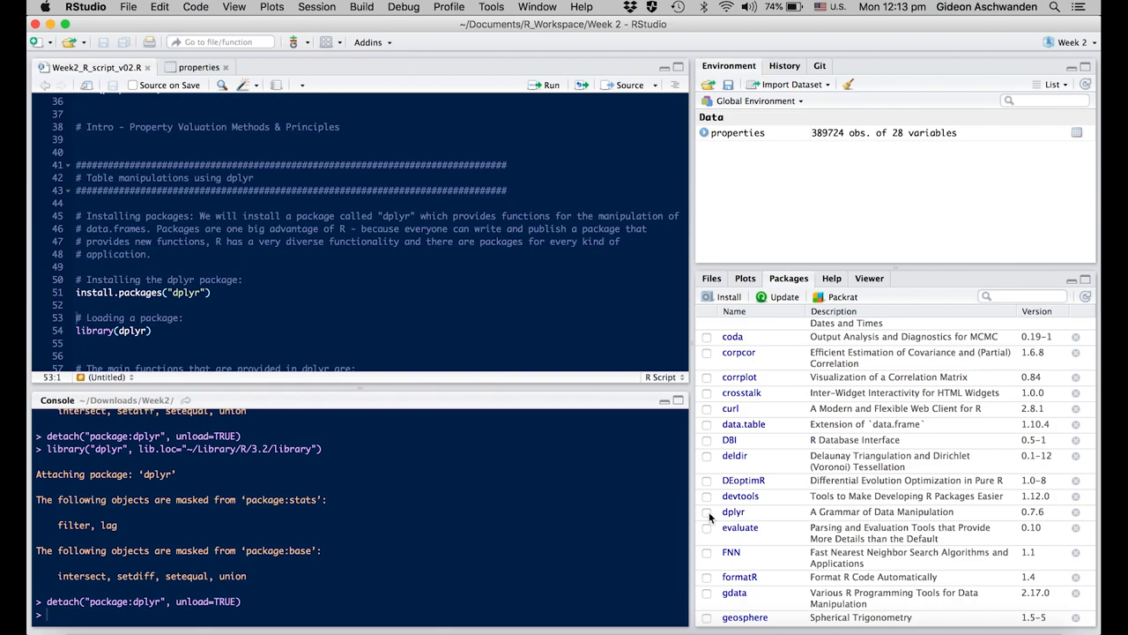
{"action": "left_click", "coordinate": [247, 329]}
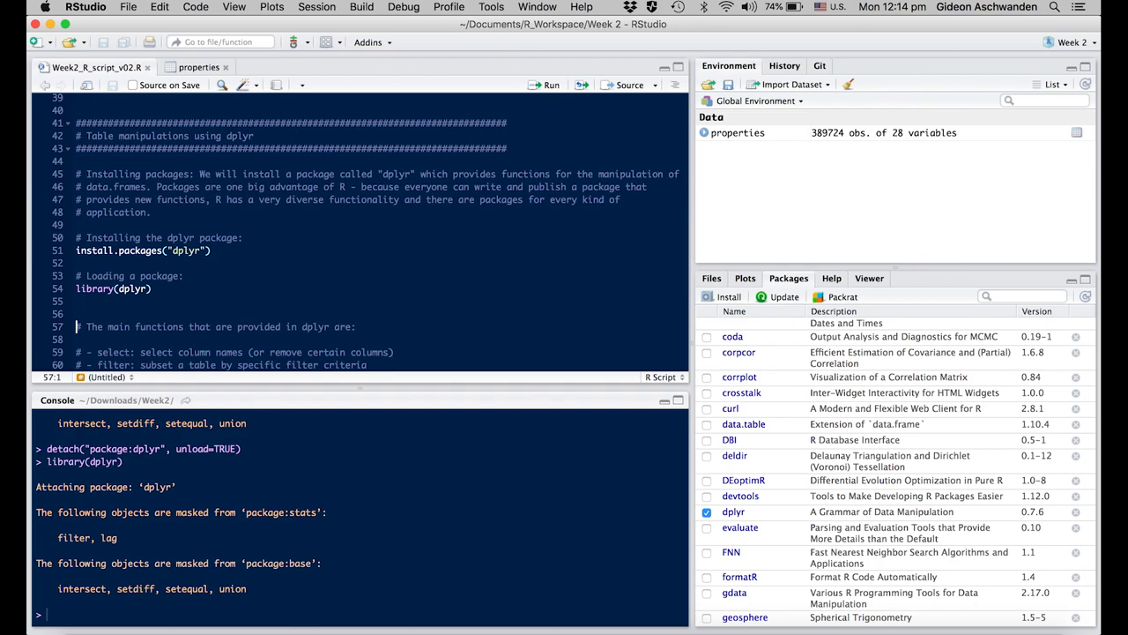
Scroll the script down to the select section with the names(properties) line.
{"action": "scroll", "scroll_direction": "down", "scroll_amount": 3}
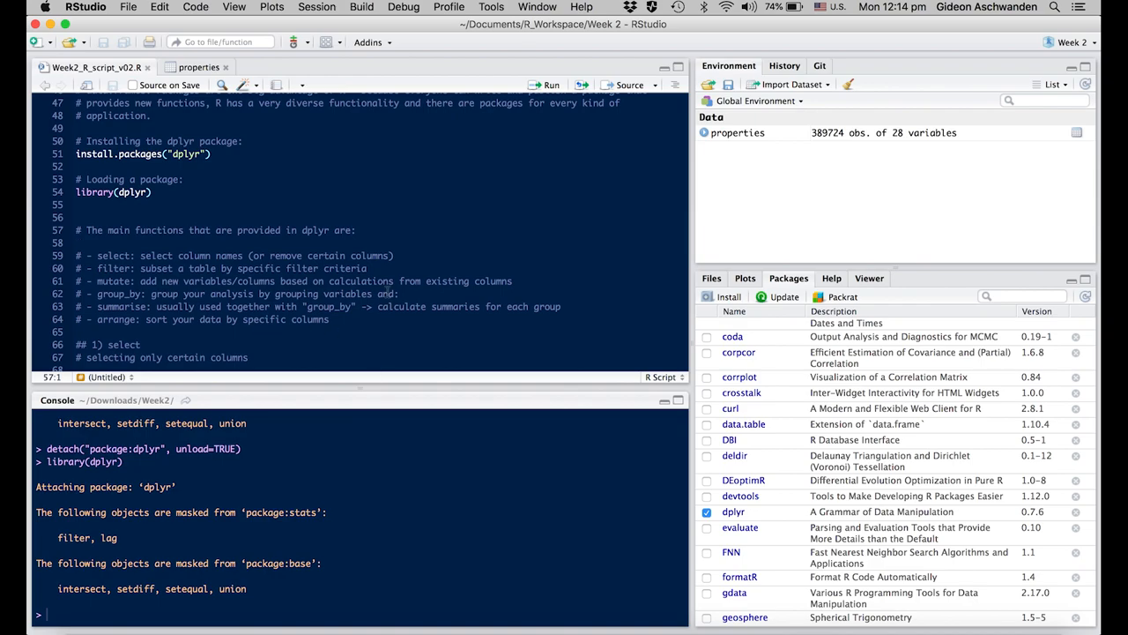
{"action": "scroll", "scroll_direction": "down", "scroll_amount": 3}
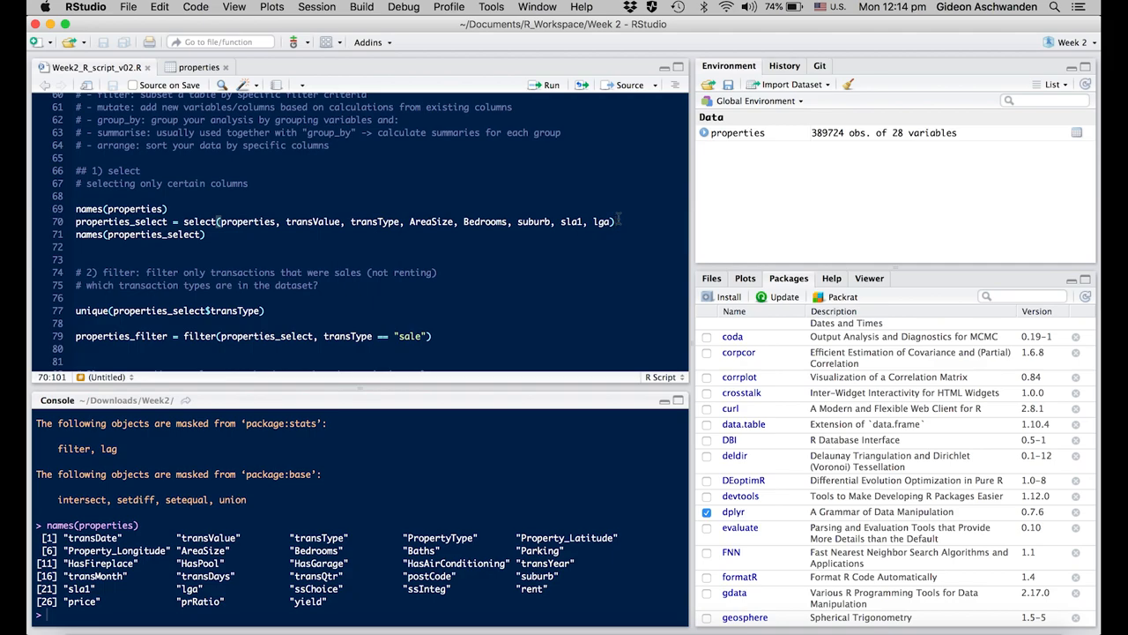
Create properties_select with seven chosen columns and list its column names in the console.
{"action": "left_click", "coordinate": [550, 85]}
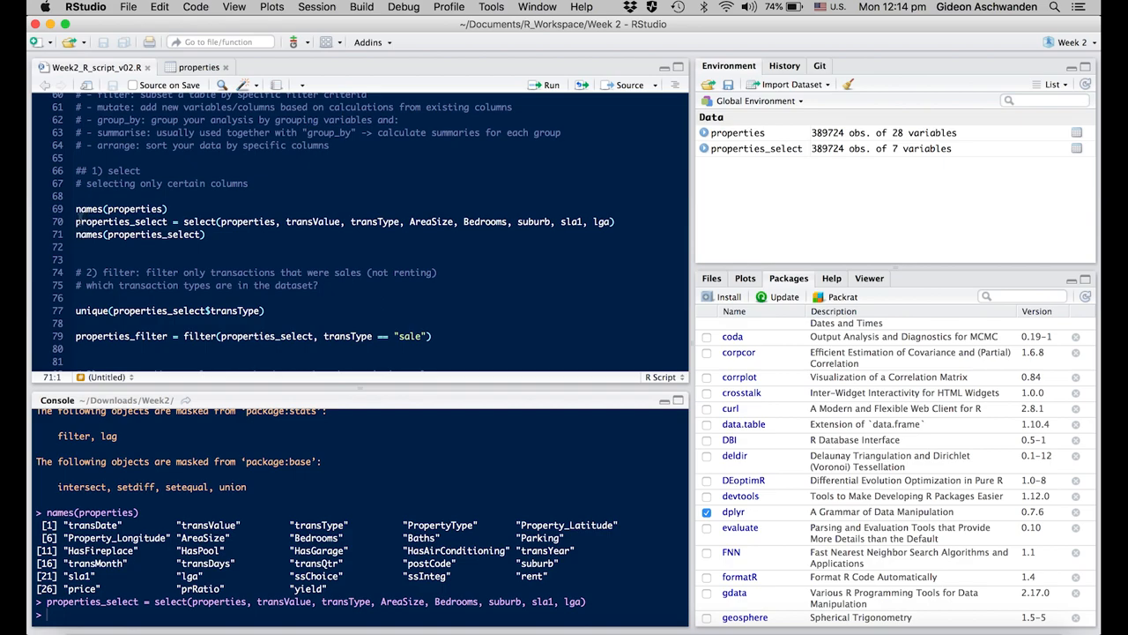
{"action": "left_click", "coordinate": [132, 223]}
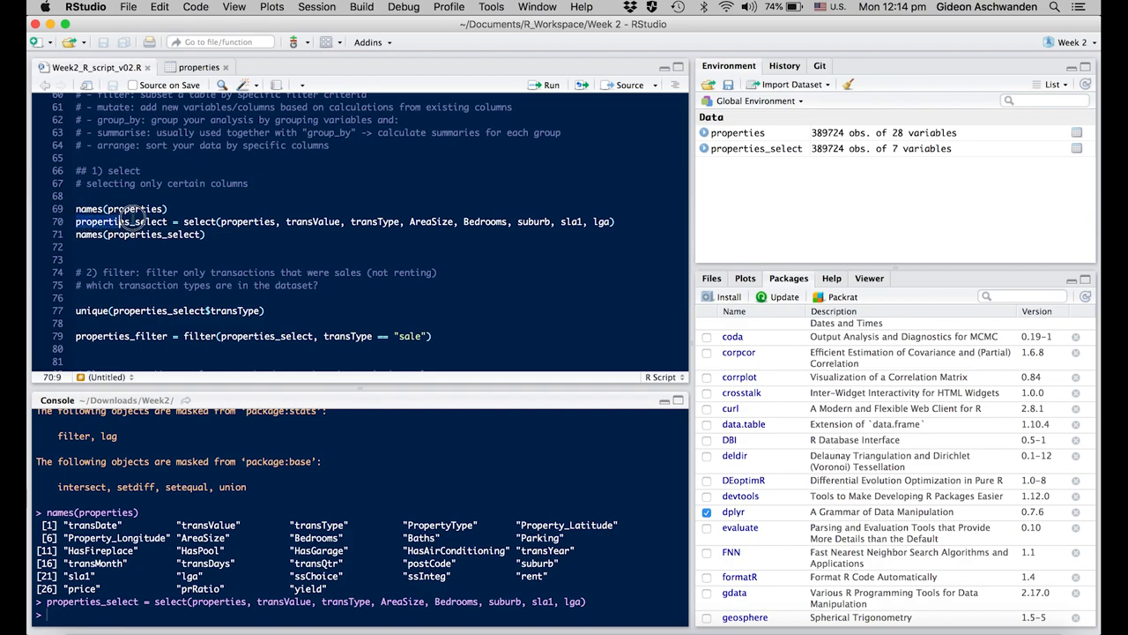
{"action": "left_click", "coordinate": [173, 222]}
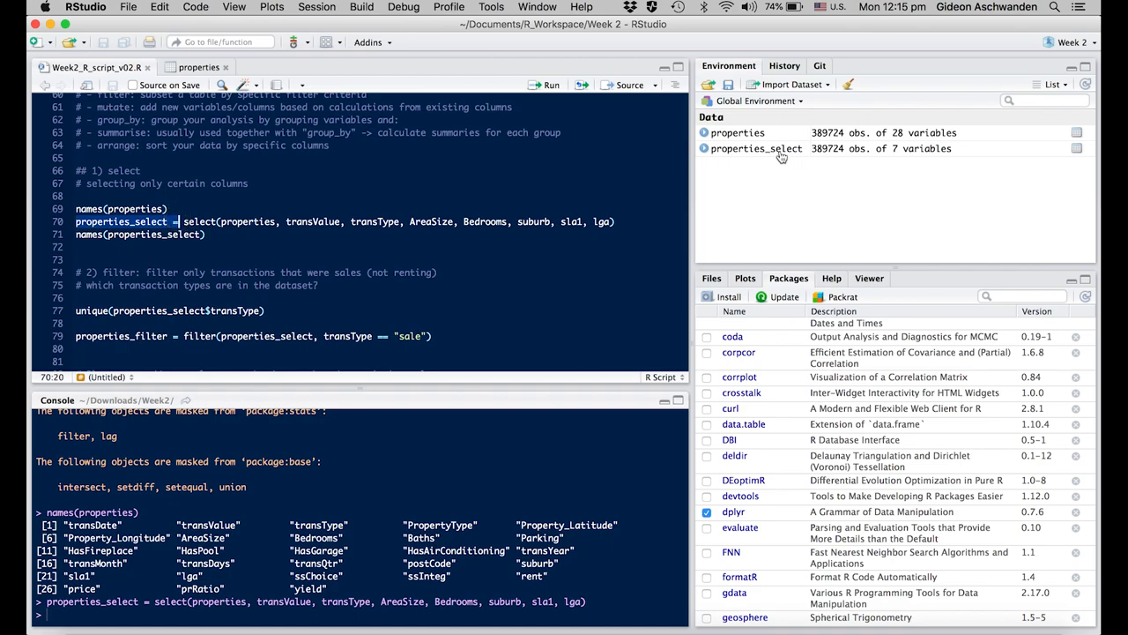
{"action": "mouse_move", "coordinate": [779, 157]}
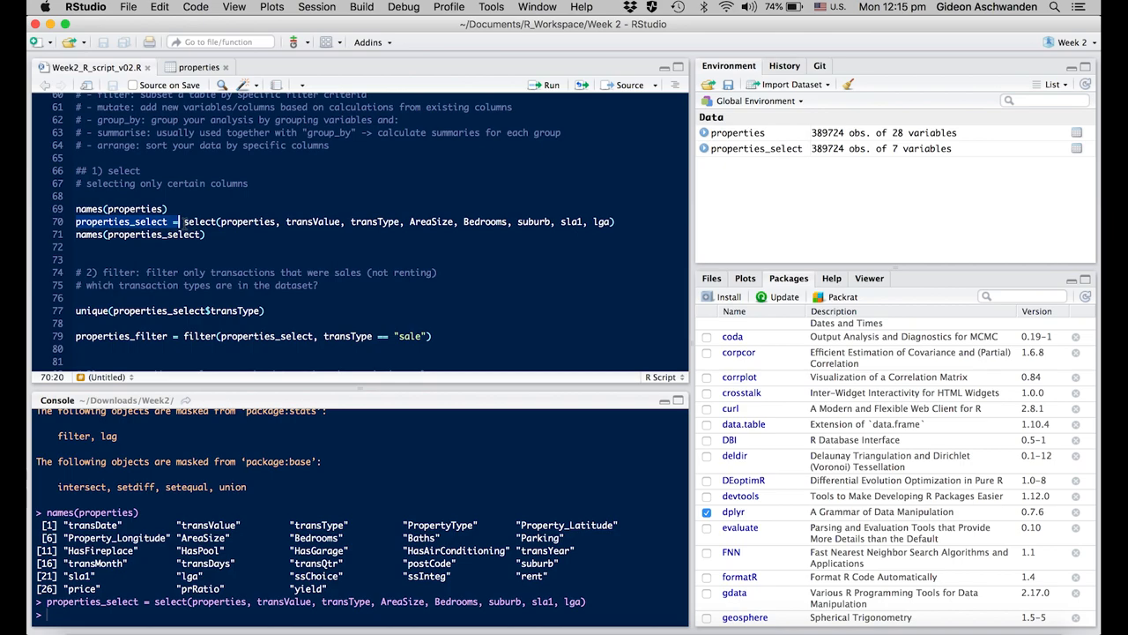
{"action": "left_click", "coordinate": [510, 222]}
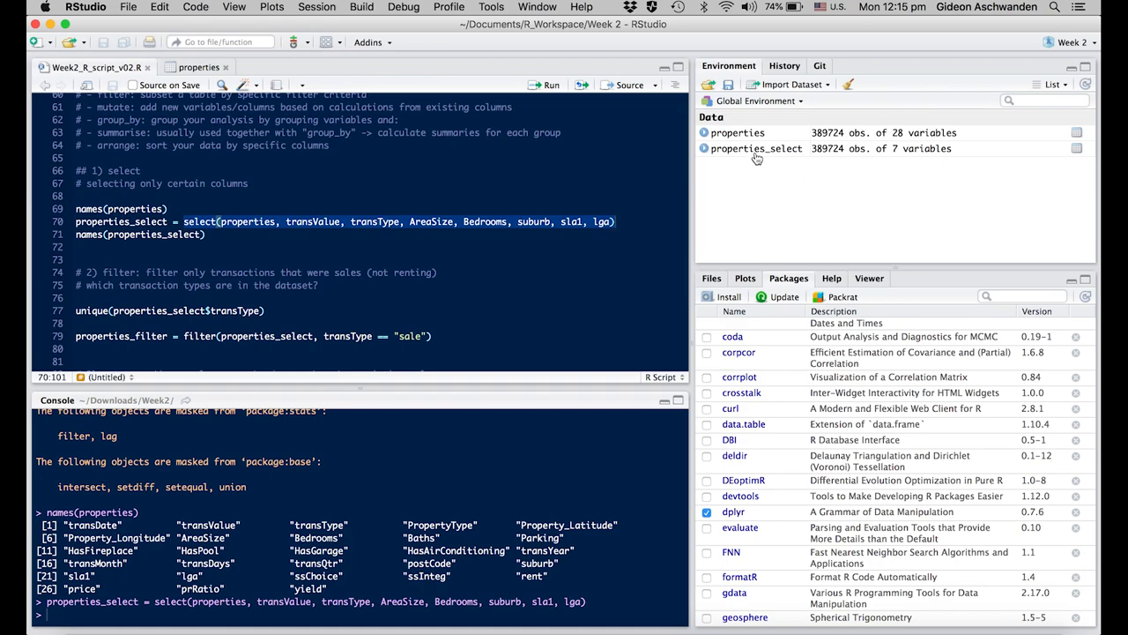
{"action": "mouse_move", "coordinate": [755, 148]}
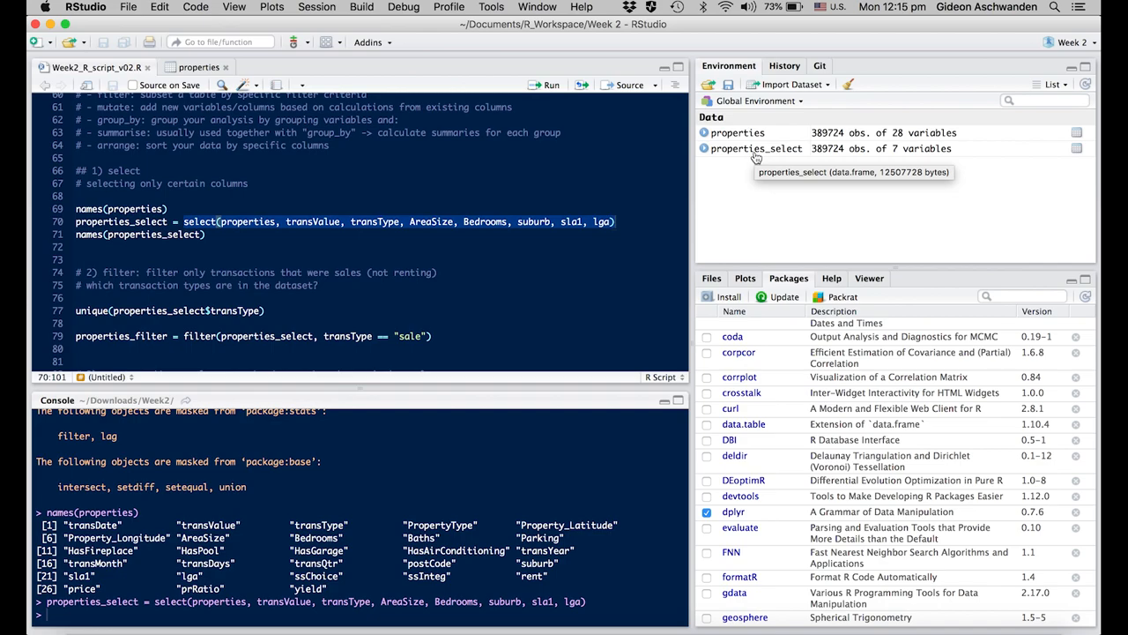
{"action": "mouse_move", "coordinate": [825, 157]}
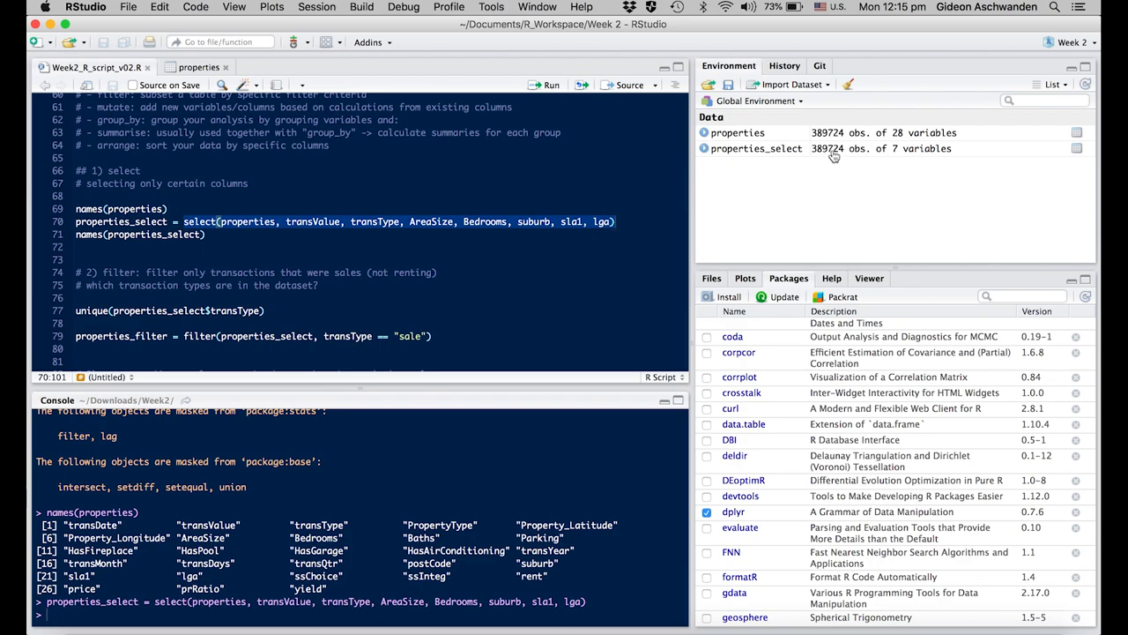
{"action": "mouse_move", "coordinate": [920, 155]}
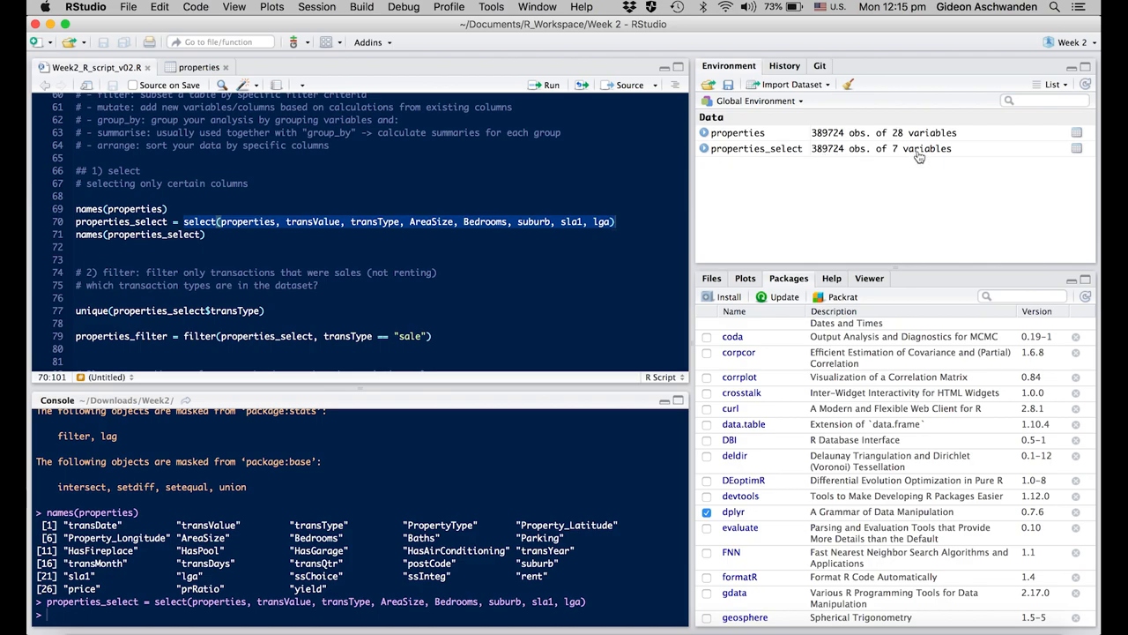
{"action": "left_click", "coordinate": [301, 222]}
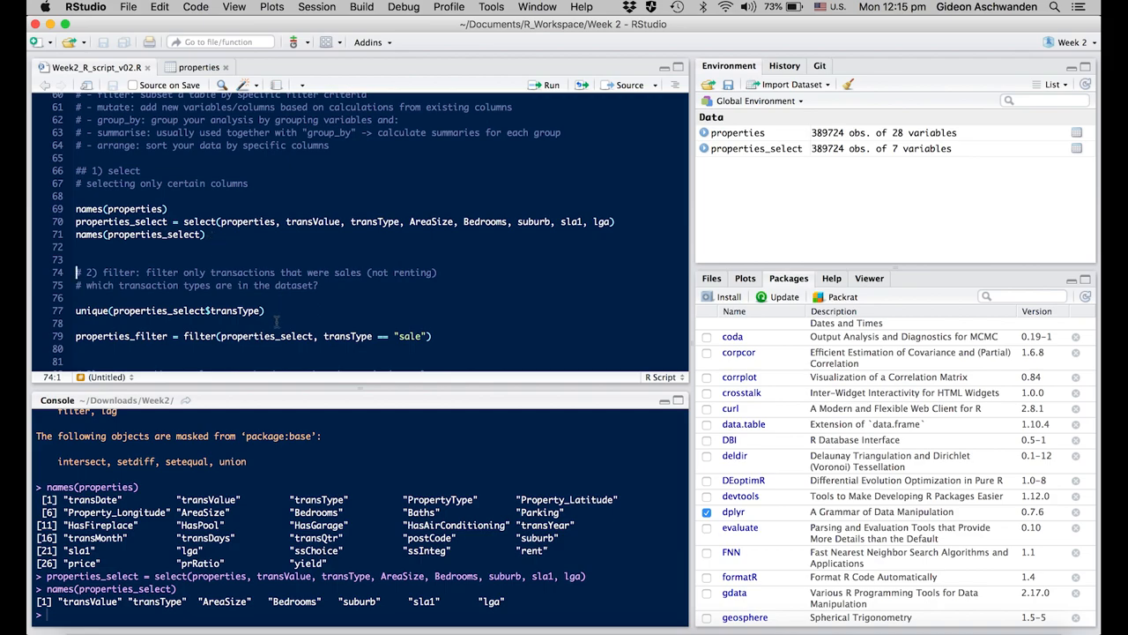
{"action": "mouse_move", "coordinate": [276, 321]}
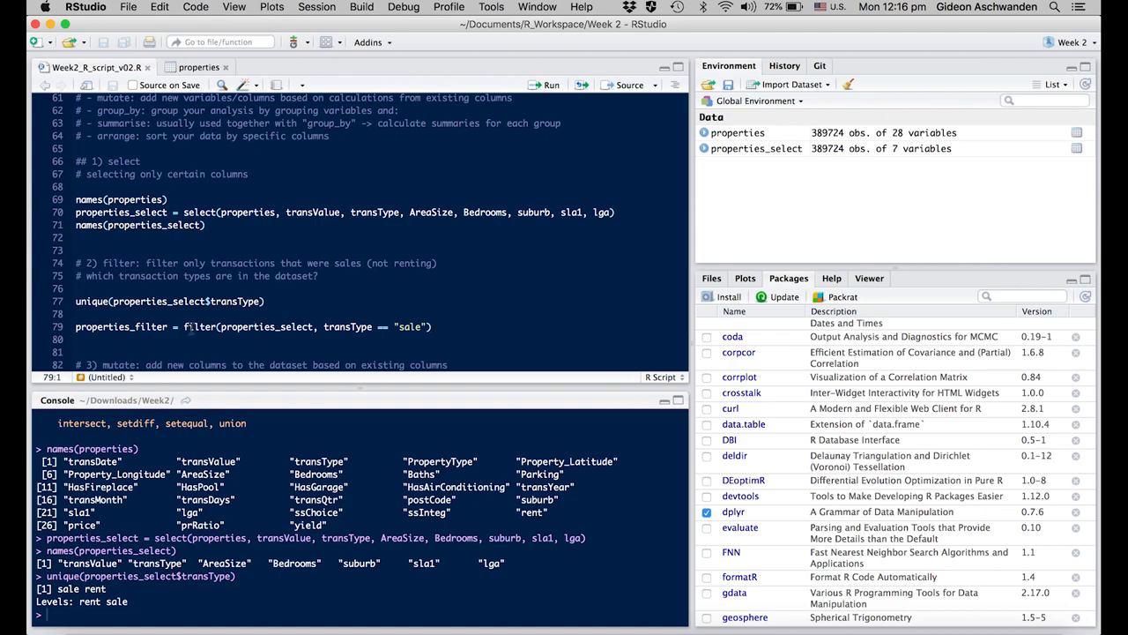
Create properties_filter keeping only the 126,221 sale transactions via filter().
{"action": "left_click", "coordinate": [254, 327]}
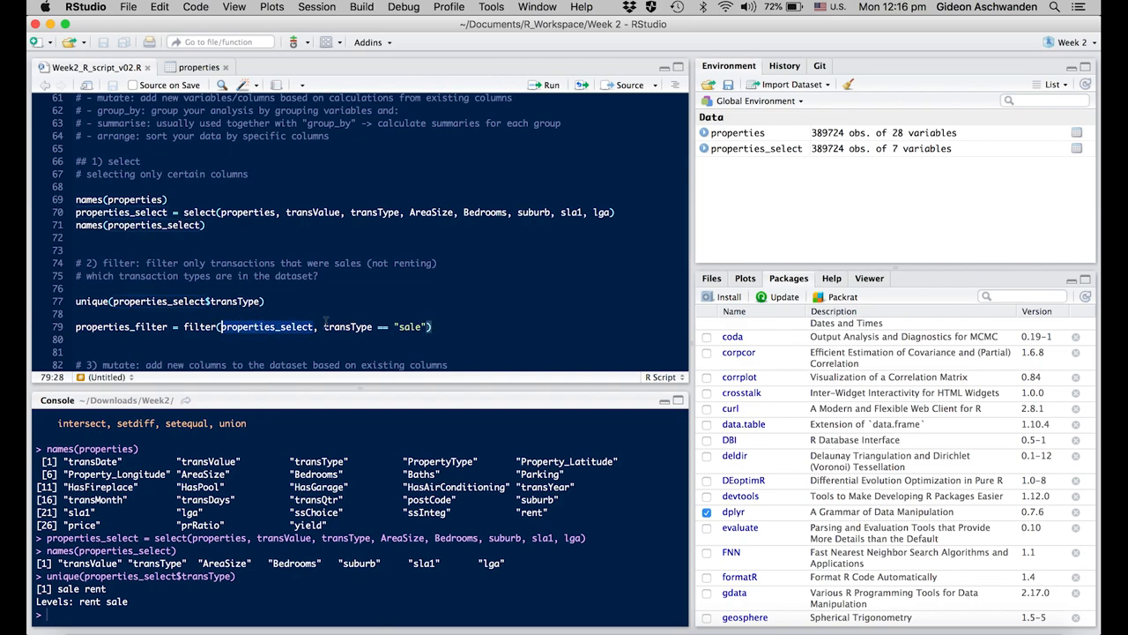
{"action": "left_click", "coordinate": [323, 326]}
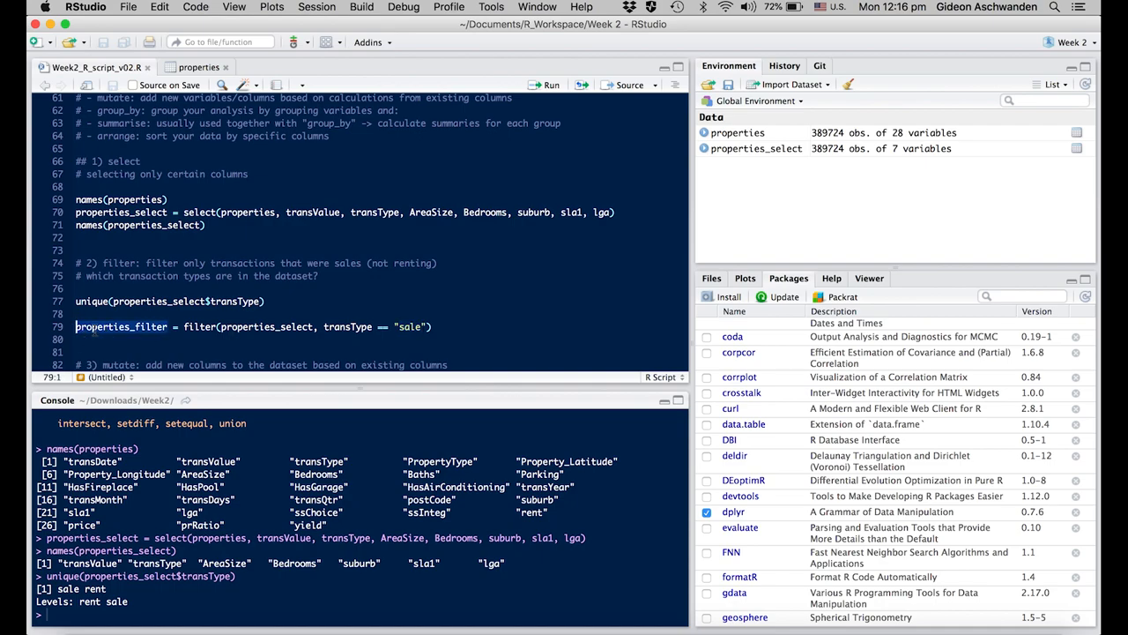
{"action": "left_click", "coordinate": [438, 326]}
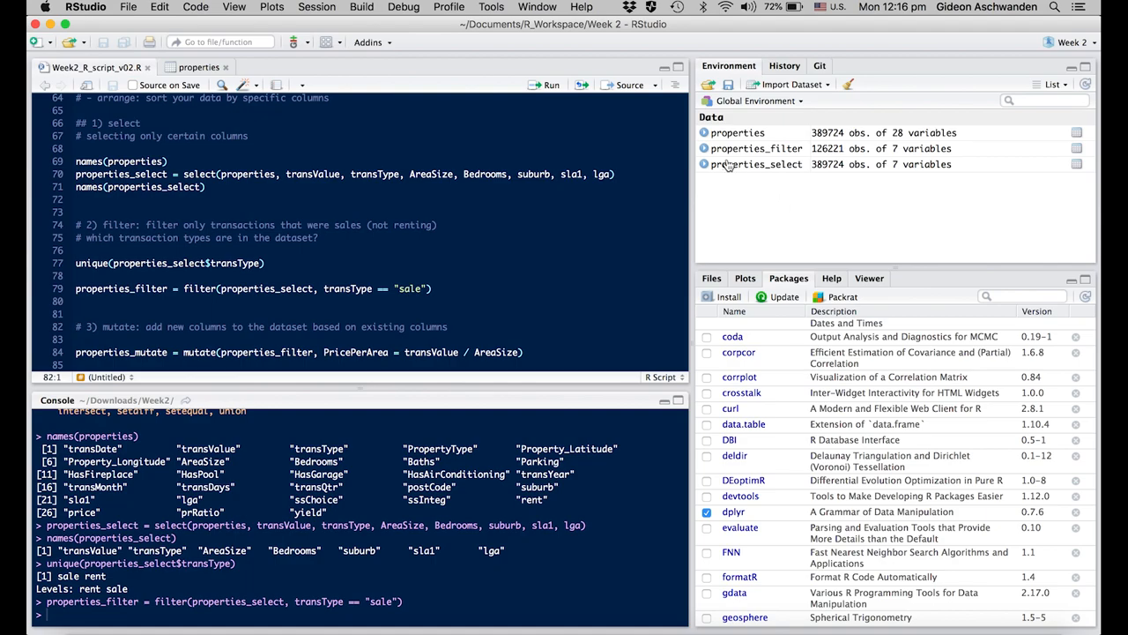
{"action": "mouse_move", "coordinate": [792, 148]}
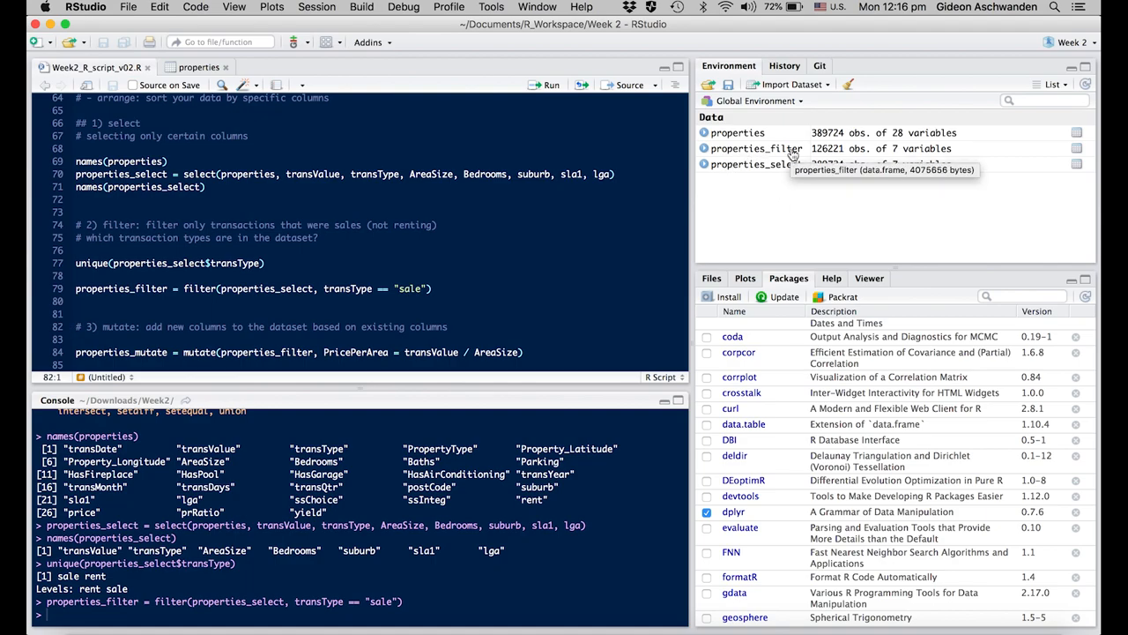
{"action": "mouse_move", "coordinate": [855, 169]}
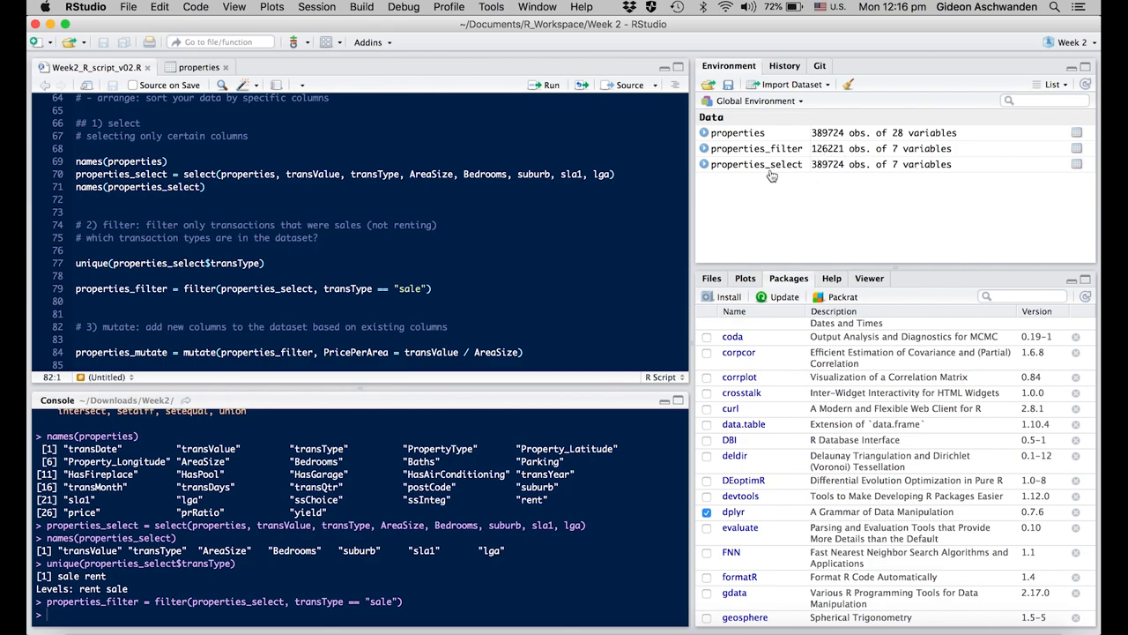
{"action": "mouse_move", "coordinate": [757, 165]}
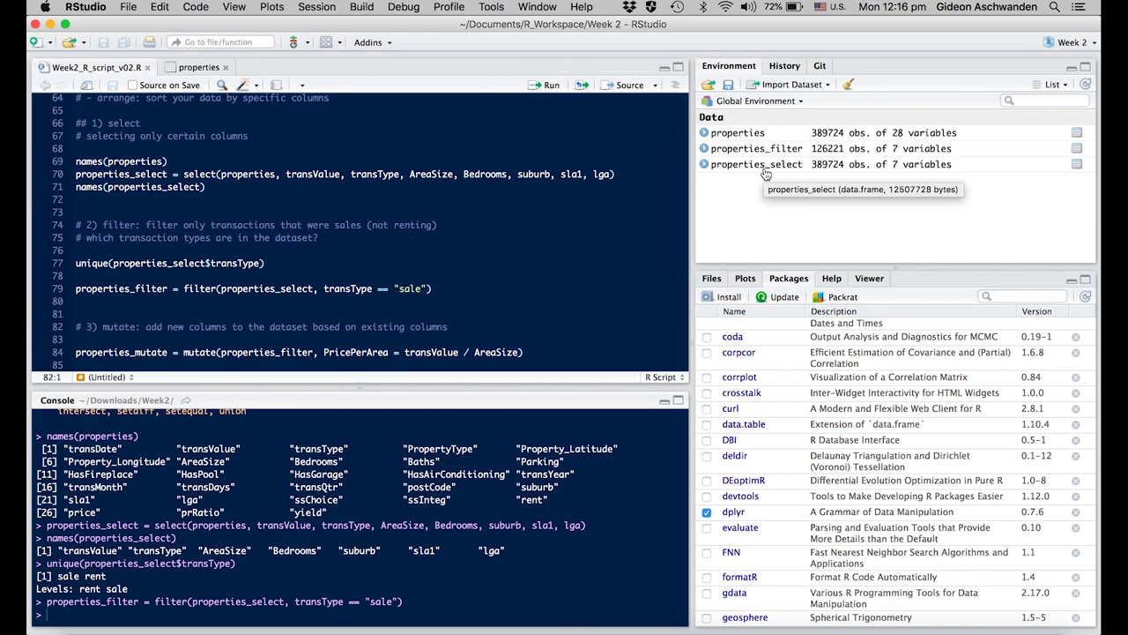
{"action": "mouse_move", "coordinate": [244, 335]}
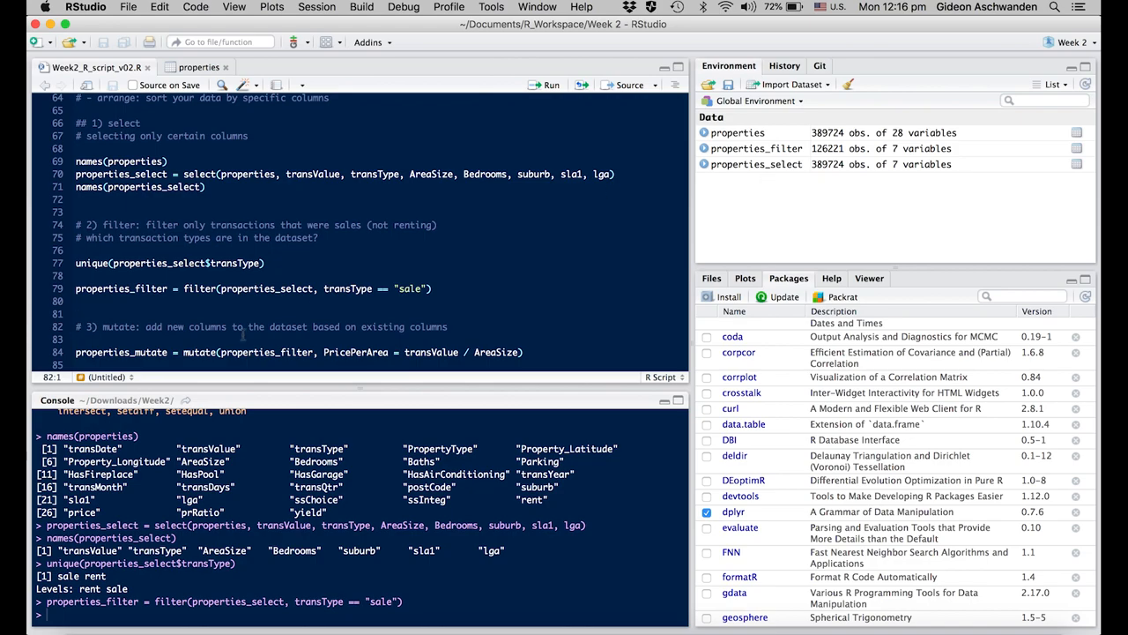
Scroll the script down to the mutate example that adds PricePerArea.
{"action": "scroll", "scroll_direction": "down", "scroll_amount": 3}
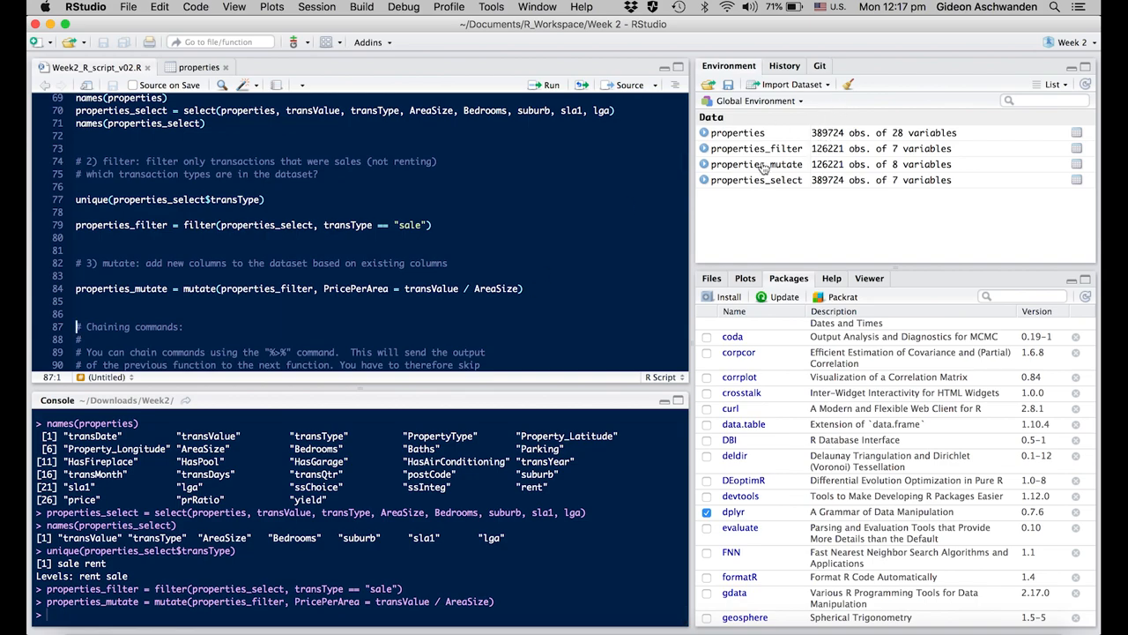
{"action": "mouse_move", "coordinate": [756, 164]}
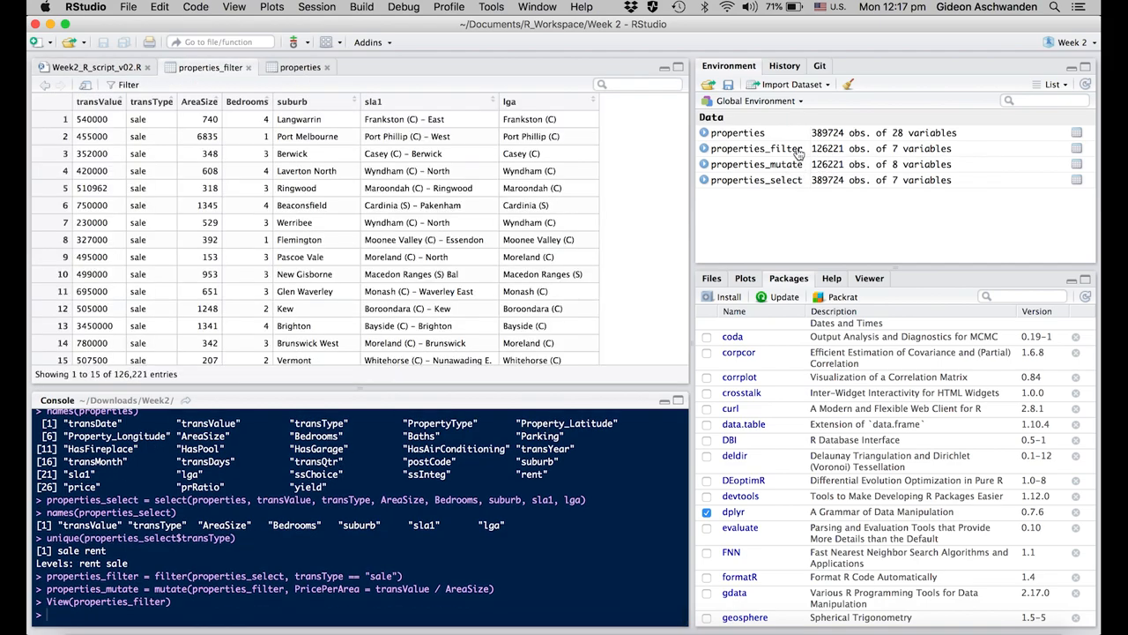
{"action": "mouse_move", "coordinate": [756, 164]}
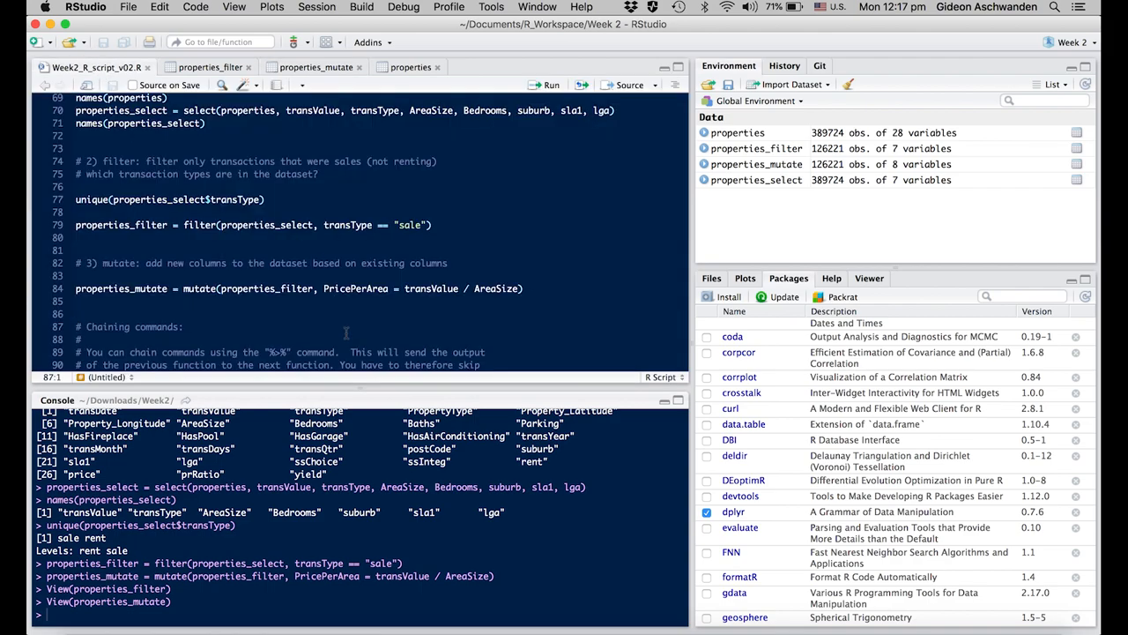
Select and run the chained %>% pipeline building properties_new from select, filter and mutate.
{"action": "scroll", "scroll_direction": "down", "scroll_amount": 3}
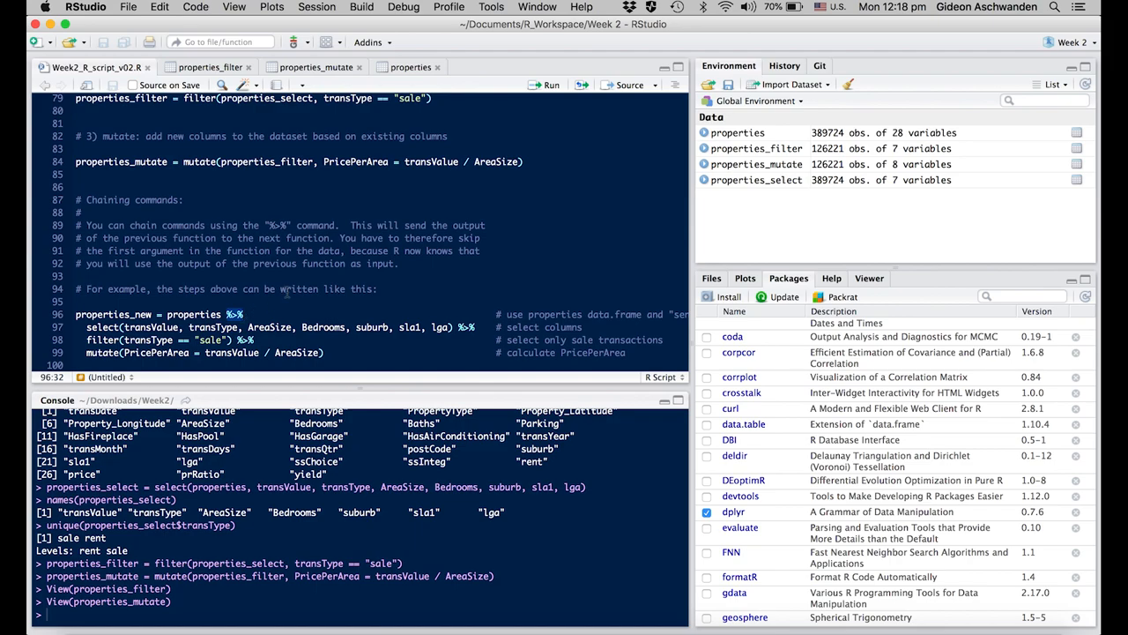
{"action": "scroll", "scroll_direction": "down", "scroll_amount": 3}
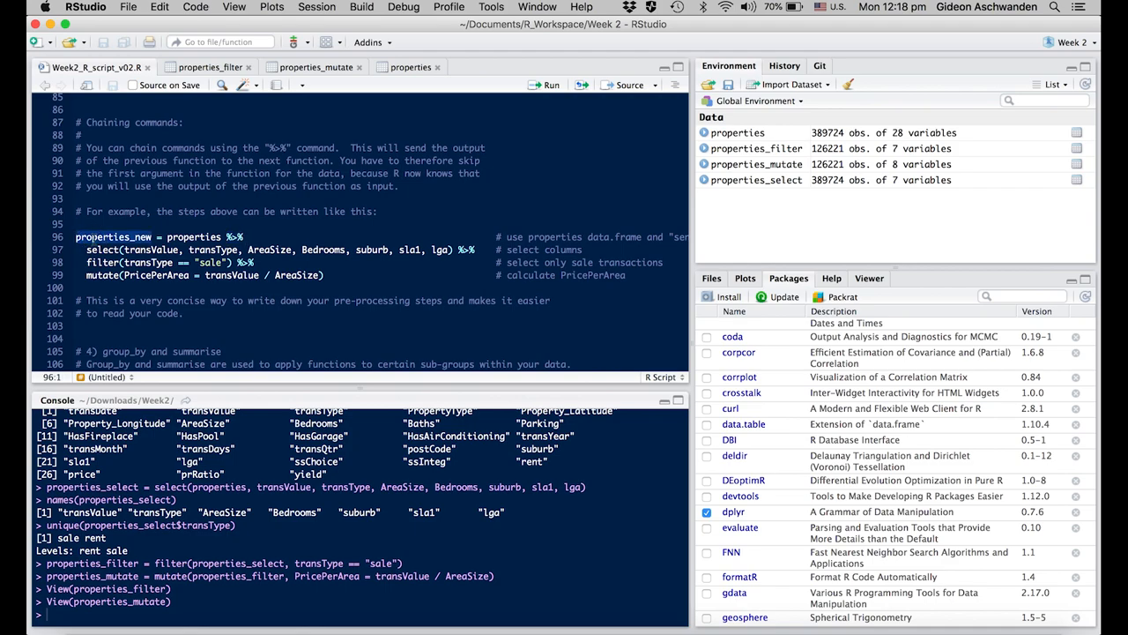
{"action": "left_click", "coordinate": [120, 251]}
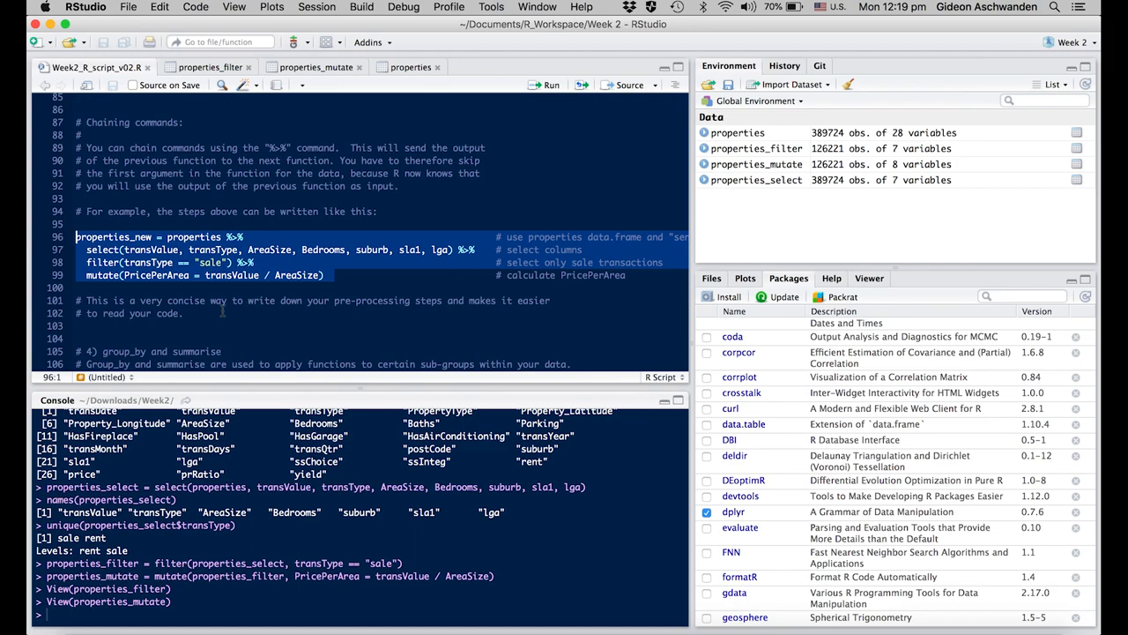
{"action": "left_click", "coordinate": [550, 84]}
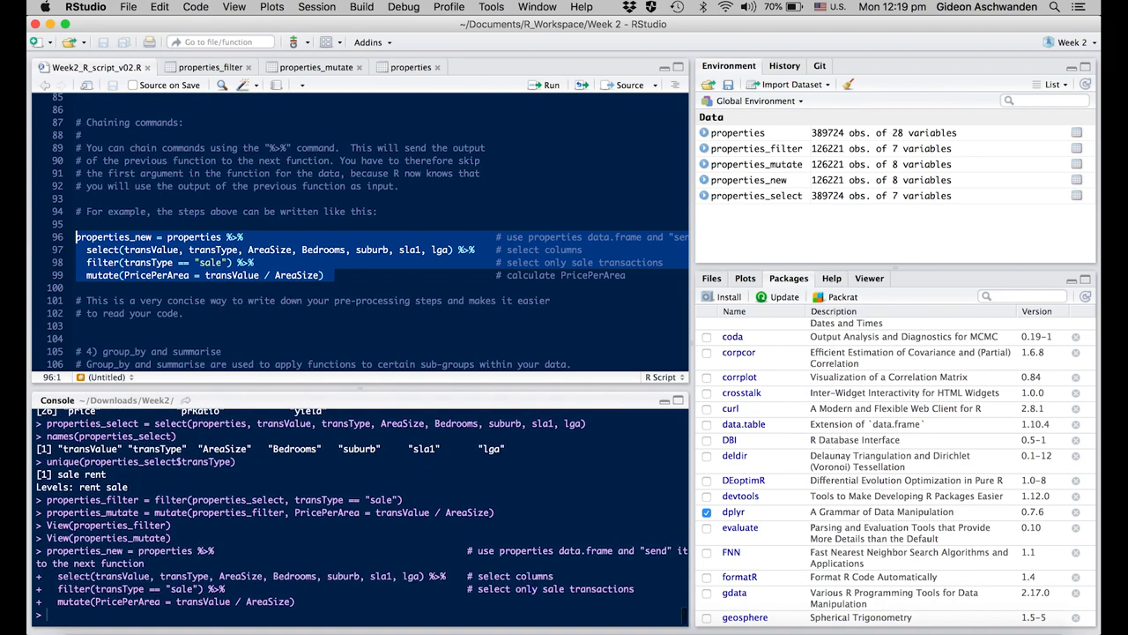
{"action": "mouse_move", "coordinate": [762, 187]}
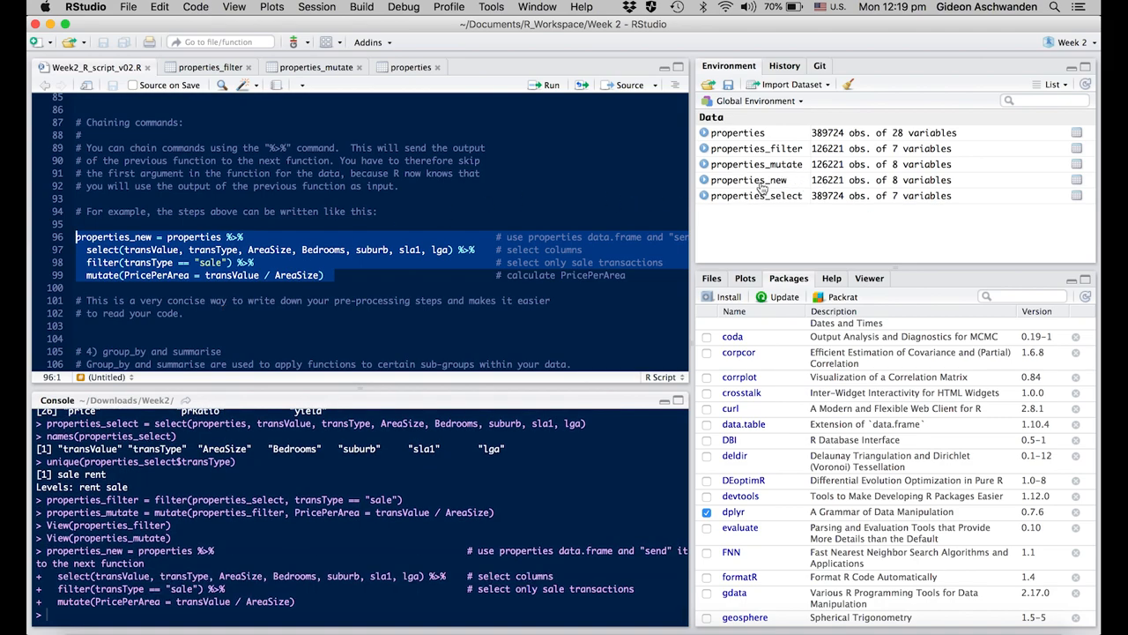
{"action": "mouse_move", "coordinate": [749, 179]}
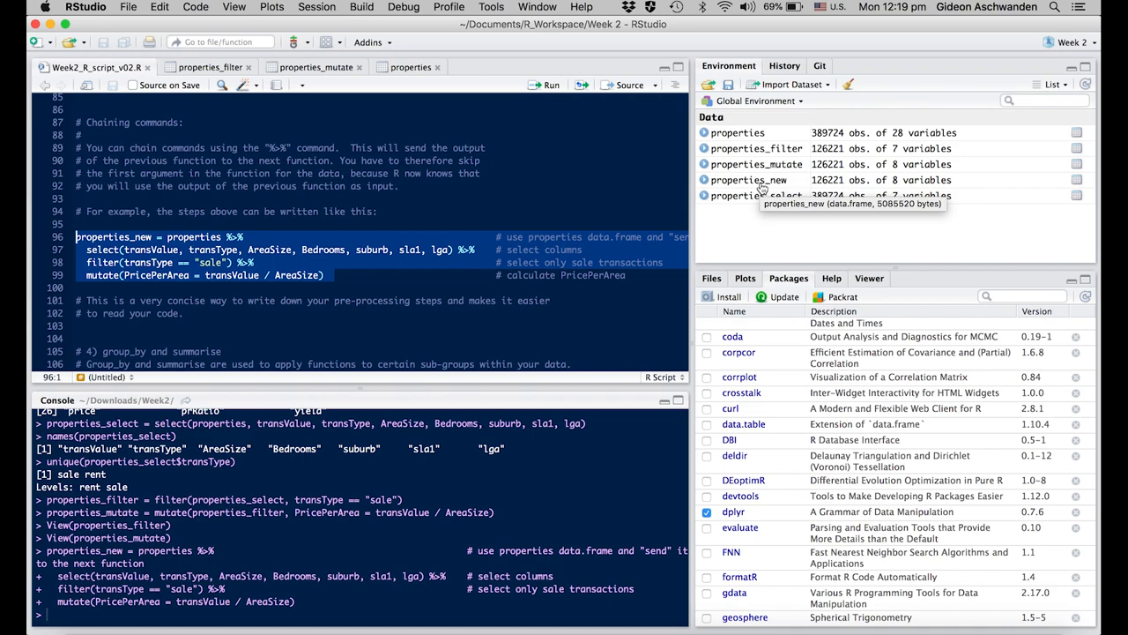
{"action": "mouse_move", "coordinate": [761, 175]}
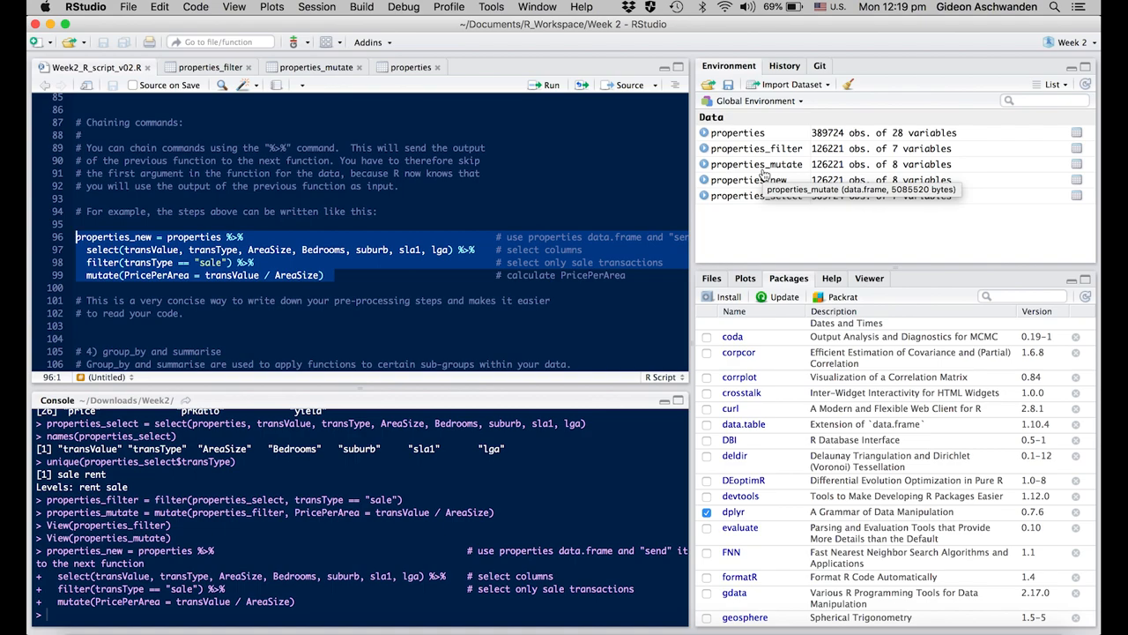
{"action": "mouse_move", "coordinate": [755, 179]}
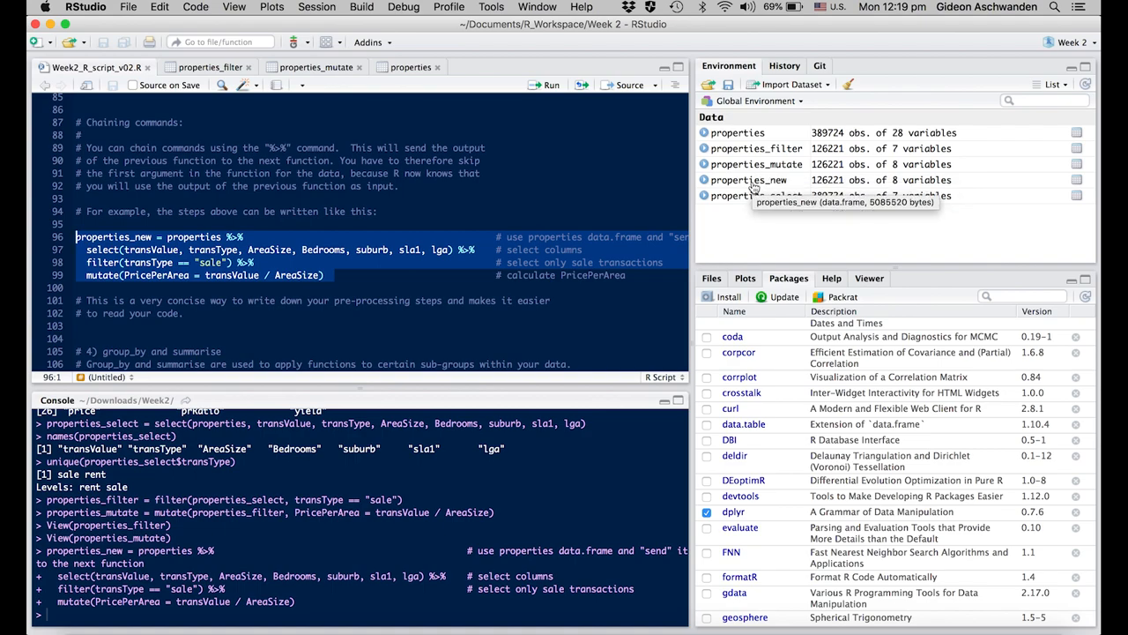
Scroll the script down to the group_by and summarise example grouped by lga.
{"action": "scroll", "scroll_direction": "down", "scroll_amount": 3}
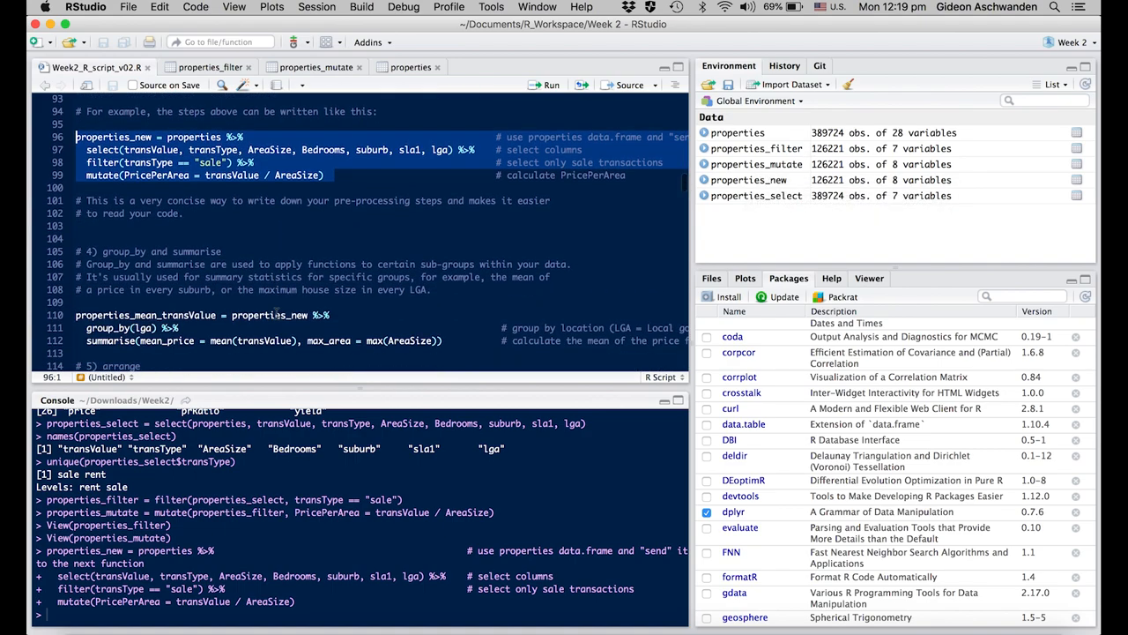
Run the group_by/summarise block giving mean_price and max_area per LGA, then return to the script.
{"action": "scroll", "scroll_direction": "down", "scroll_amount": 3}
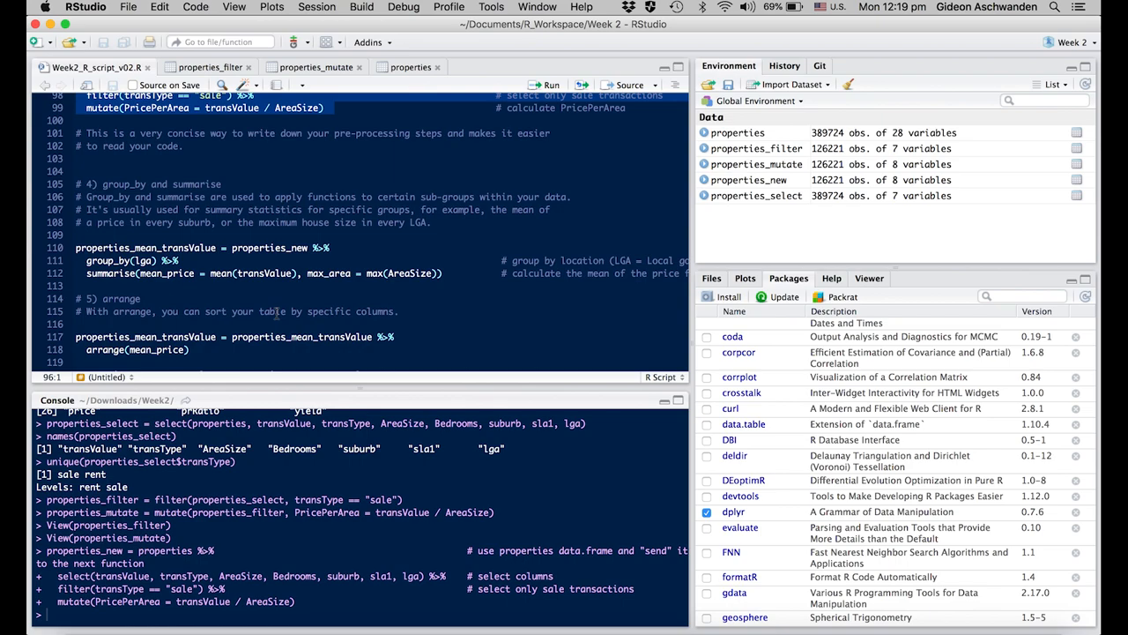
{"action": "mouse_move", "coordinate": [277, 313]}
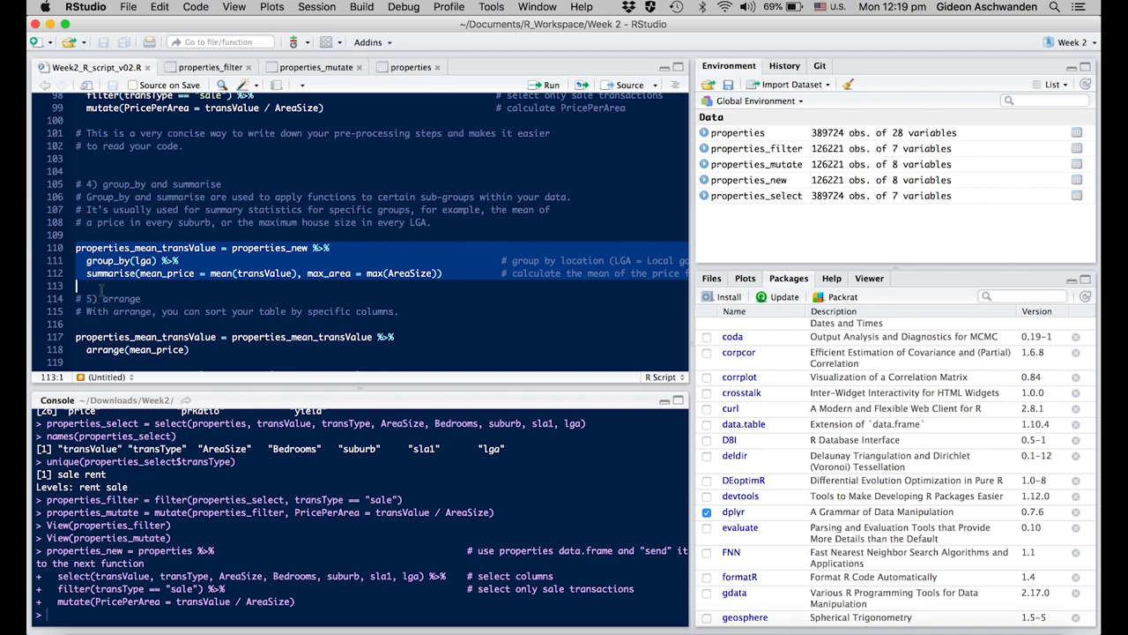
{"action": "left_click", "coordinate": [550, 85]}
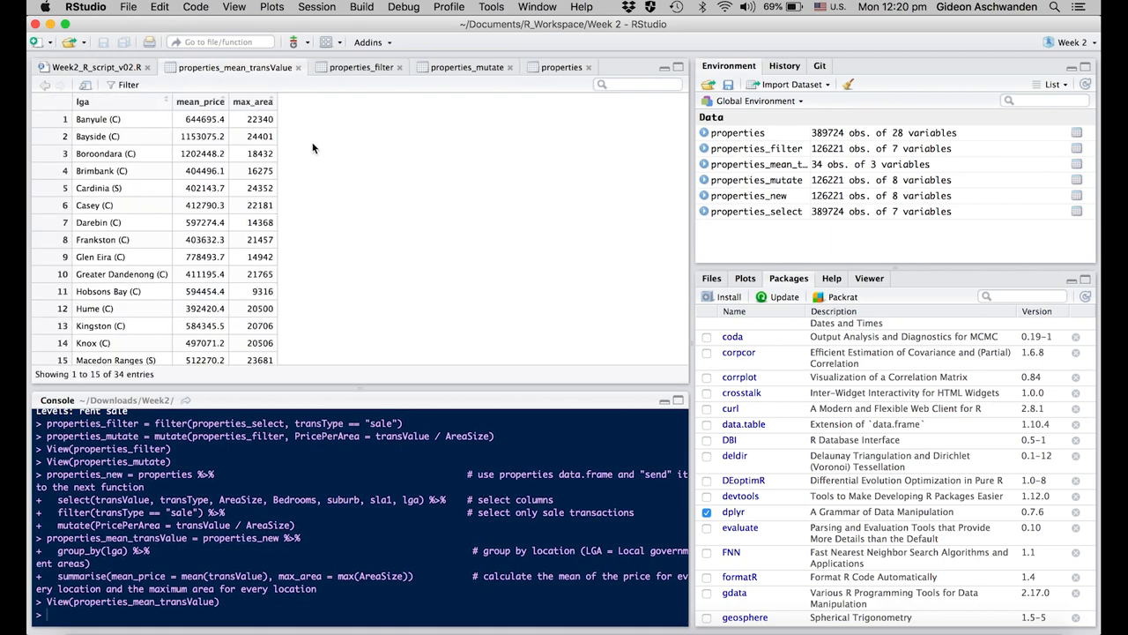
{"action": "mouse_move", "coordinate": [103, 120]}
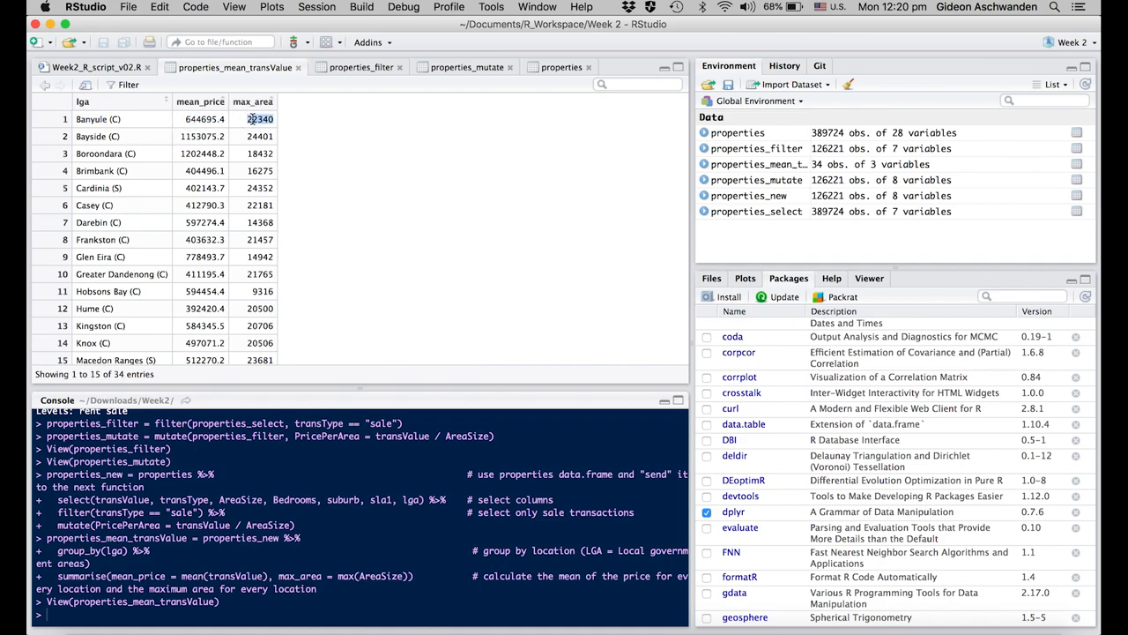
{"action": "left_click", "coordinate": [97, 67]}
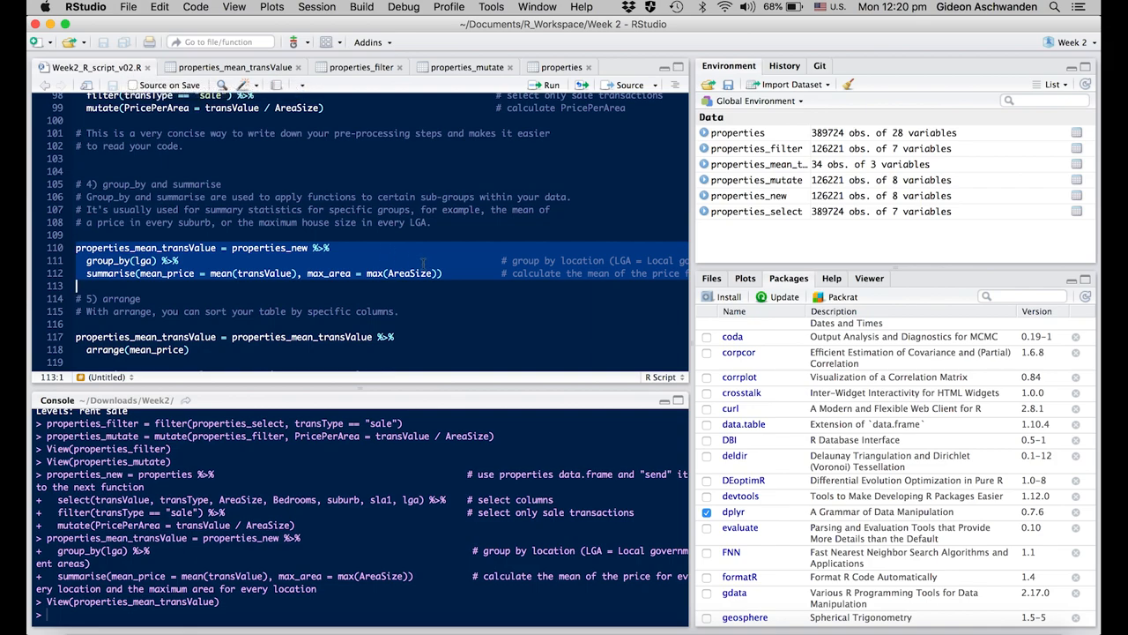
Add min_area = min(AreaSize) to summarise() and rerun, giving 34 LGAs with four columns.
{"action": "left_click", "coordinate": [497, 309]}
{"action": "type", "text": ", "}
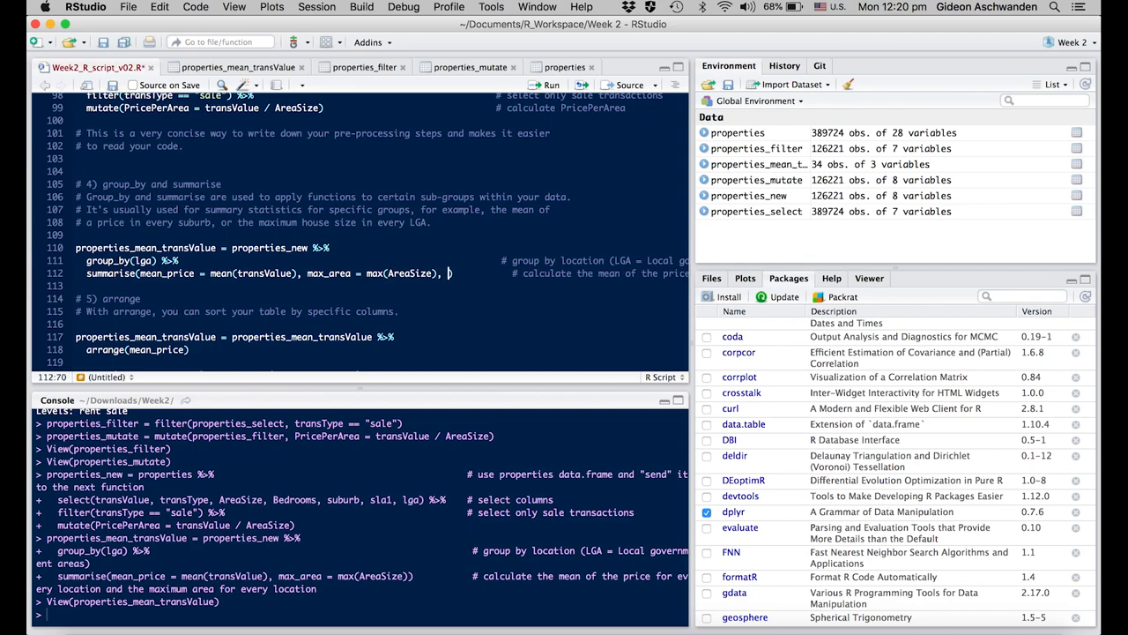
{"action": "type", "text": "min_area ="}
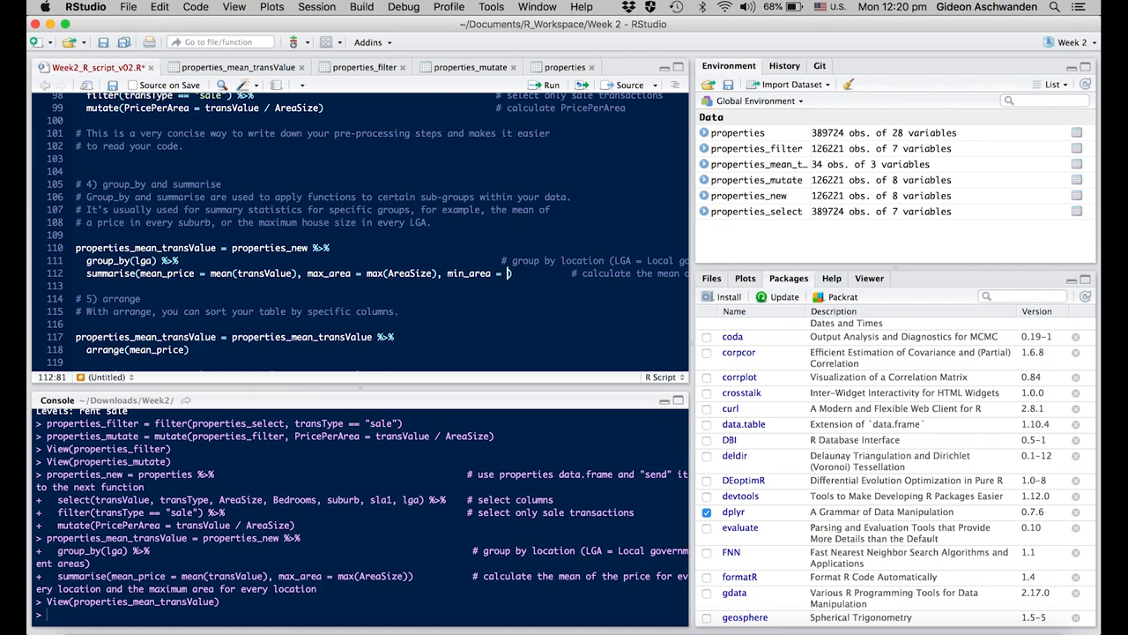
{"action": "type", "text": "min(AreaSize"}
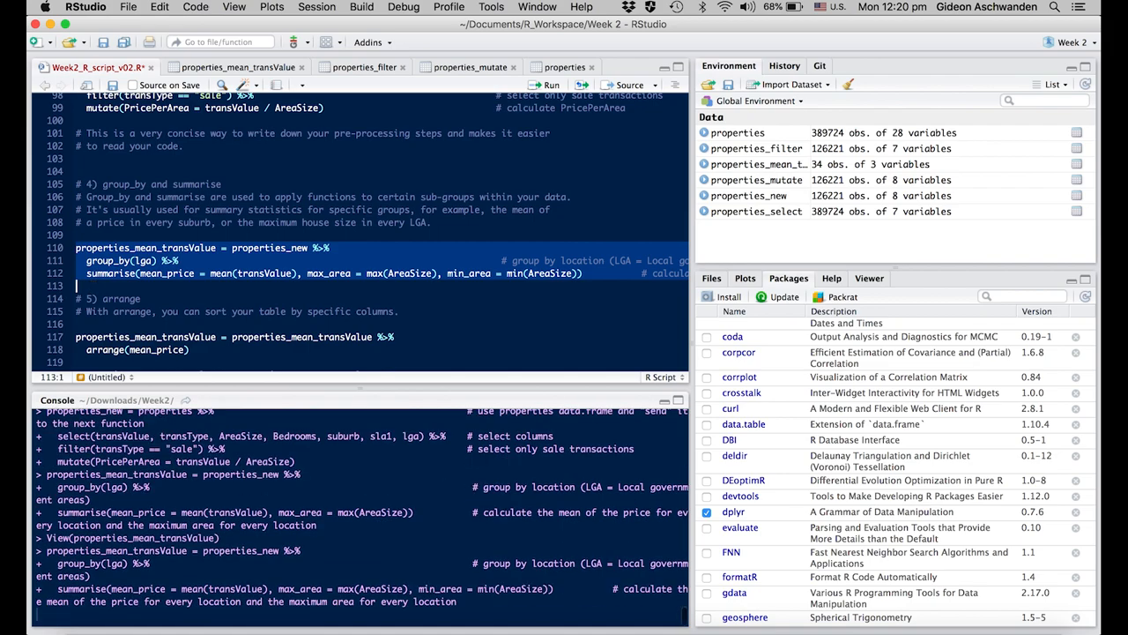
{"action": "left_click", "coordinate": [238, 67]}
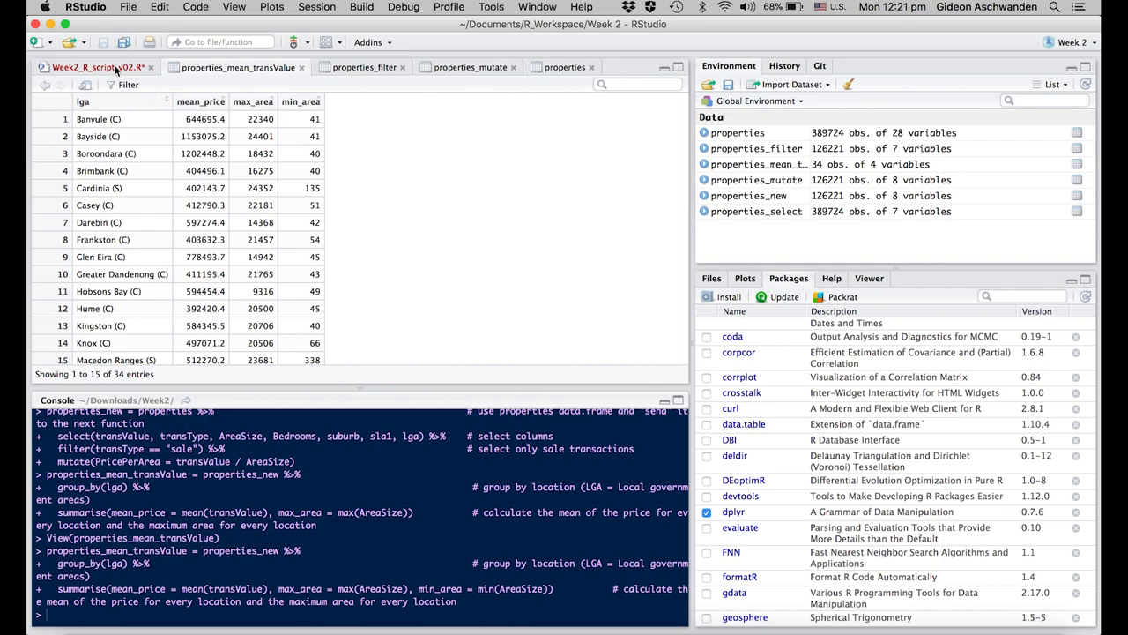
{"action": "left_click", "coordinate": [97, 67]}
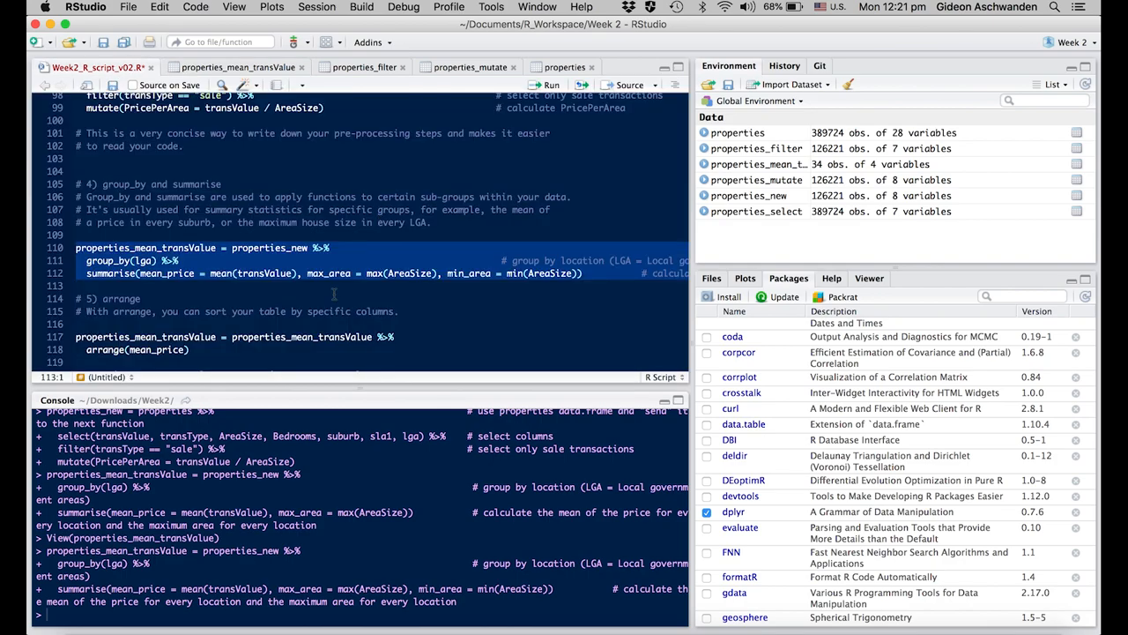
Run arrange(mean_price) and review the 34 LGAs sorted from Moorabool to Boroondara.
{"action": "scroll", "scroll_direction": "down", "scroll_amount": 3}
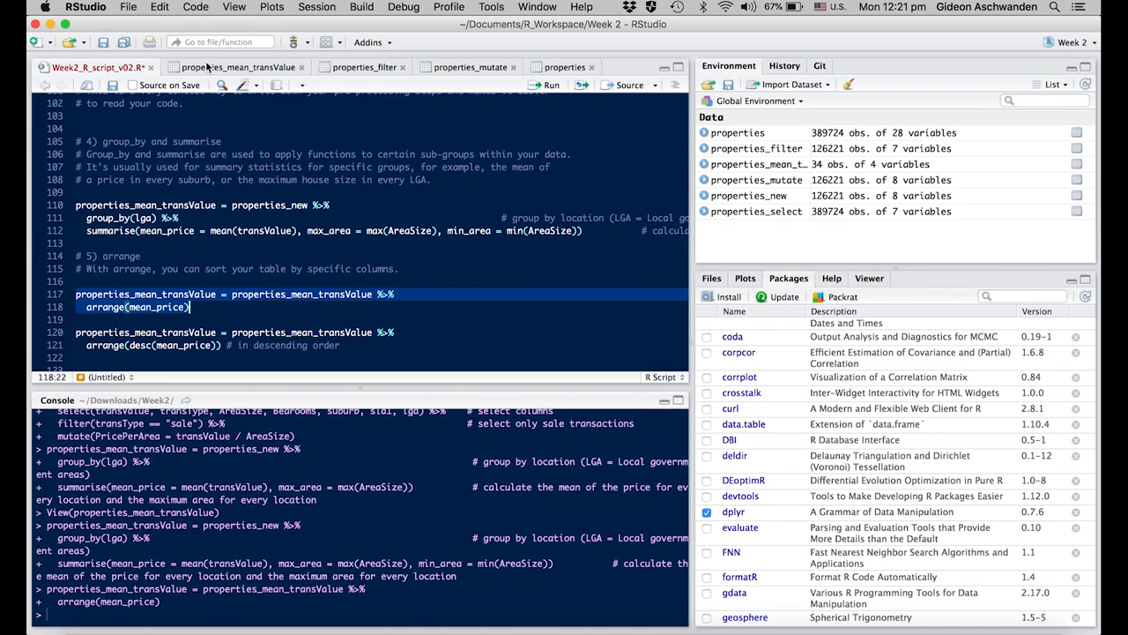
{"action": "left_click", "coordinate": [237, 67]}
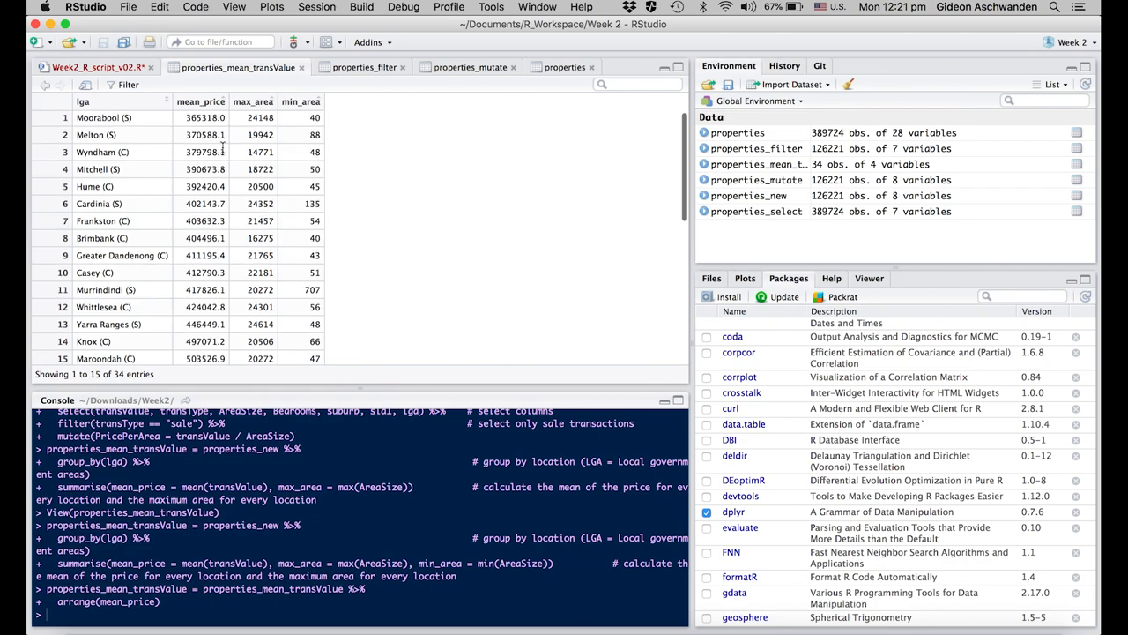
{"action": "scroll", "scroll_direction": "down", "scroll_amount": 3}
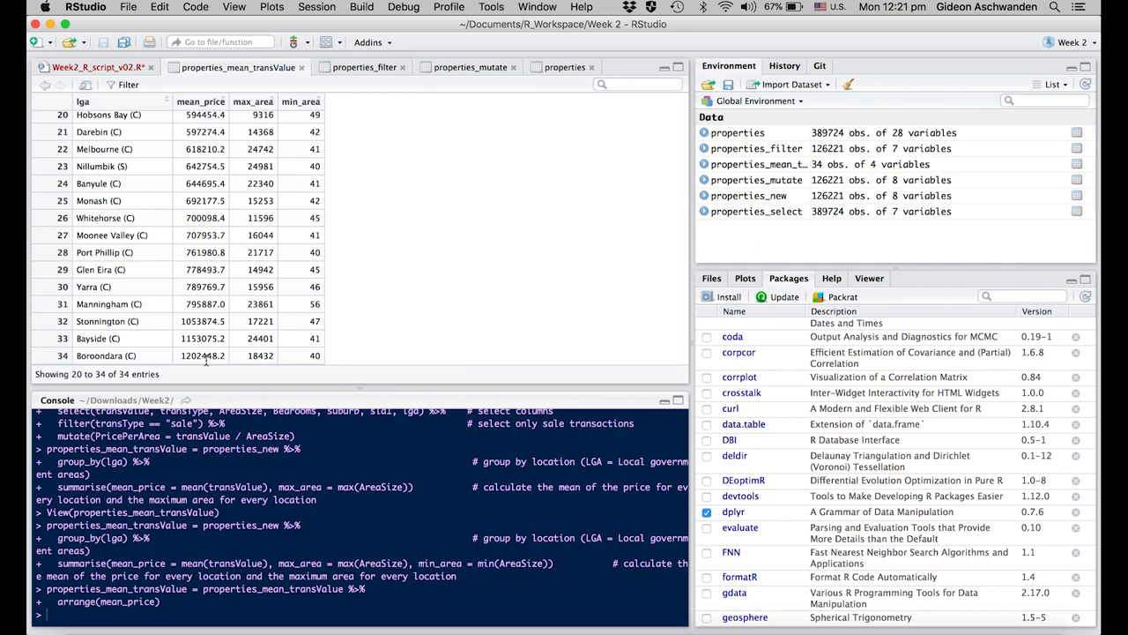
{"action": "left_click", "coordinate": [71, 67]}
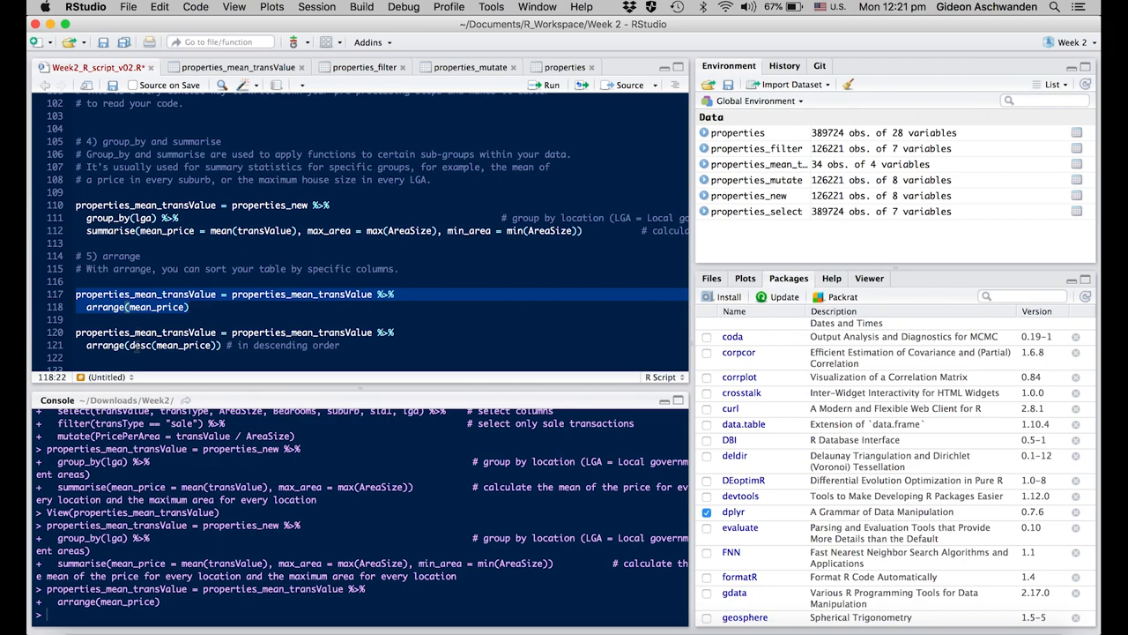
{"action": "scroll", "scroll_direction": "down", "scroll_amount": 3}
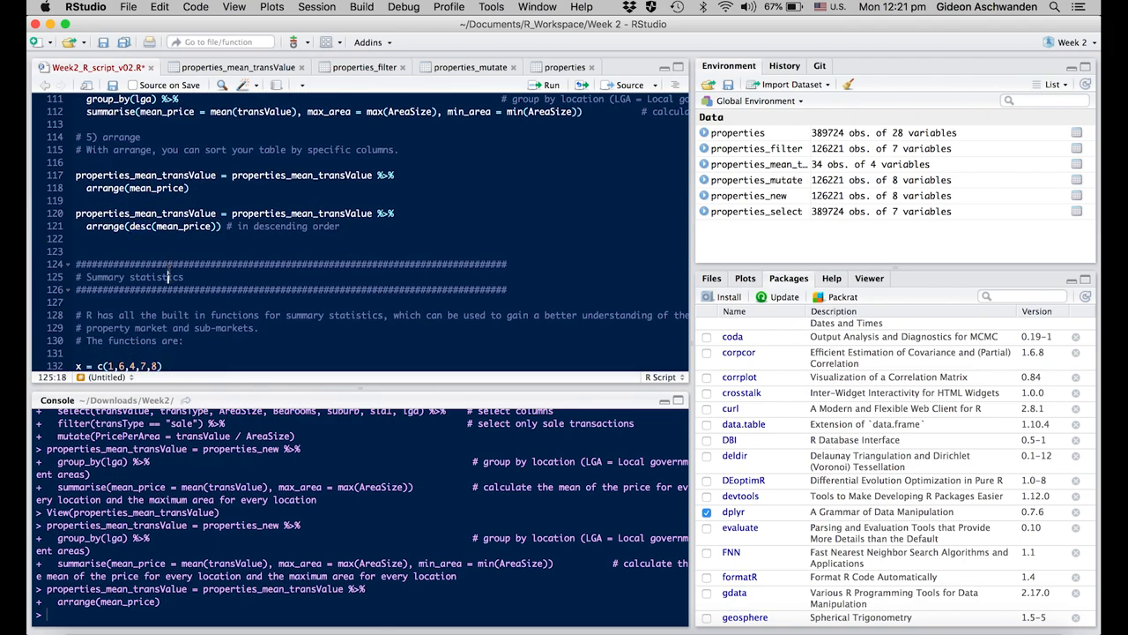
{"action": "scroll", "scroll_direction": "down", "scroll_amount": 3}
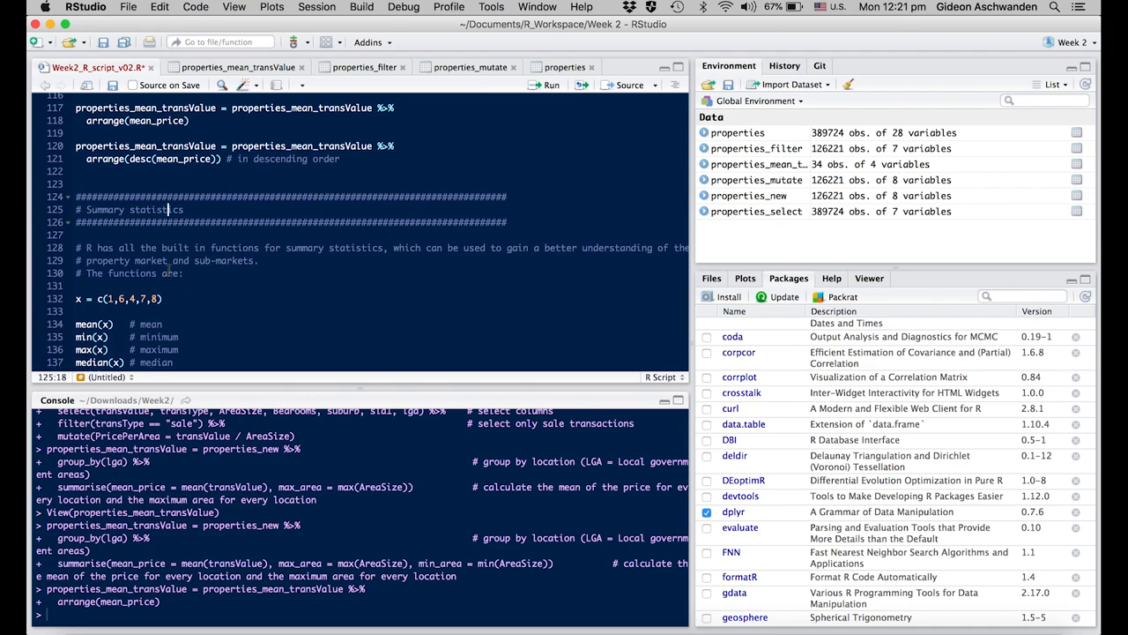
{"action": "scroll", "scroll_direction": "down", "scroll_amount": 3}
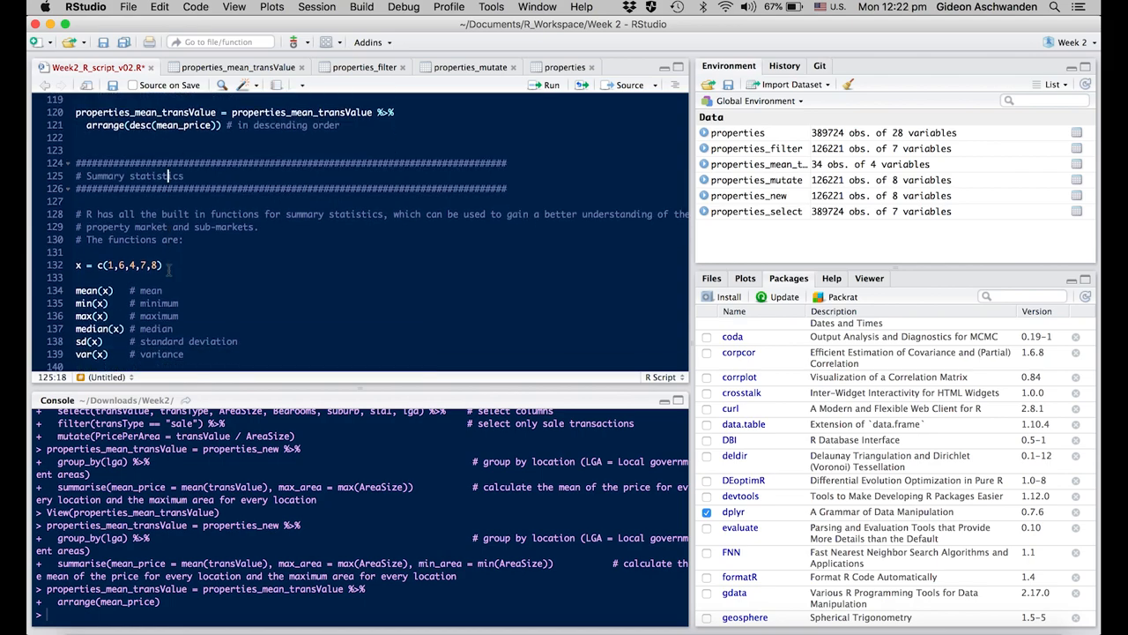
{"action": "scroll", "scroll_direction": "up", "scroll_amount": 3}
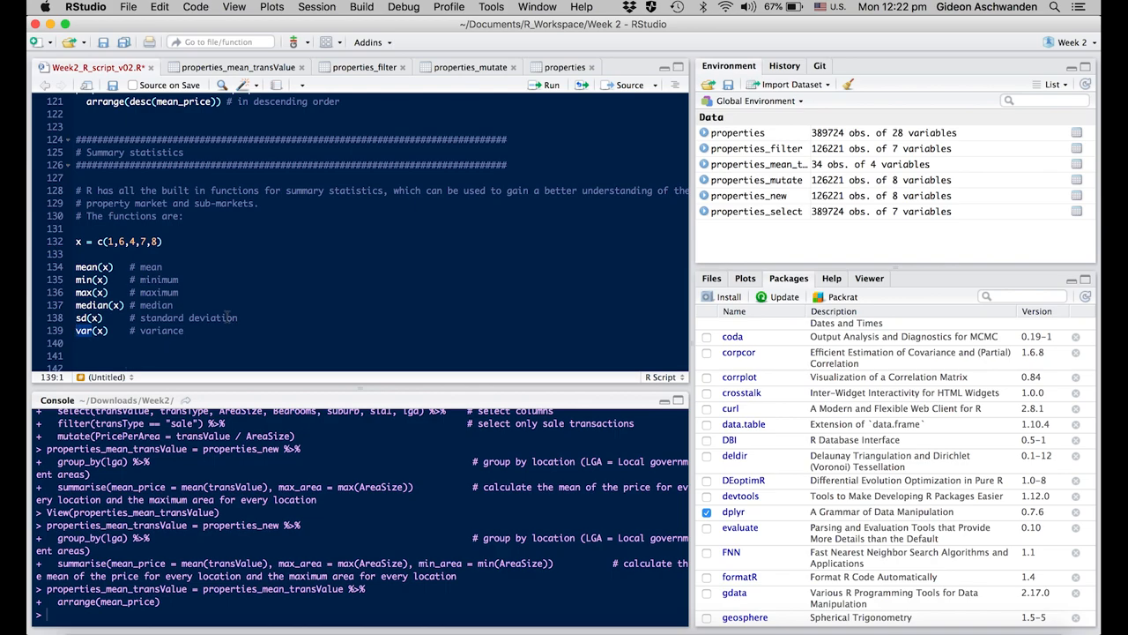
{"action": "scroll", "scroll_direction": "down", "scroll_amount": 3}
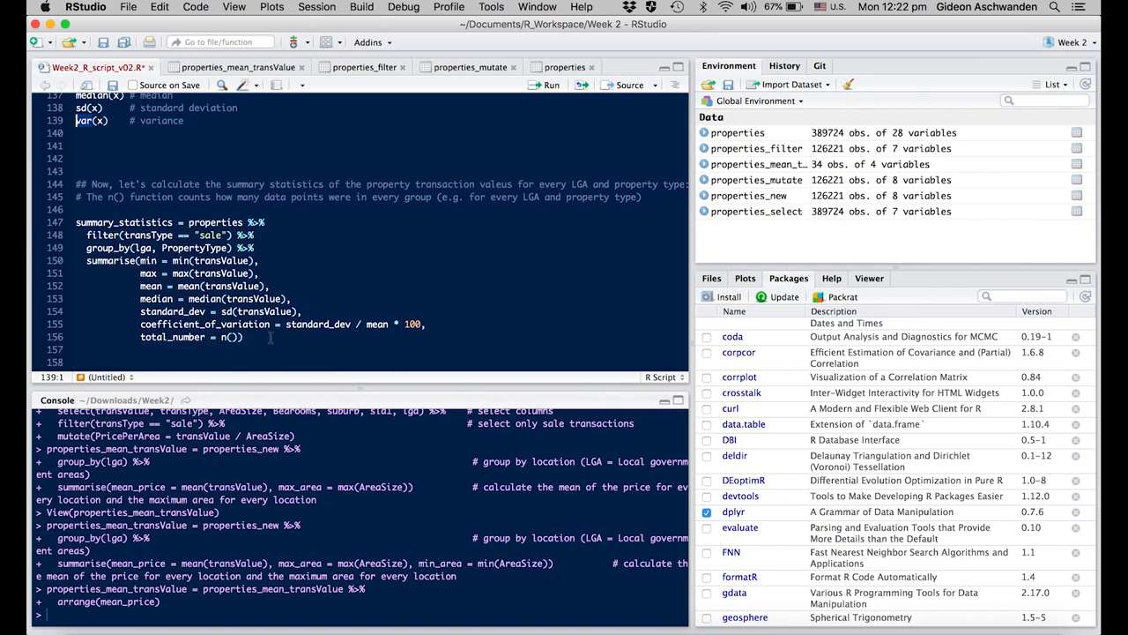
Run the summary_statistics pipeline producing 65 rows of 9 variables per Lga and PropertyType, and view it.
{"action": "left_click", "coordinate": [244, 337]}
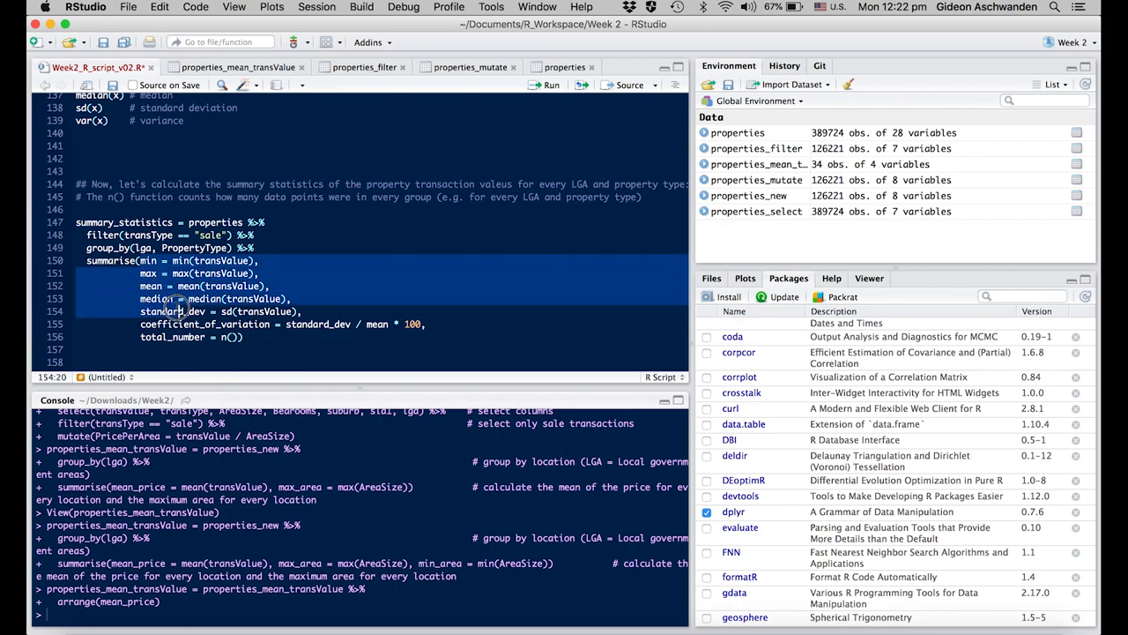
{"action": "left_click", "coordinate": [233, 336]}
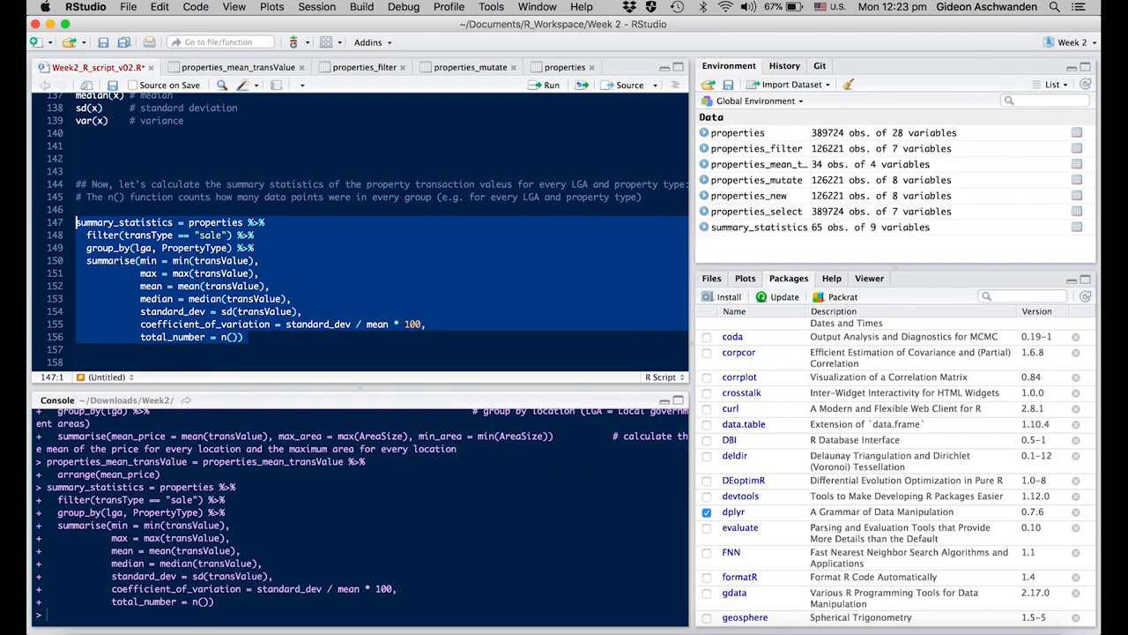
{"action": "mouse_move", "coordinate": [772, 232]}
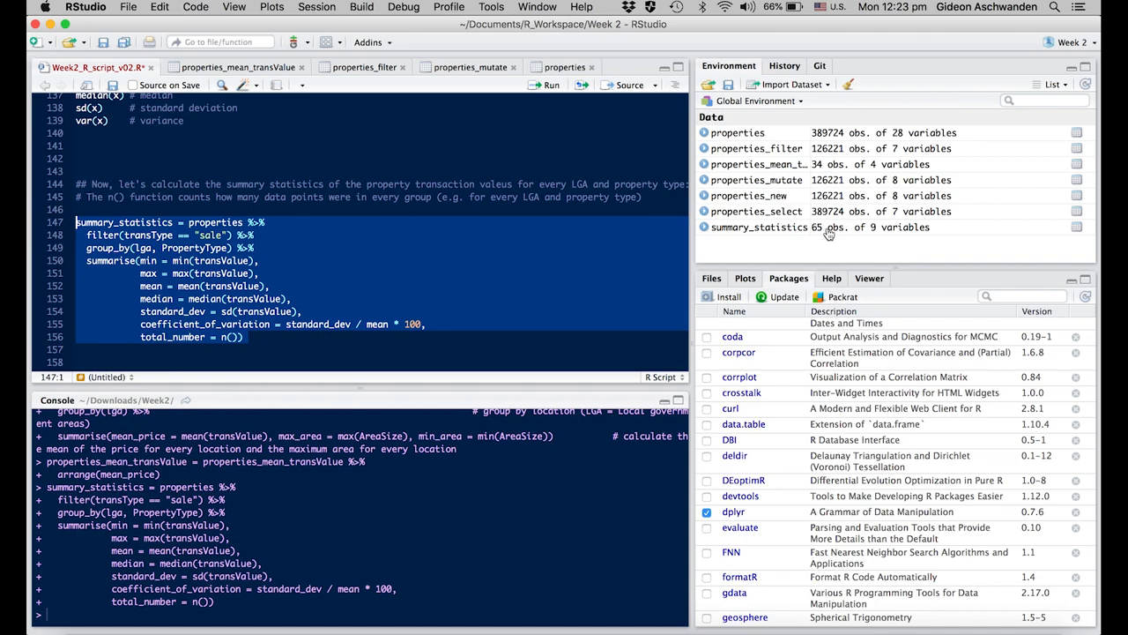
{"action": "mouse_move", "coordinate": [885, 236]}
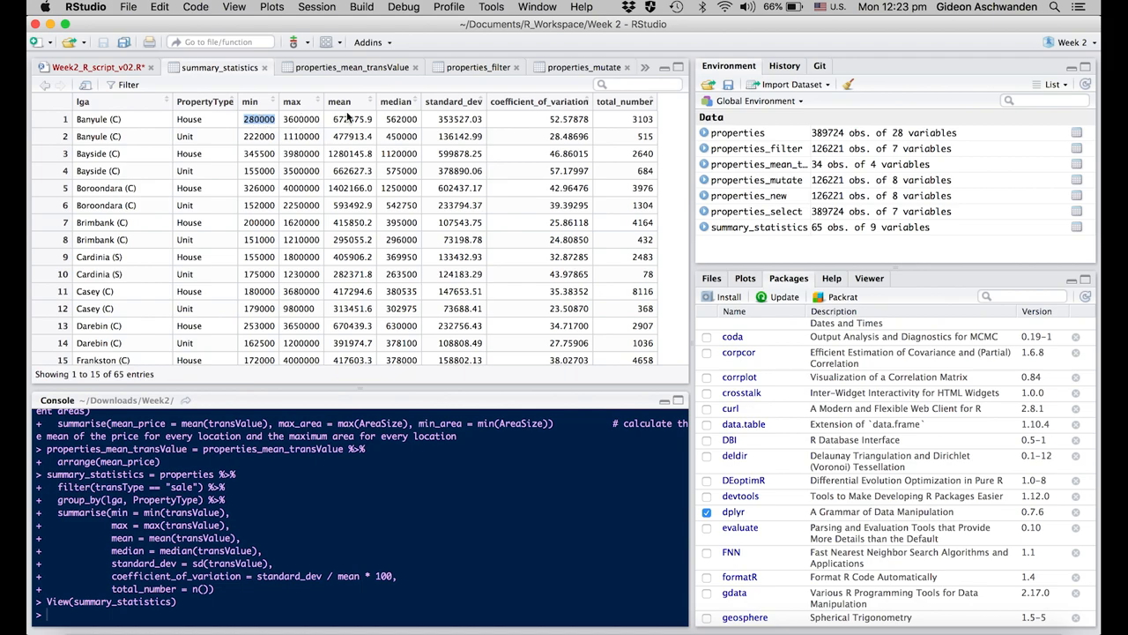
{"action": "mouse_move", "coordinate": [349, 150]}
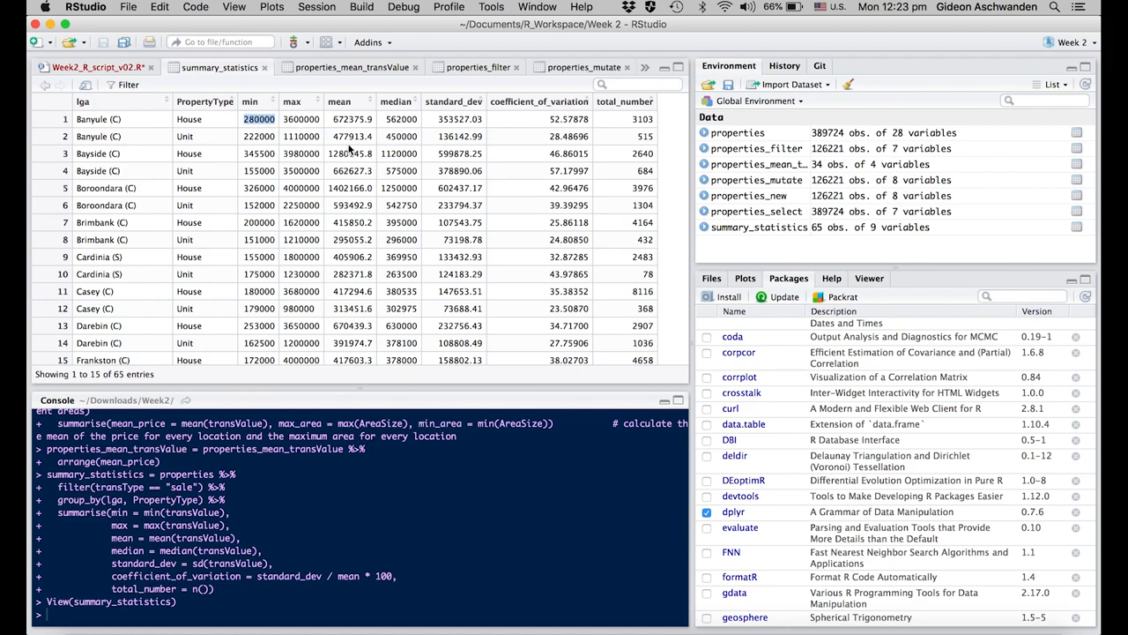
{"action": "left_click", "coordinate": [97, 67]}
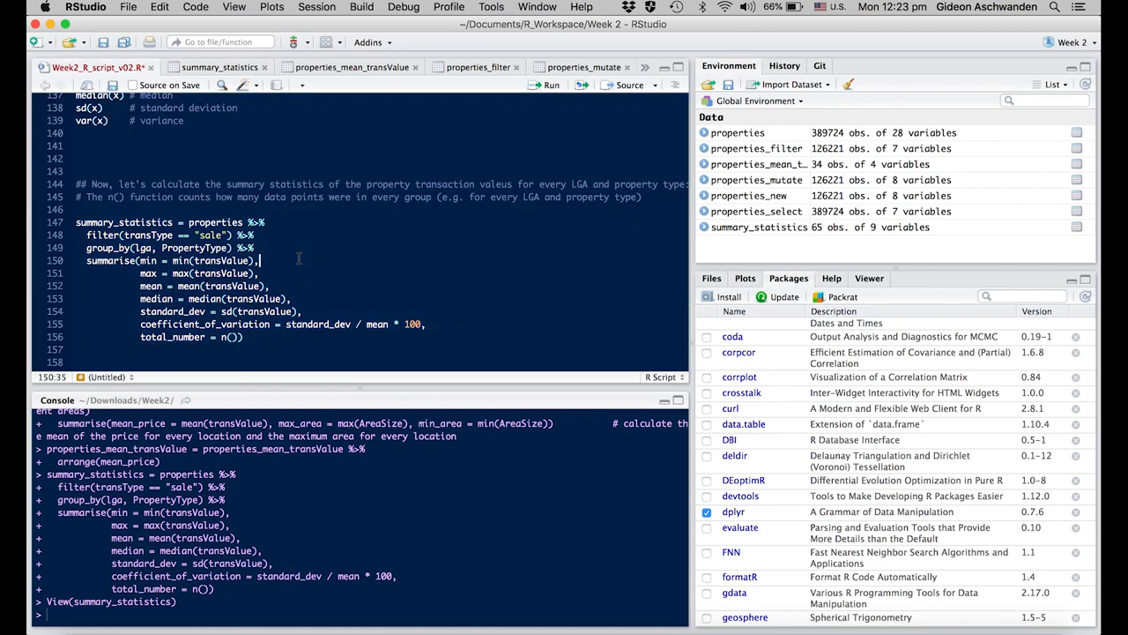
Run the missing-data example: mean(y) returns NA, mean(y, na.rm = TRUE) returns 5.2.
{"action": "scroll", "scroll_direction": "down", "scroll_amount": 3}
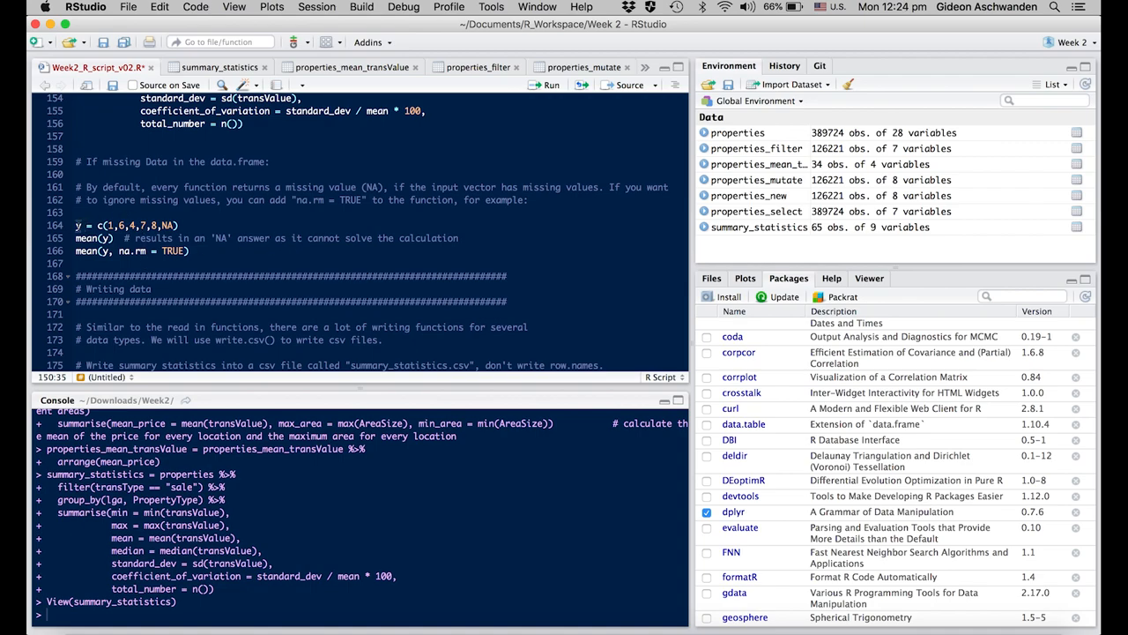
{"action": "left_click", "coordinate": [99, 226]}
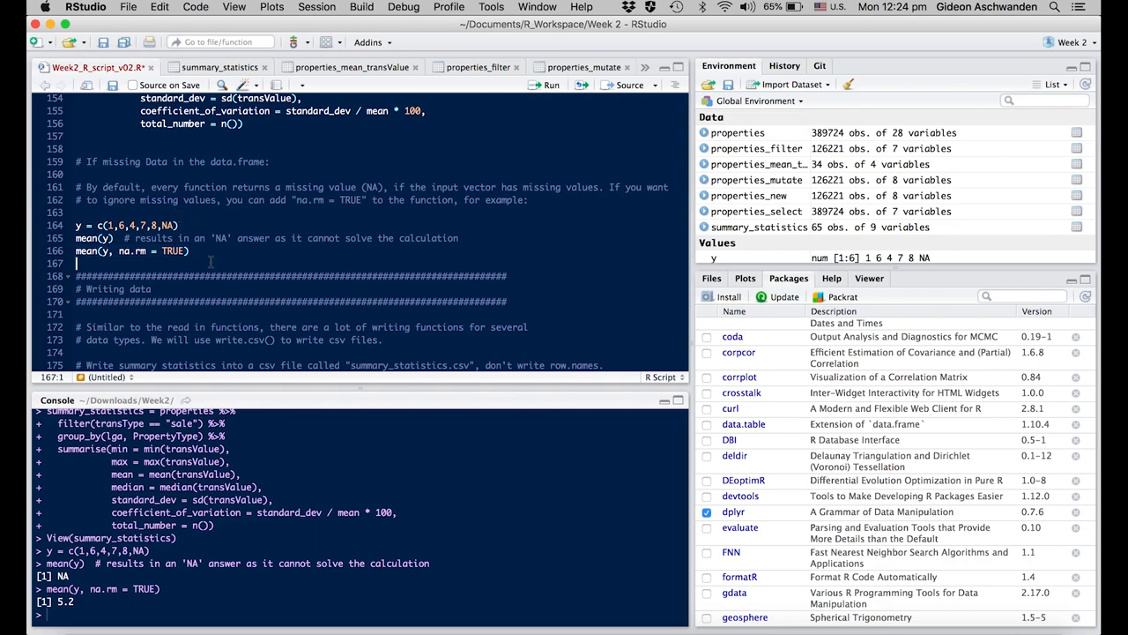
{"action": "scroll", "scroll_direction": "down", "scroll_amount": 3}
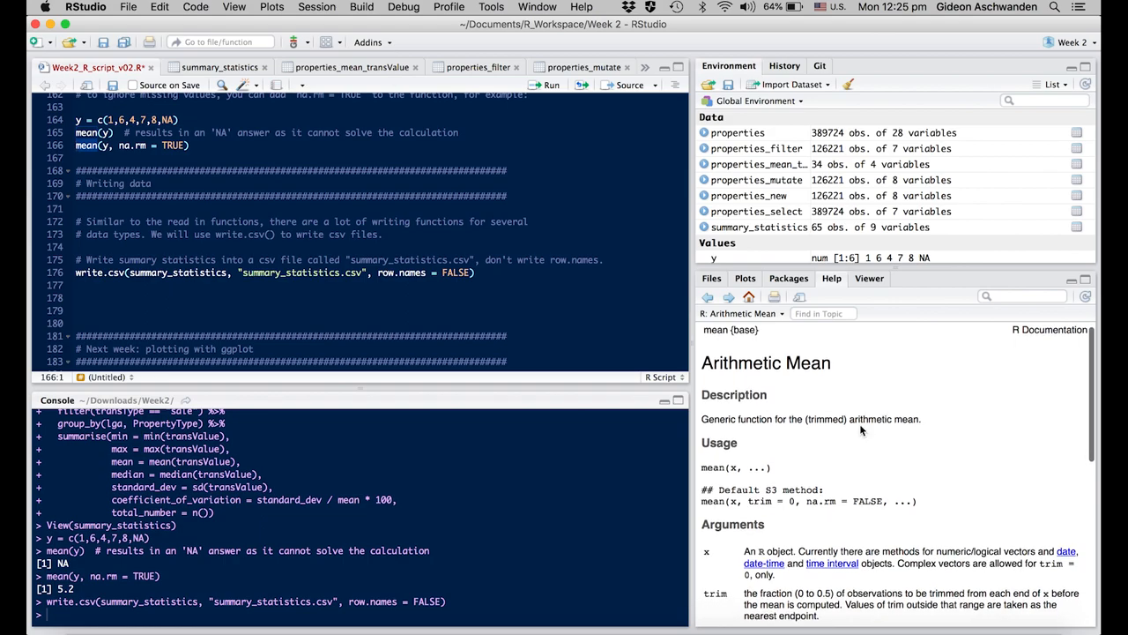
{"action": "mouse_move", "coordinate": [825, 420]}
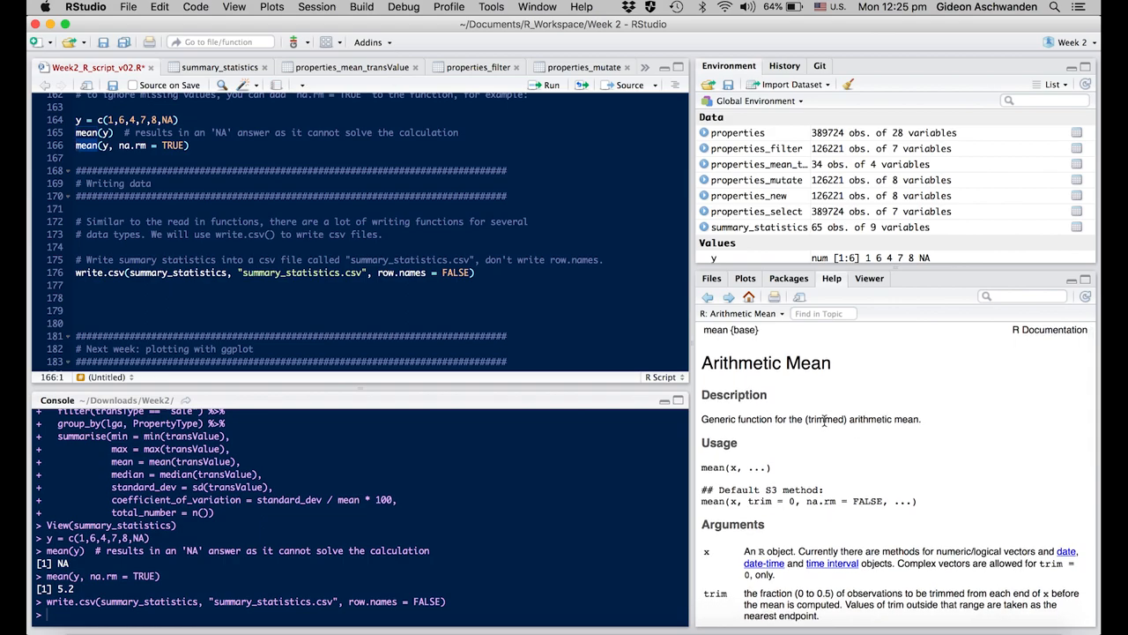
{"action": "double_click", "coordinate": [751, 419]}
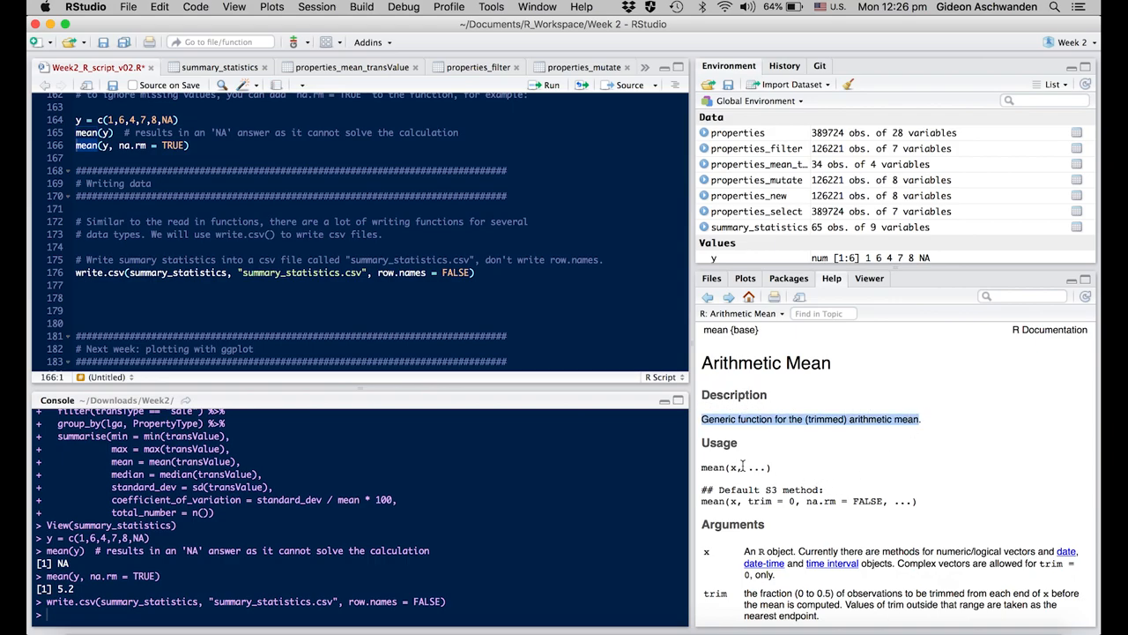
{"action": "scroll", "scroll_direction": "down", "scroll_amount": 3}
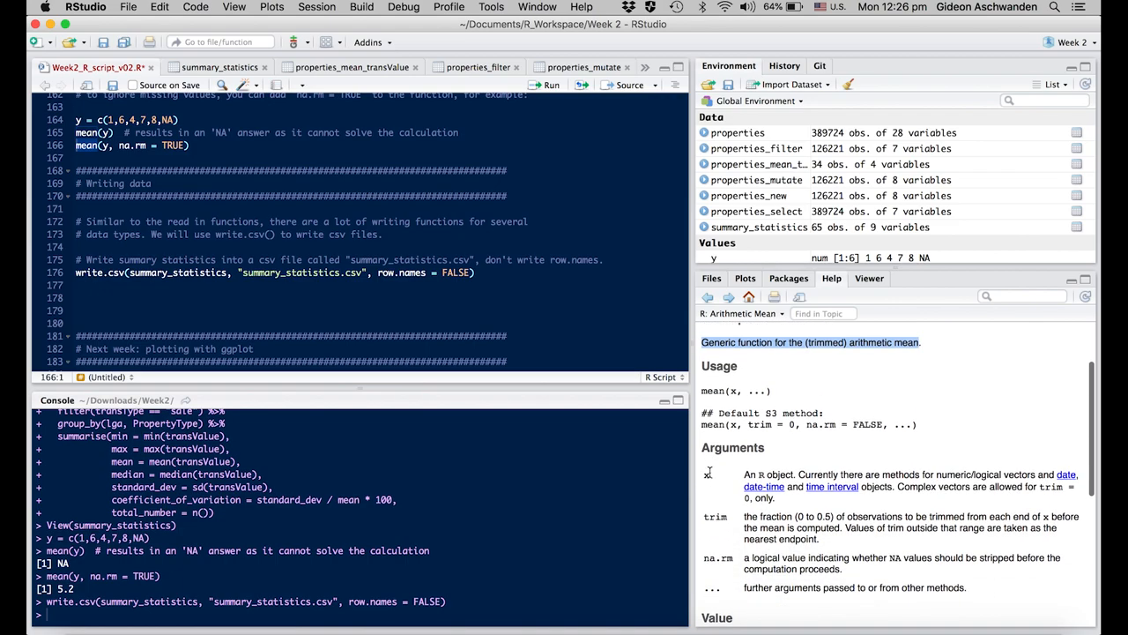
{"action": "scroll", "scroll_direction": "down", "scroll_amount": 3}
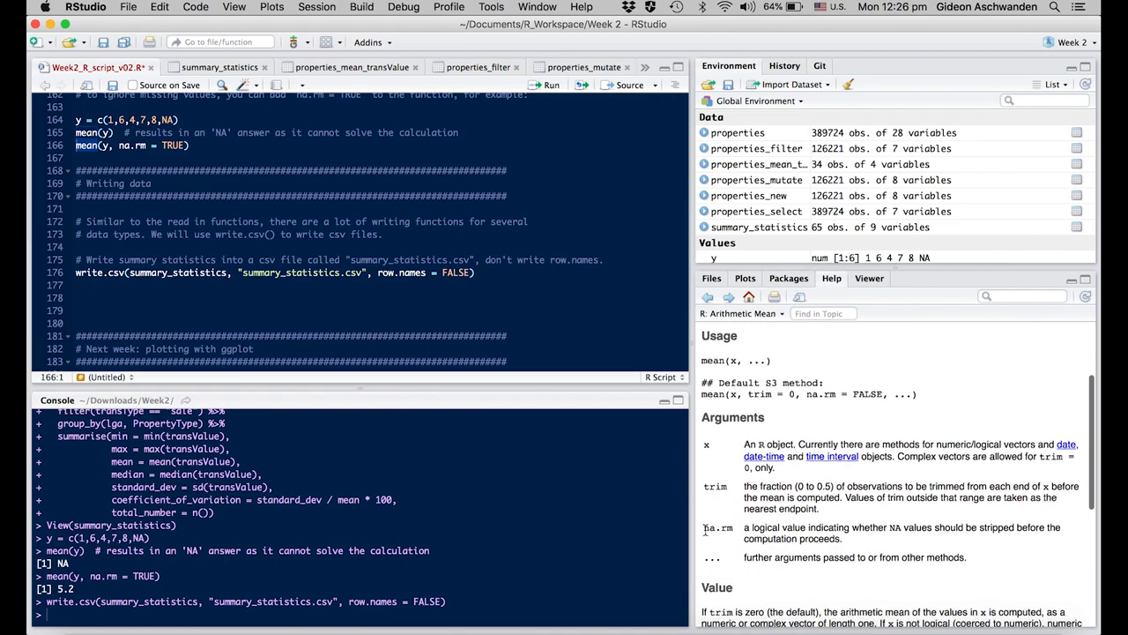
{"action": "double_click", "coordinate": [718, 527]}
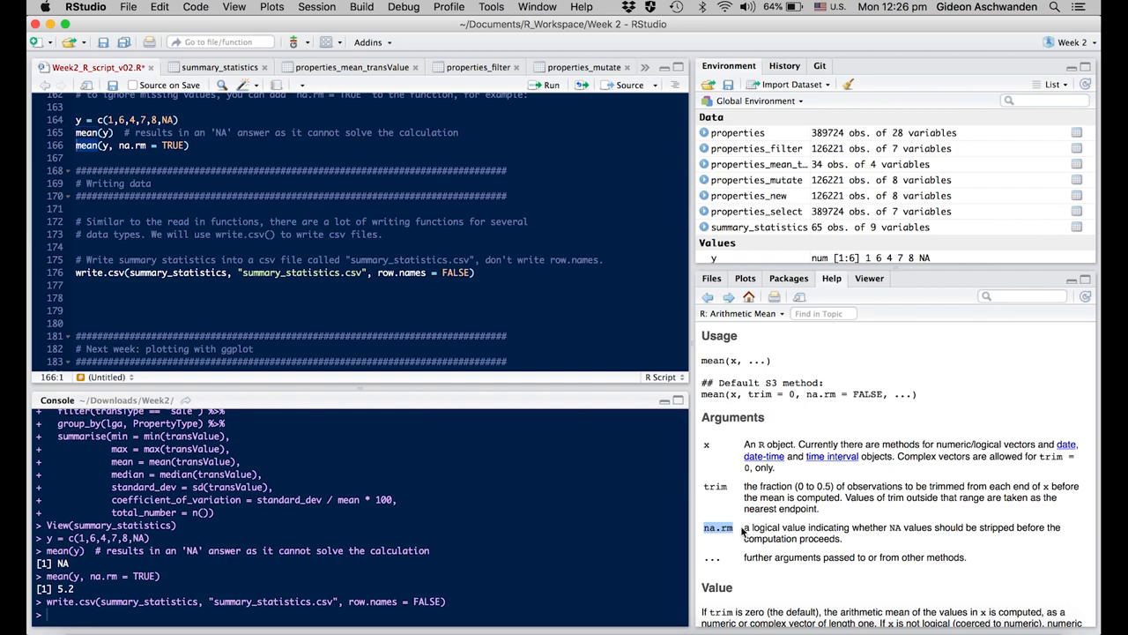
{"action": "scroll", "scroll_direction": "down", "scroll_amount": 3}
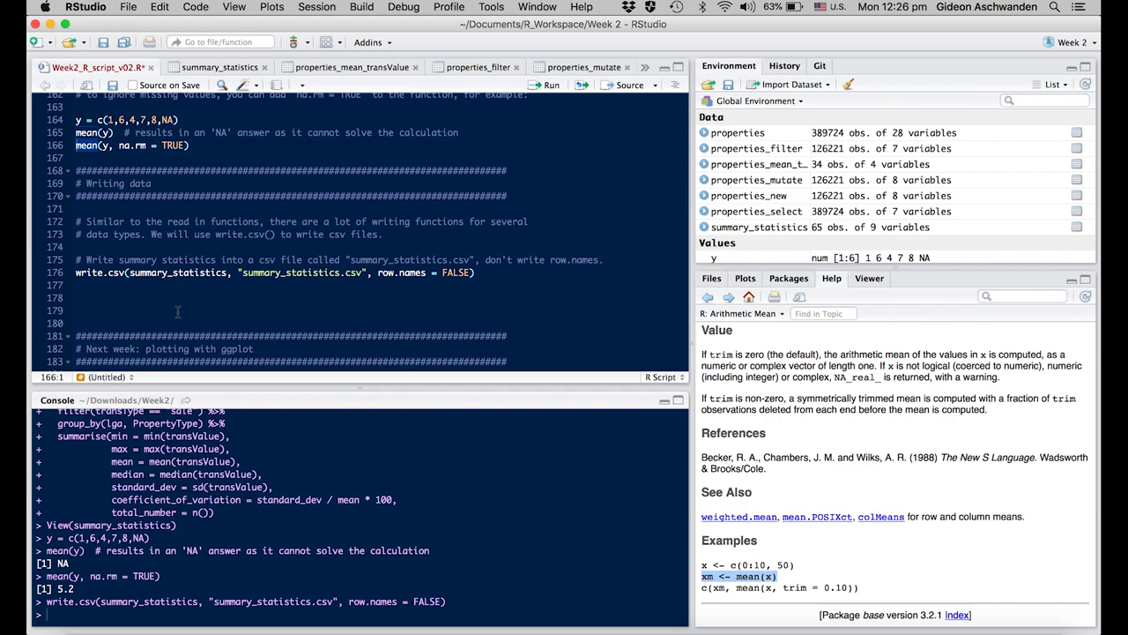
{"action": "scroll", "scroll_direction": "down", "scroll_amount": 3}
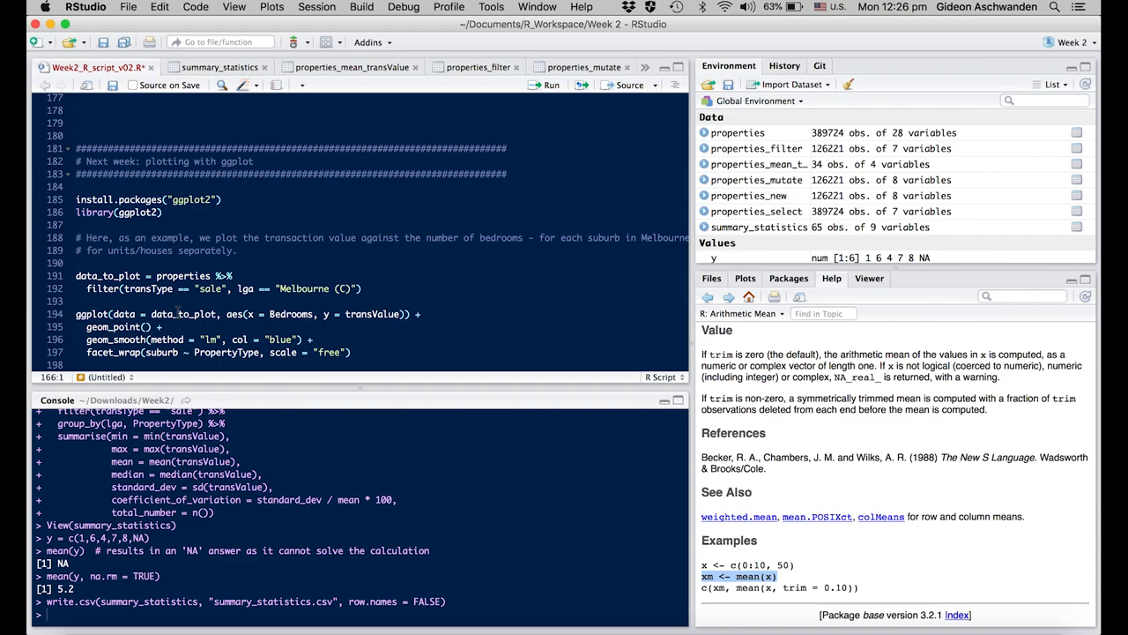
Install and load ggplot2, then confirm it is checked at version 3.0.0 in Packages.
{"action": "left_click", "coordinate": [224, 200]}
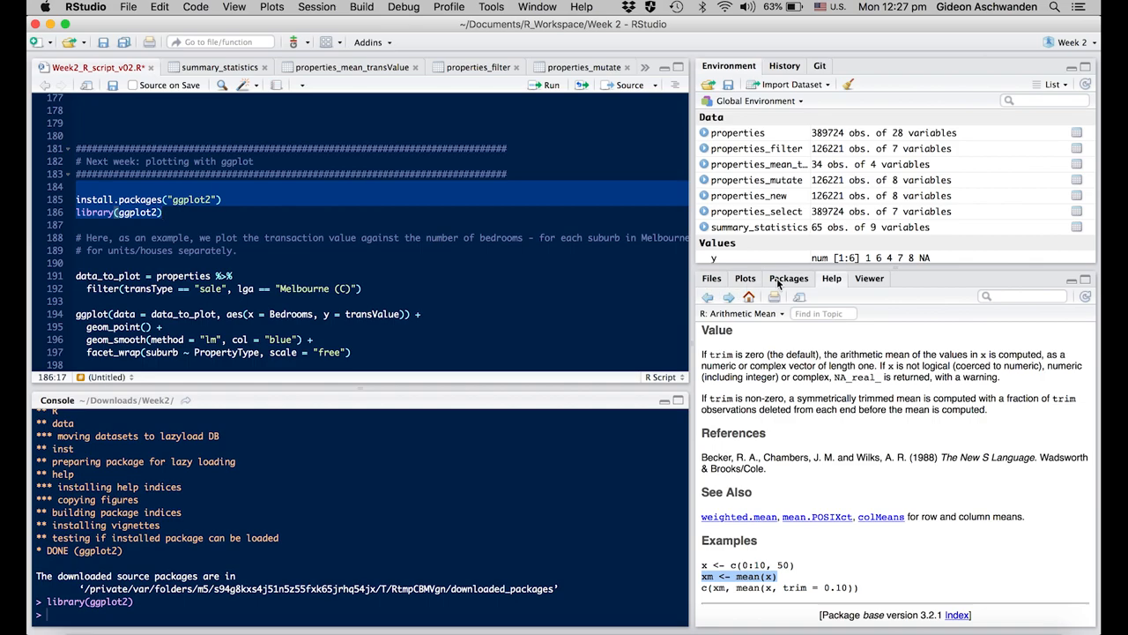
{"action": "left_click", "coordinate": [788, 278]}
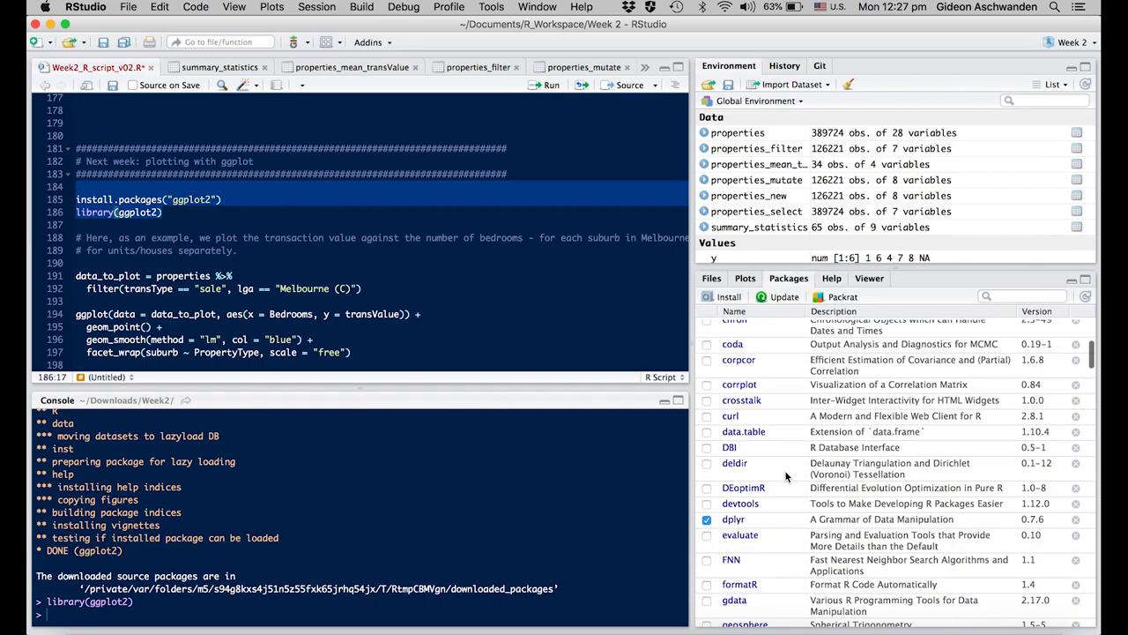
{"action": "scroll", "scroll_direction": "down", "scroll_amount": 3}
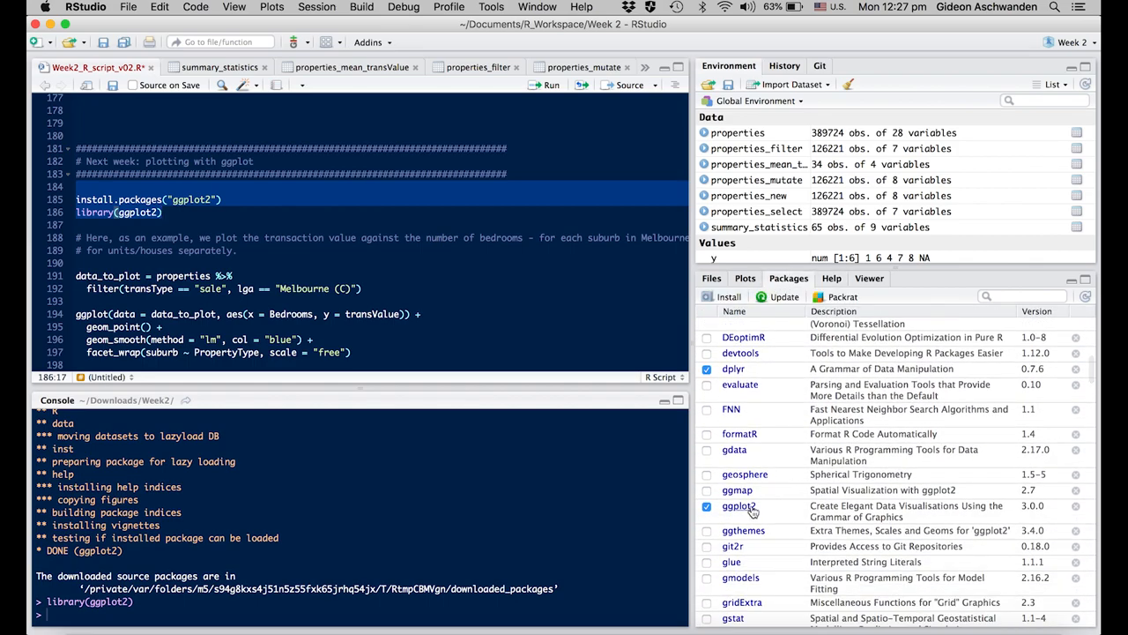
{"action": "mouse_move", "coordinate": [751, 509]}
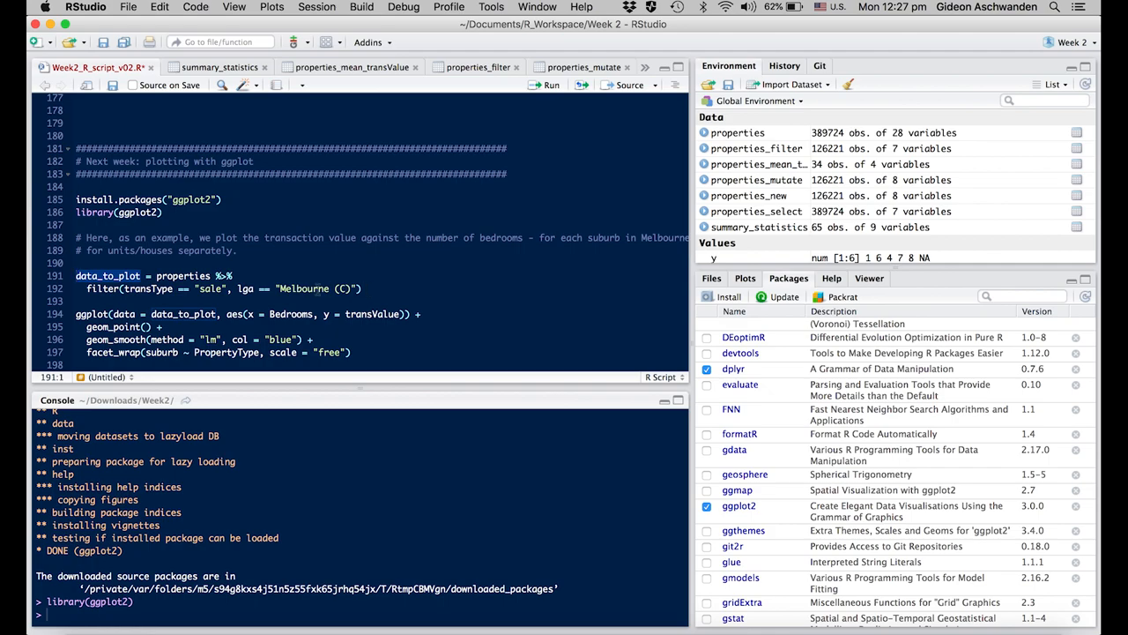
Filter data_to_plot to 4410 Melbourne (C) sales and mark the ggplot + geom_point + facet_wrap code.
{"action": "left_click", "coordinate": [343, 289]}
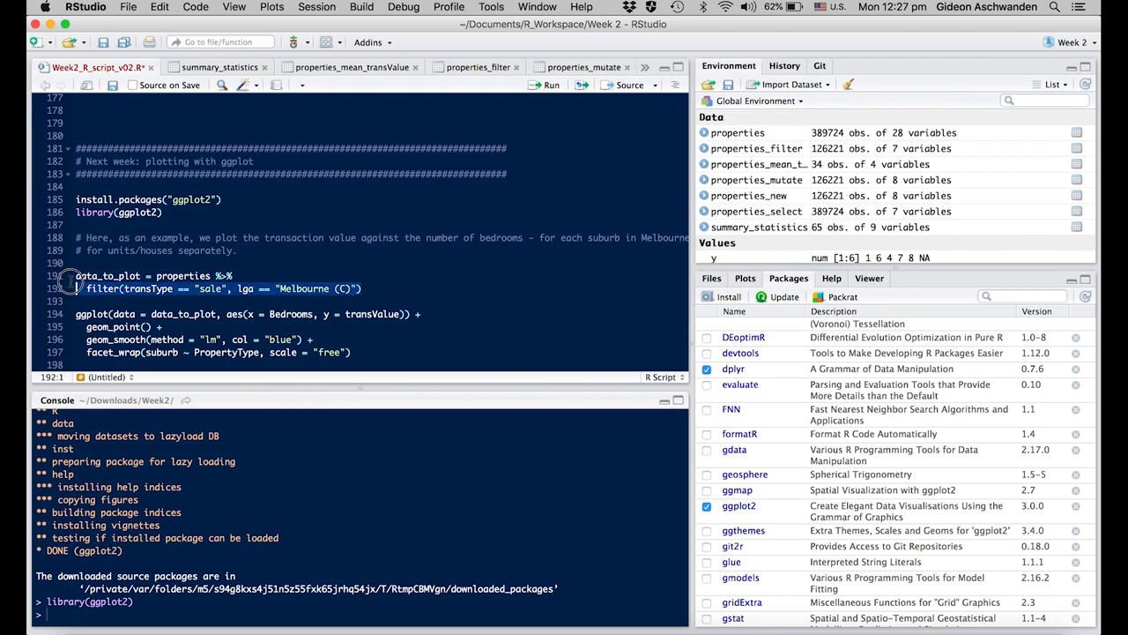
{"action": "left_click", "coordinate": [550, 85]}
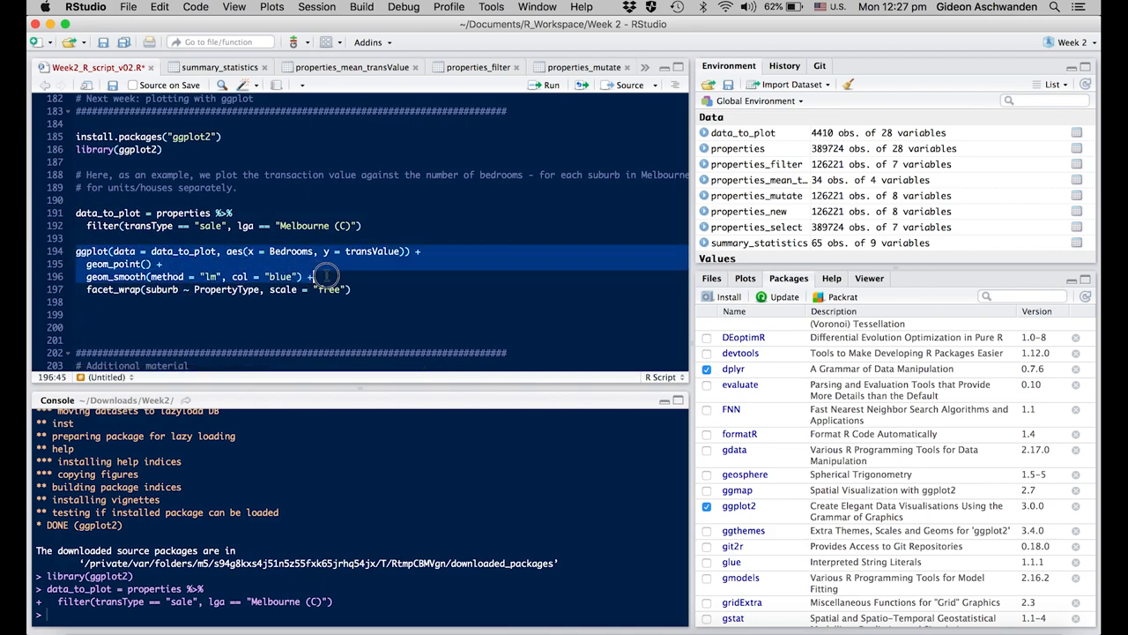
{"action": "left_click", "coordinate": [180, 250]}
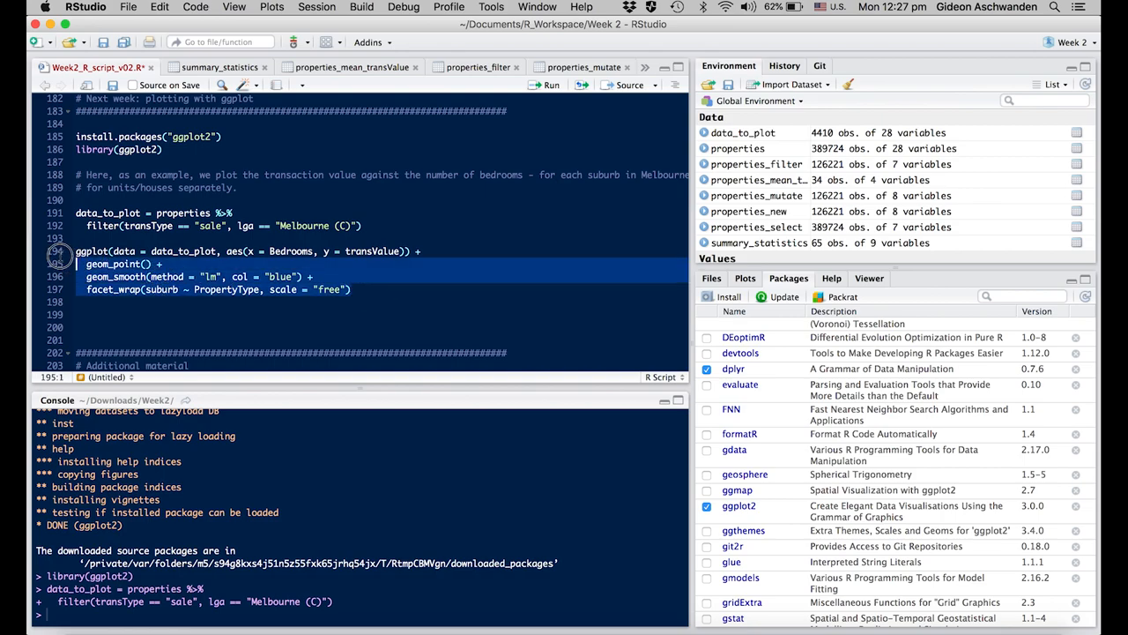
{"action": "left_click", "coordinate": [550, 85]}
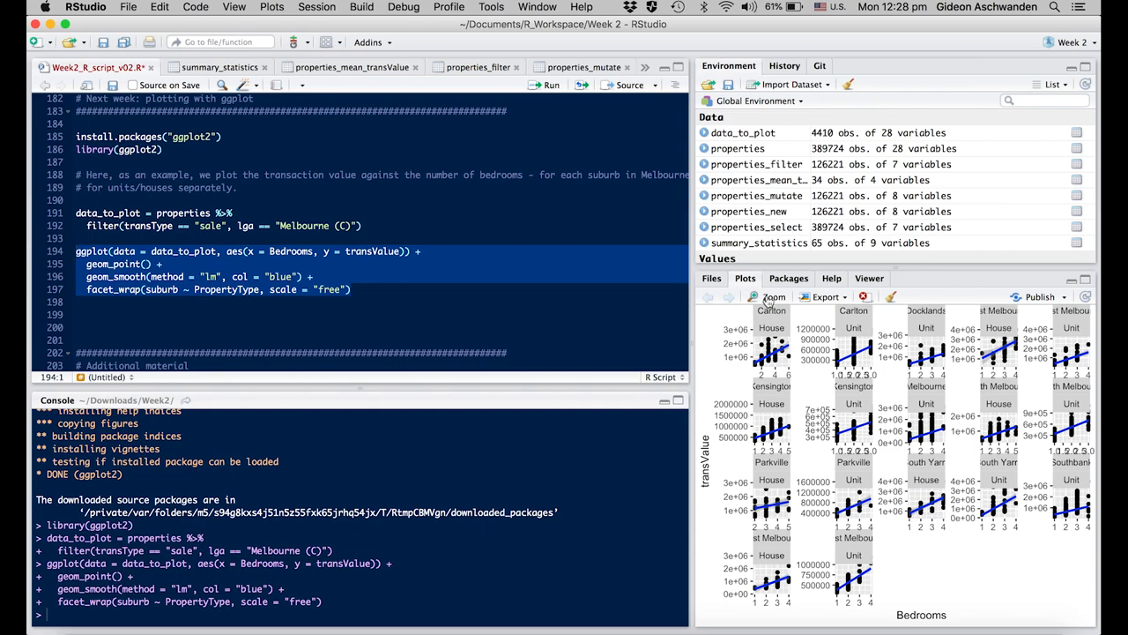
Enlarge the faceted transValue vs Bedrooms scatterplot with blue fitted lines in the zoom window.
{"action": "left_click", "coordinate": [772, 296]}
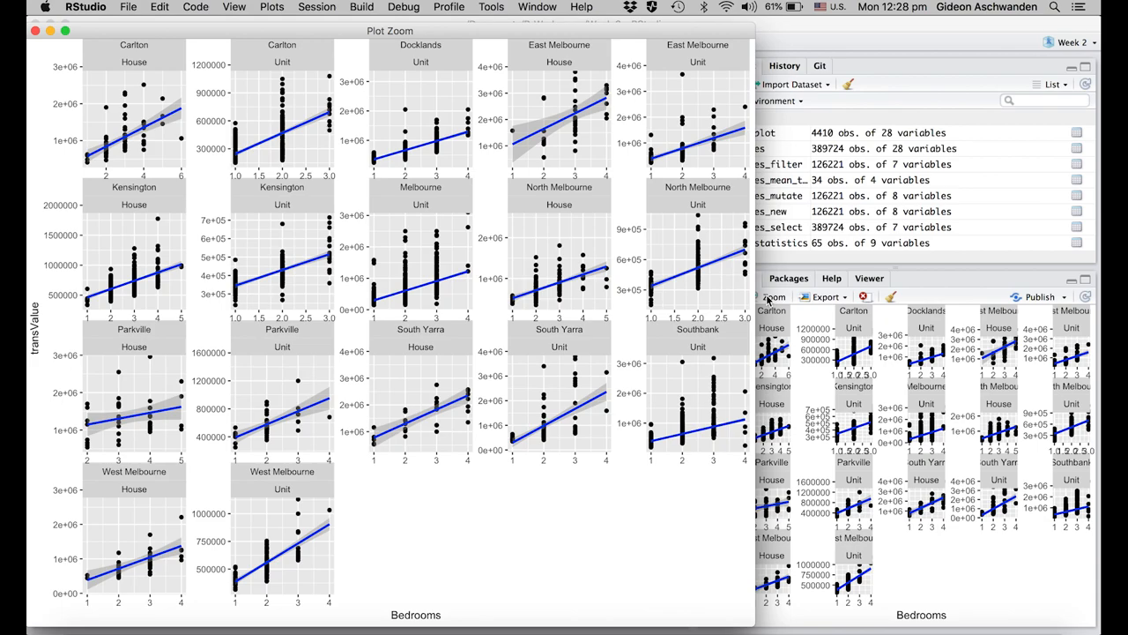
{"action": "mouse_move", "coordinate": [617, 333]}
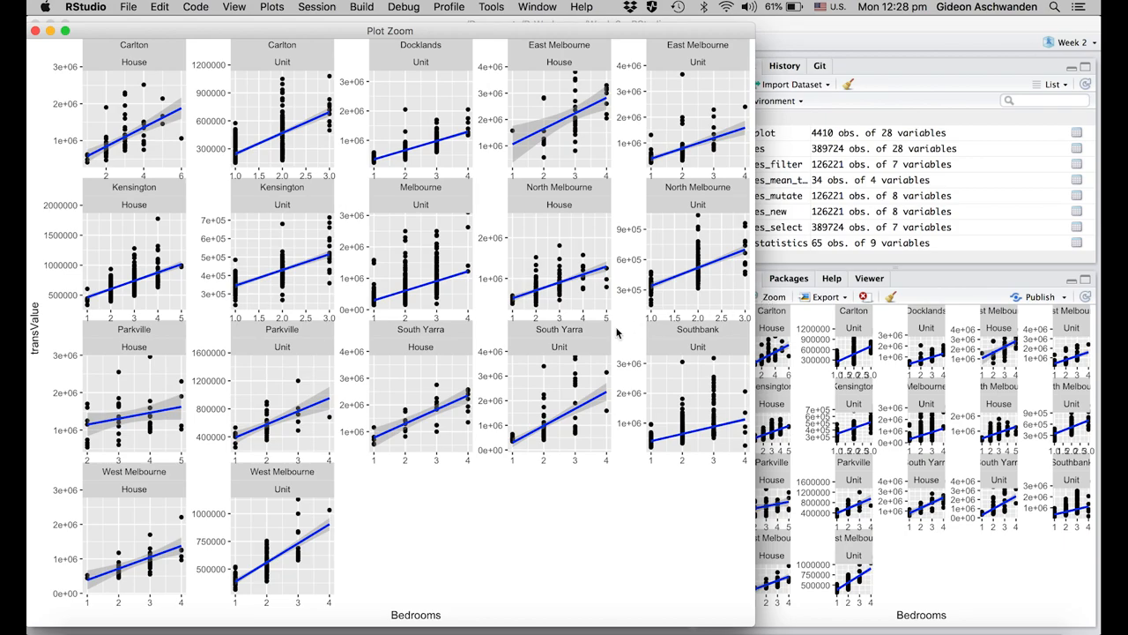